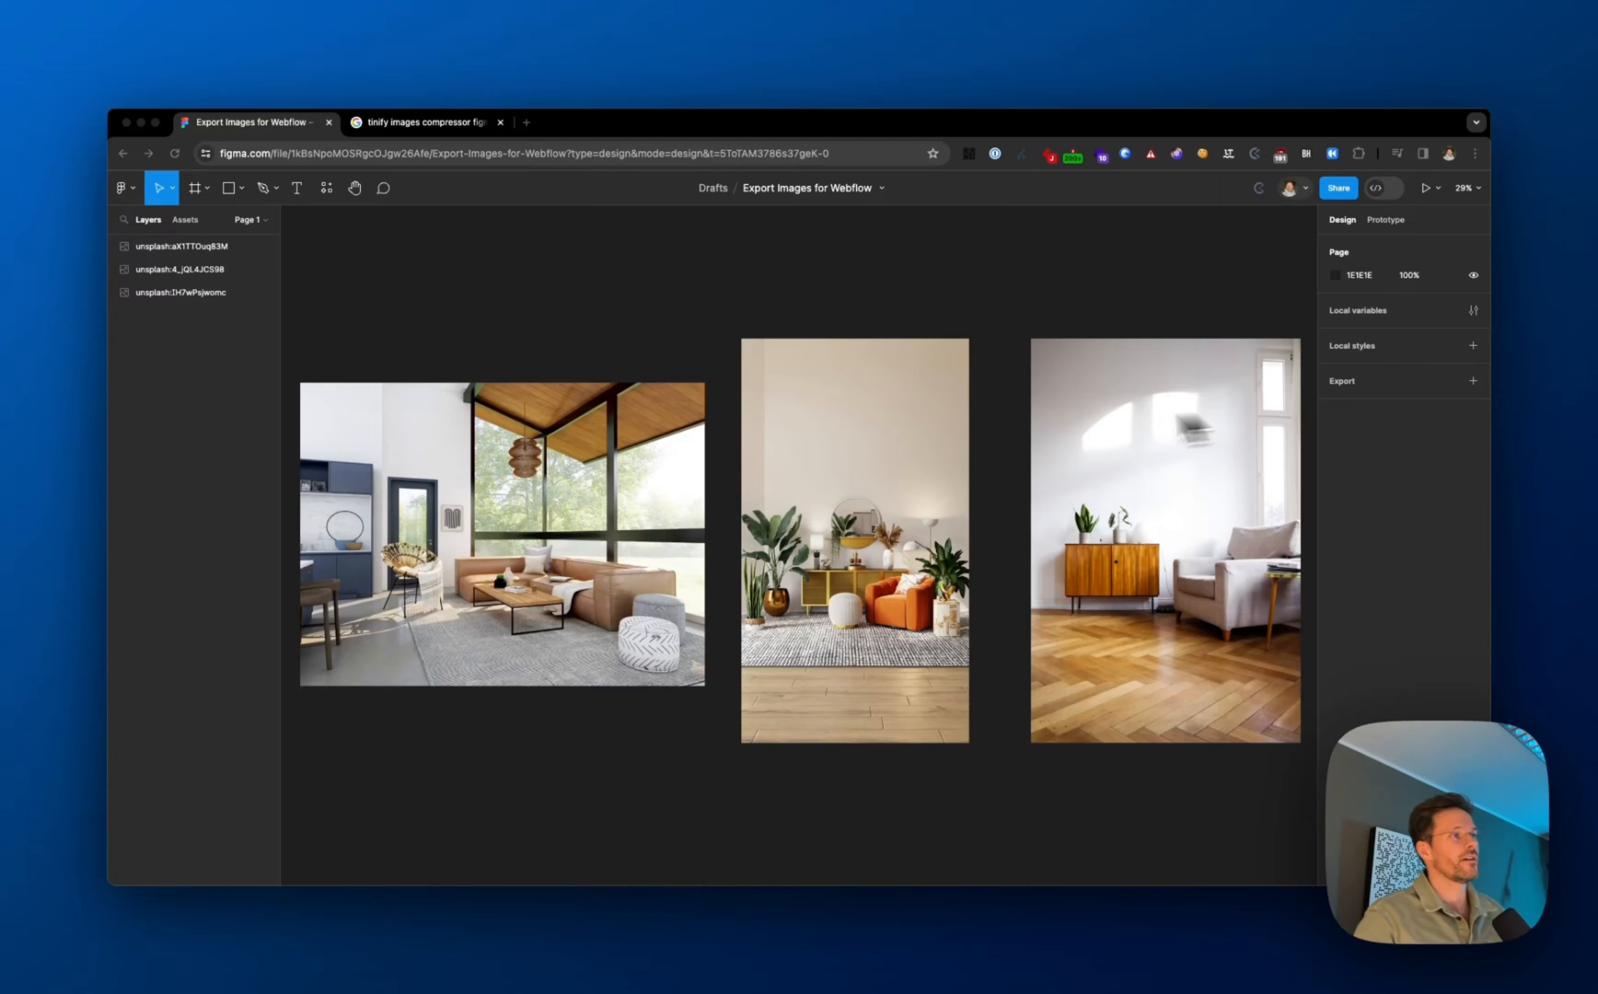
mouse_move(455, 71)
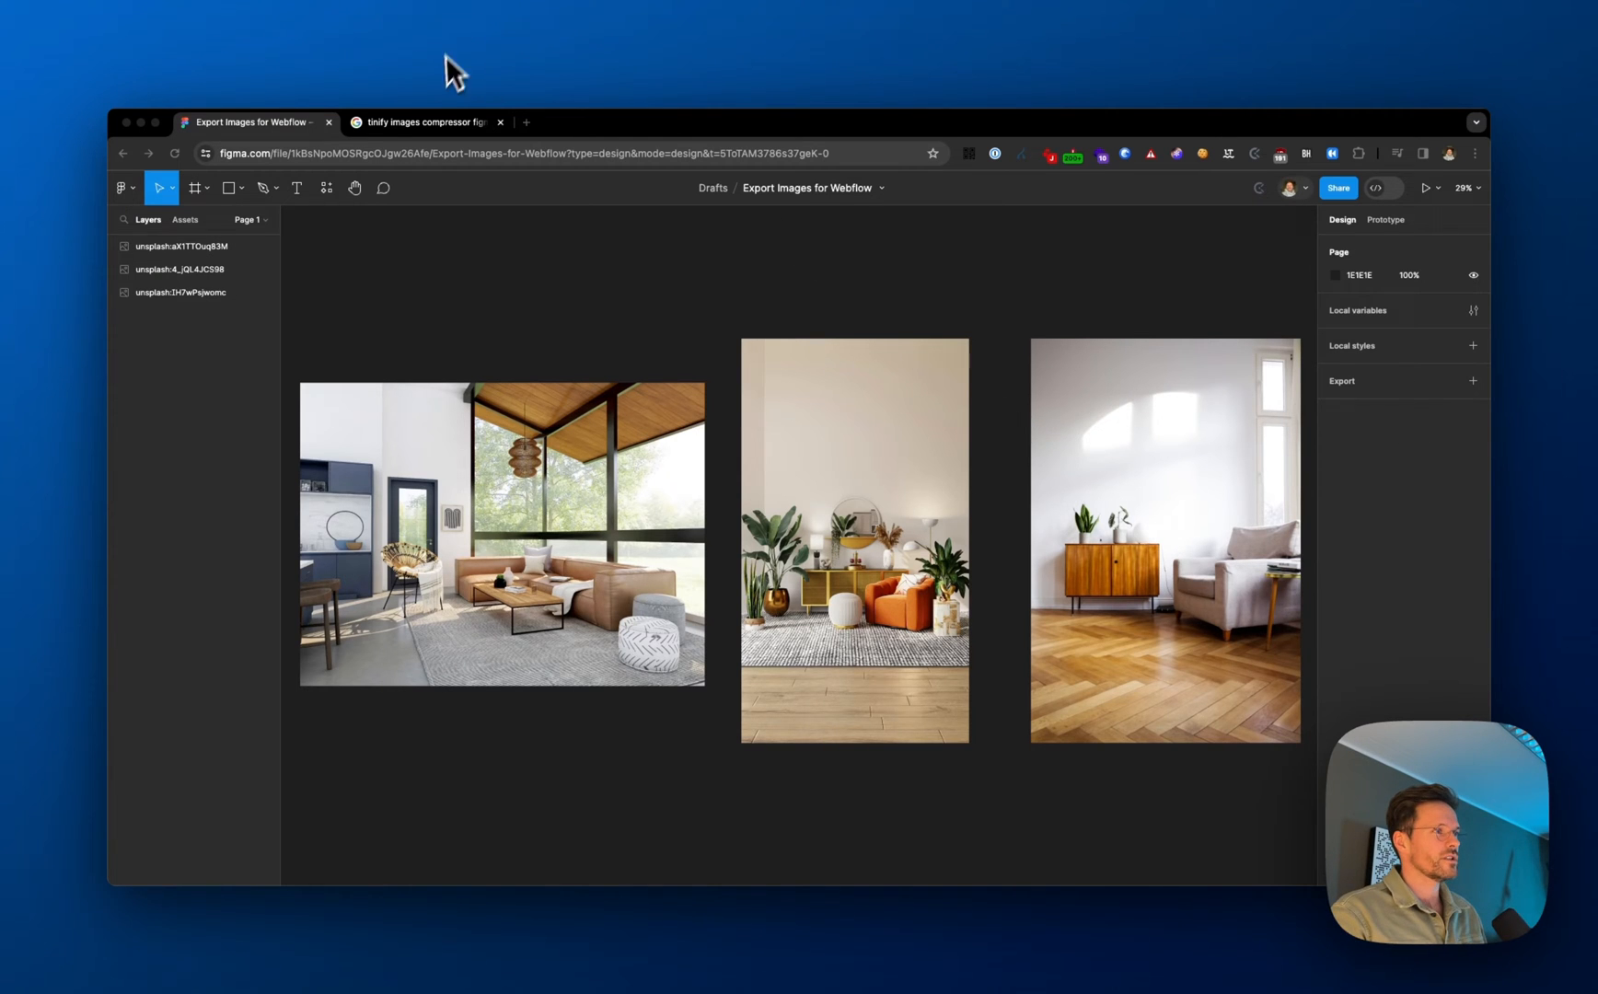
- Switch to the browser tab showing the Google results for the Tinify Figma plugin
click(418, 121)
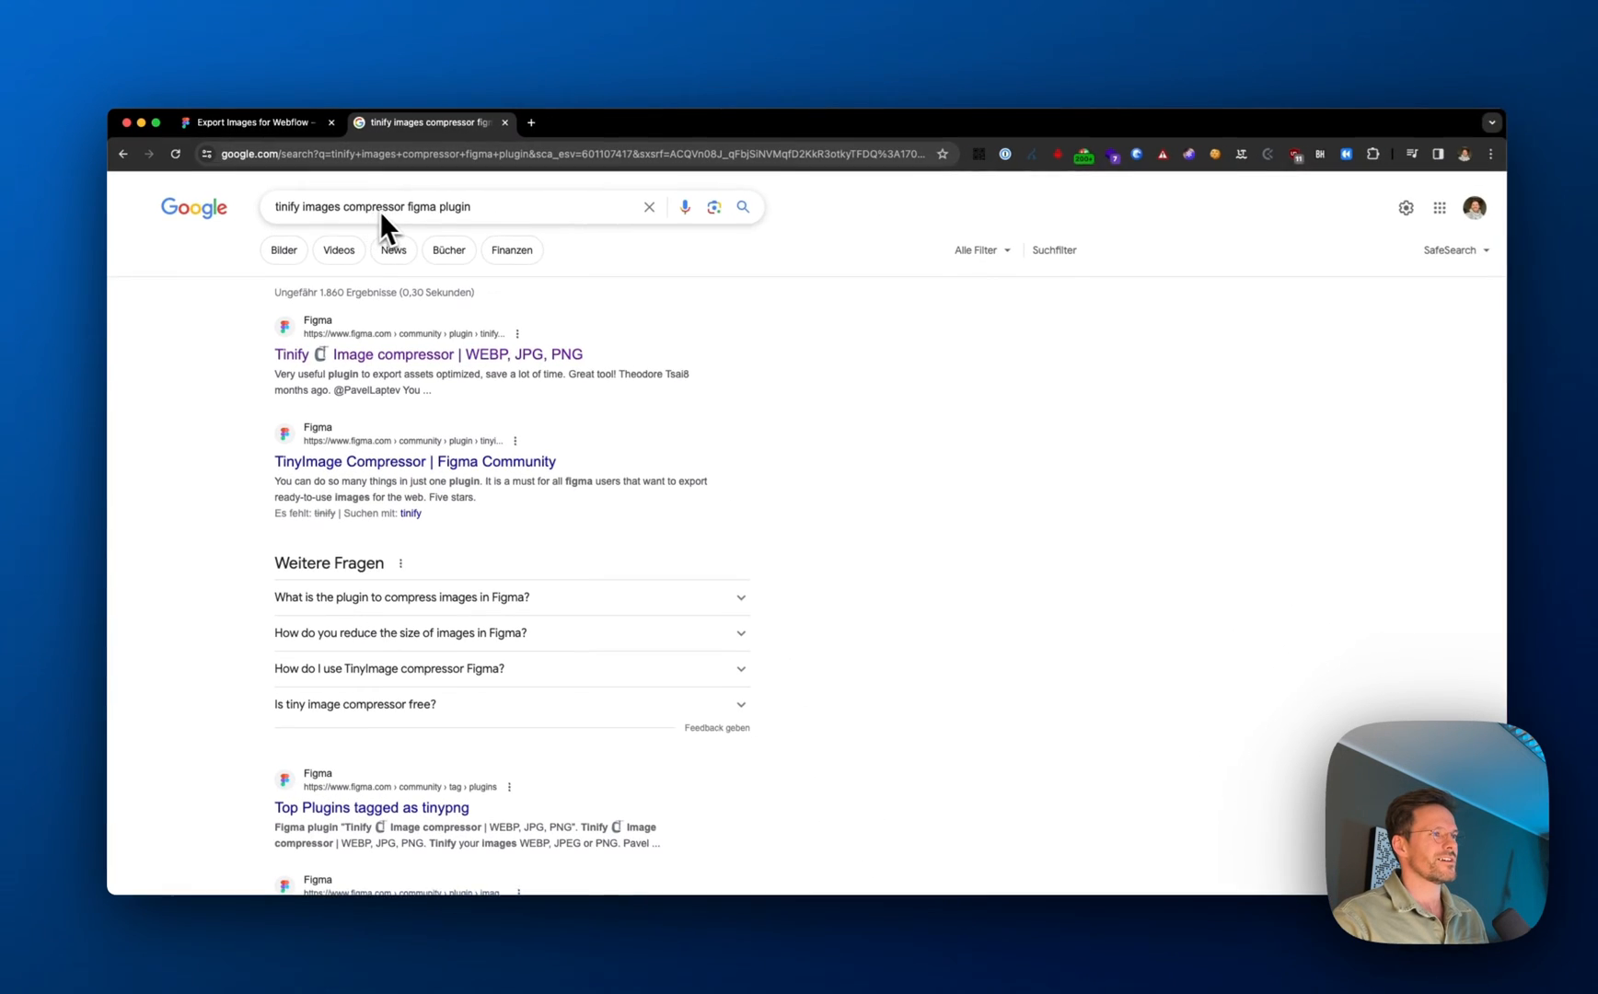
- Follow the 'Tinify Image compressor | WEBP, JPG, PNG' figma.com result to its Community page
scroll(down, 3)
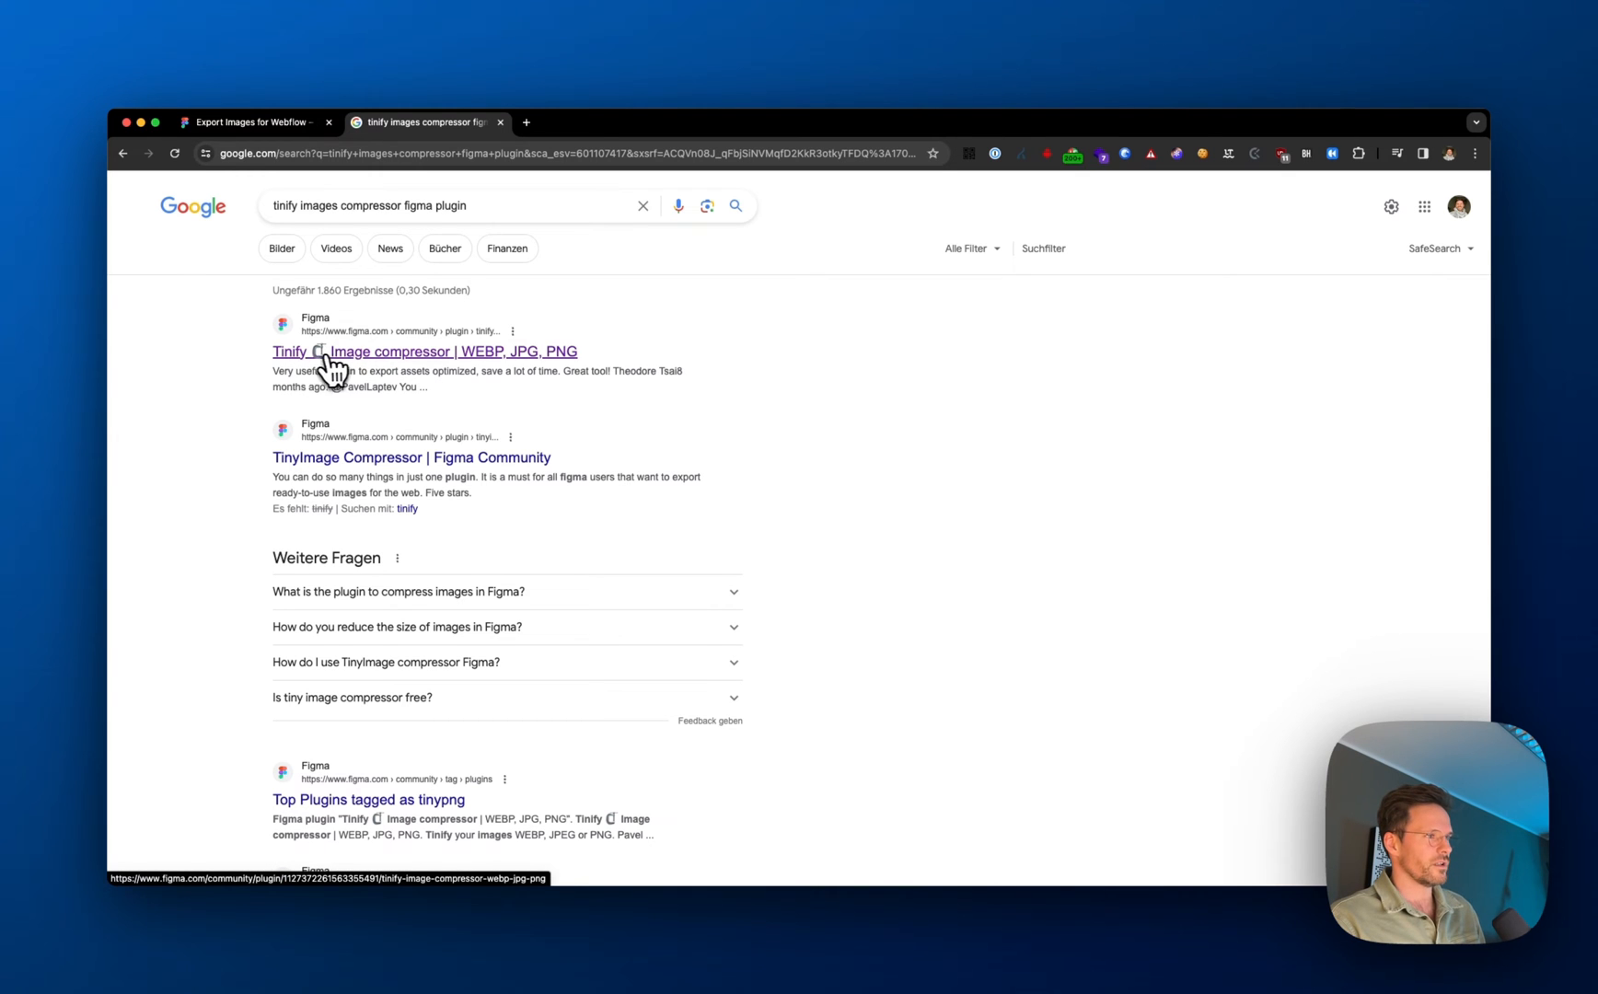
mouse_move(436, 365)
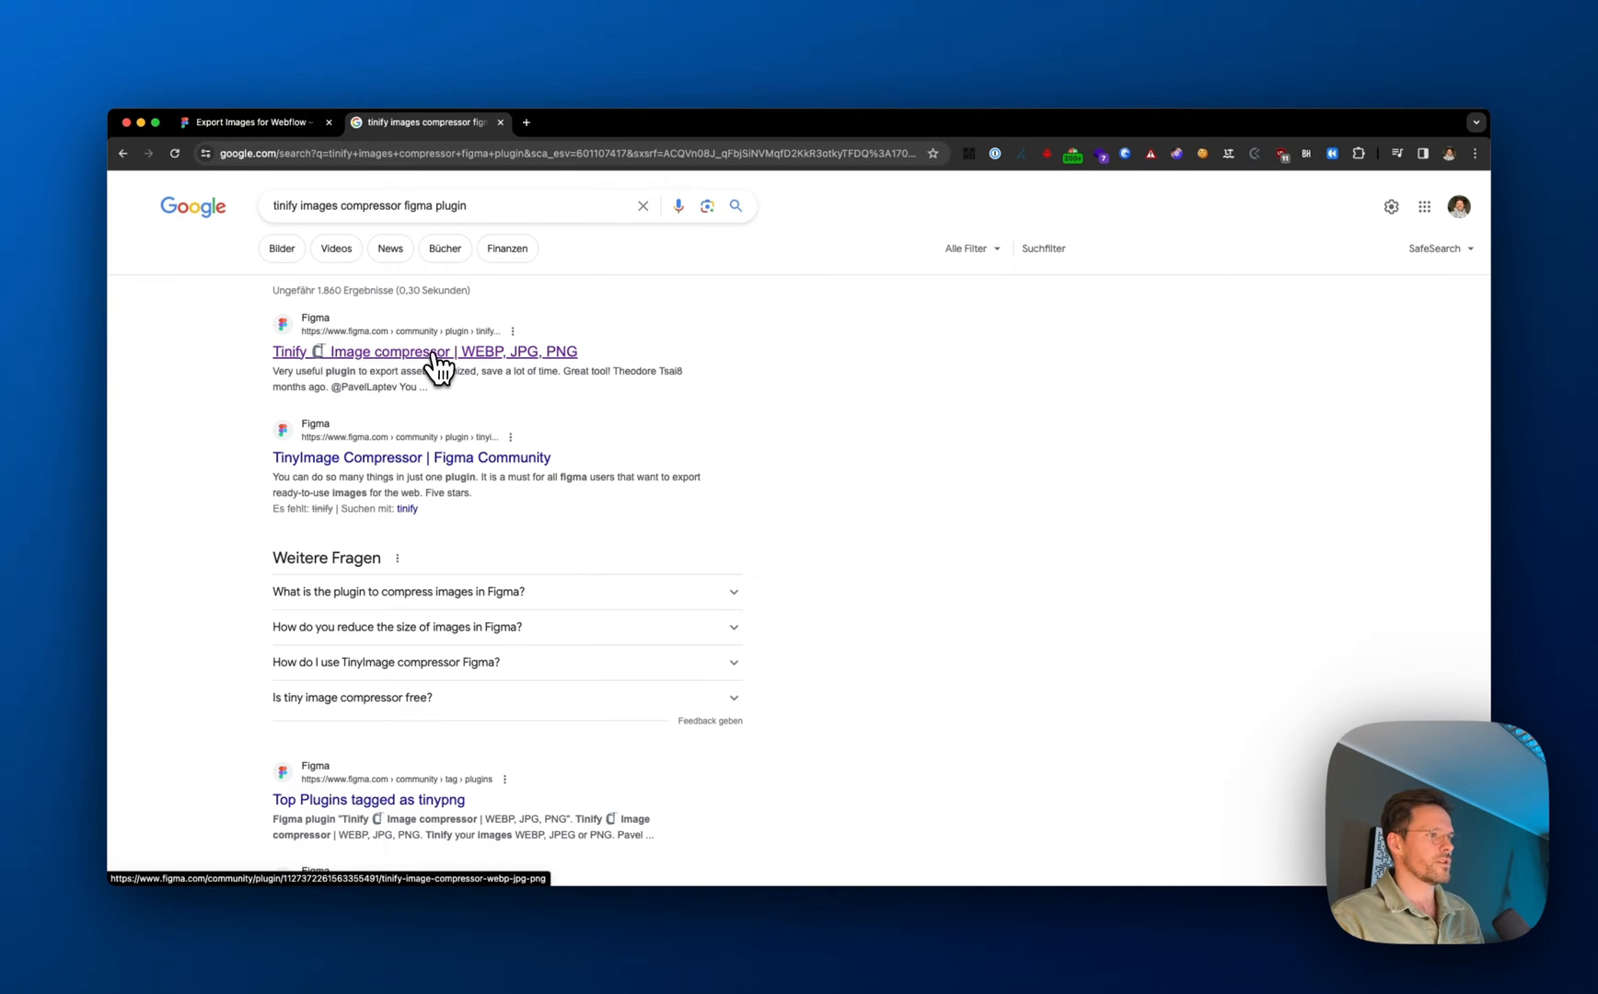
click(422, 352)
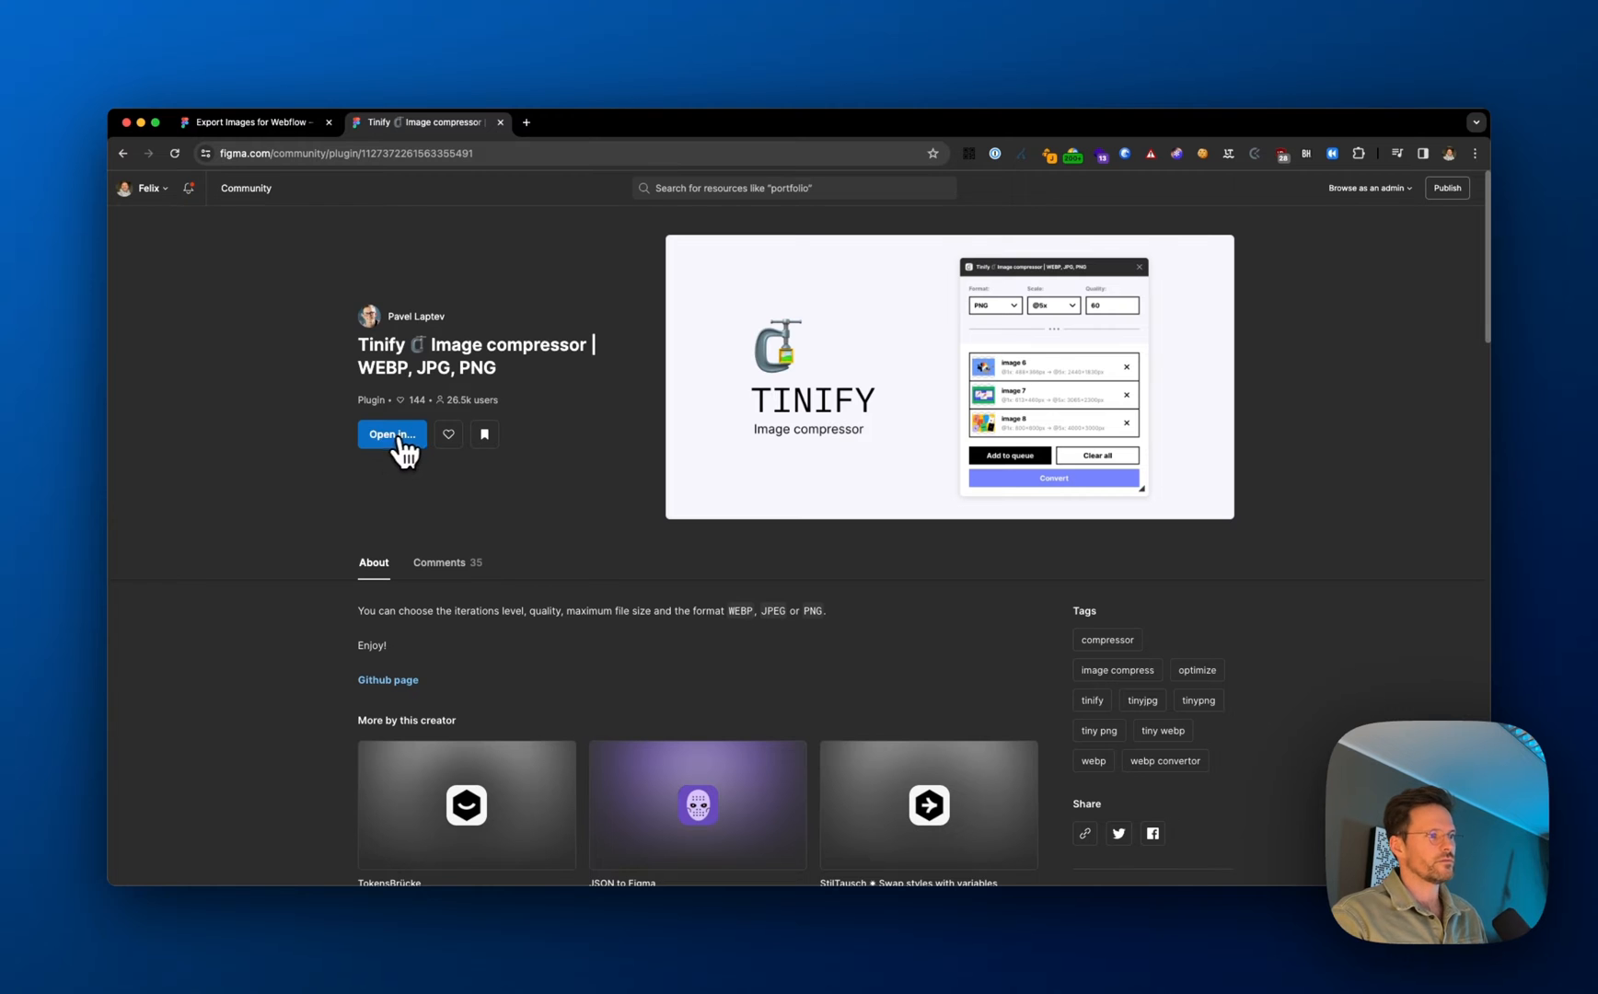
mouse_move(299, 185)
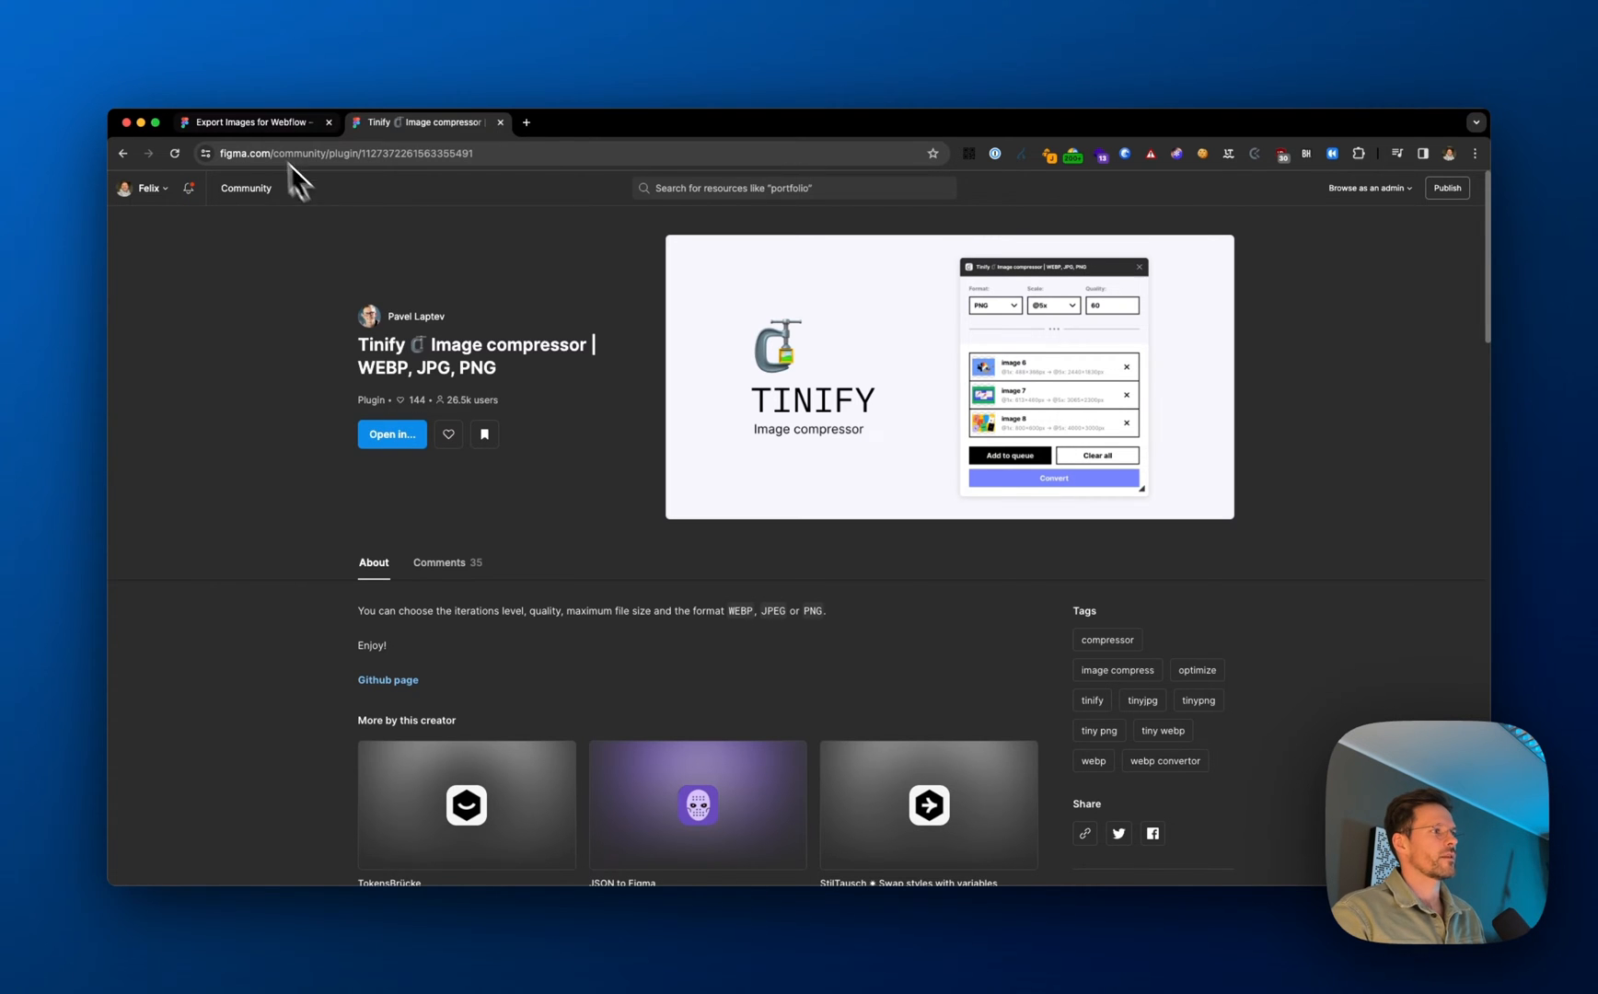
- Go back to the 'Export Images for Webflow' Figma file tab
click(252, 121)
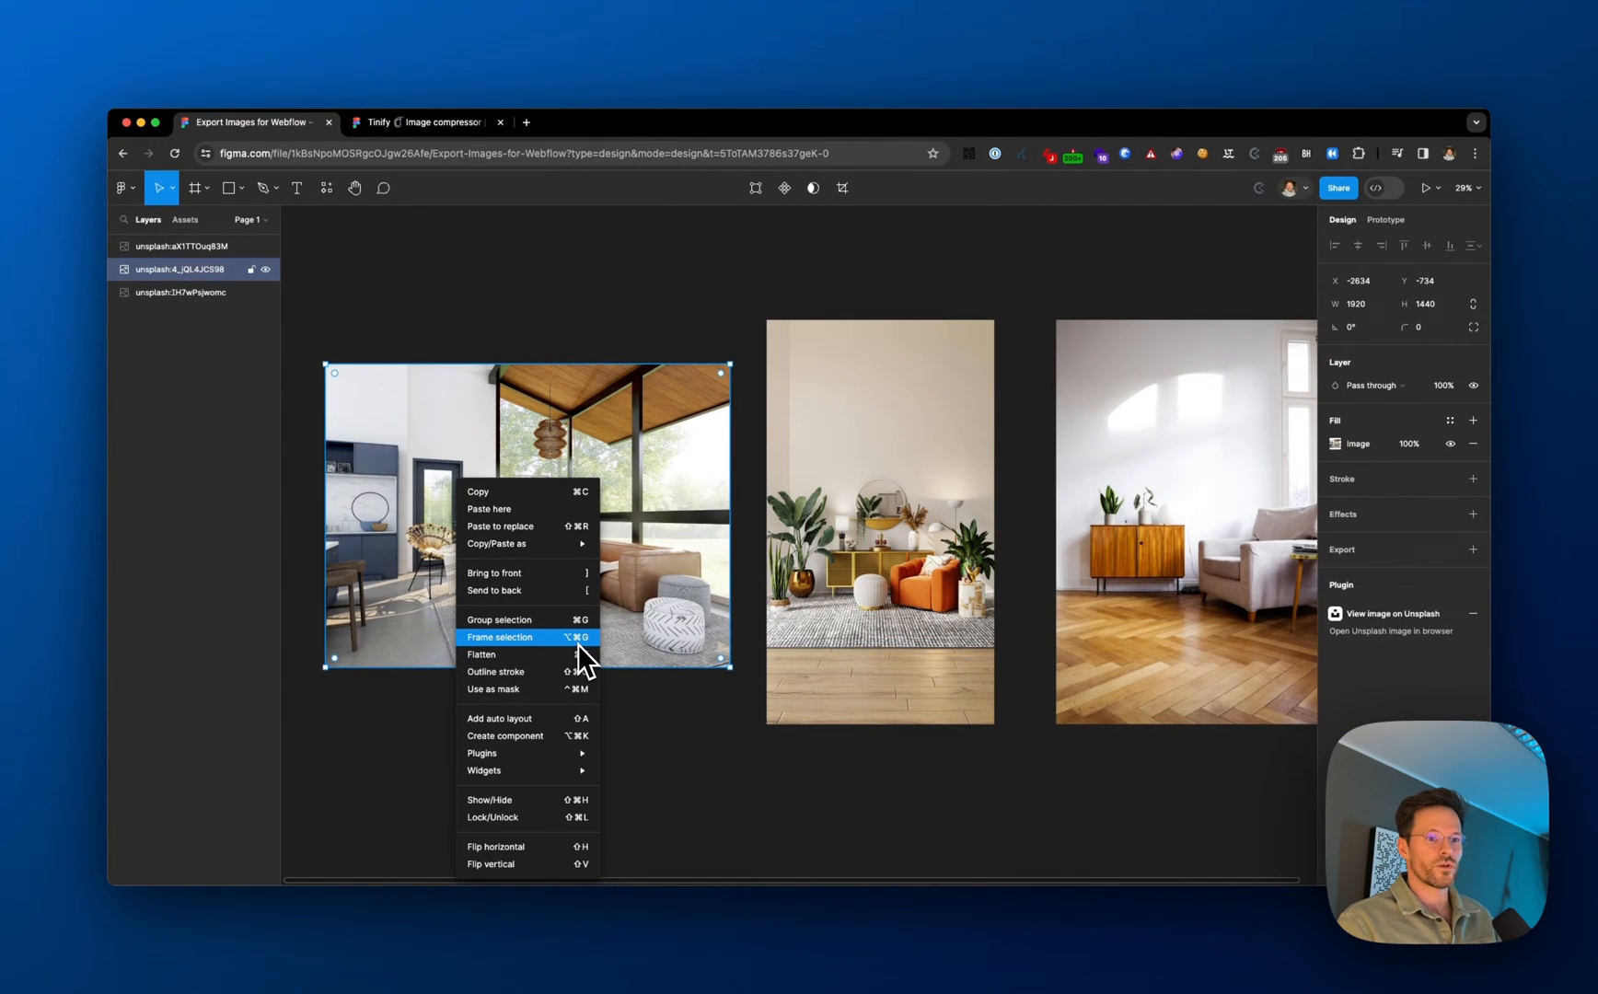
- Wrap the living-room photo in a frame named image01 and crop it to a 1920 × 869 banner
click(499, 637)
text(image01)
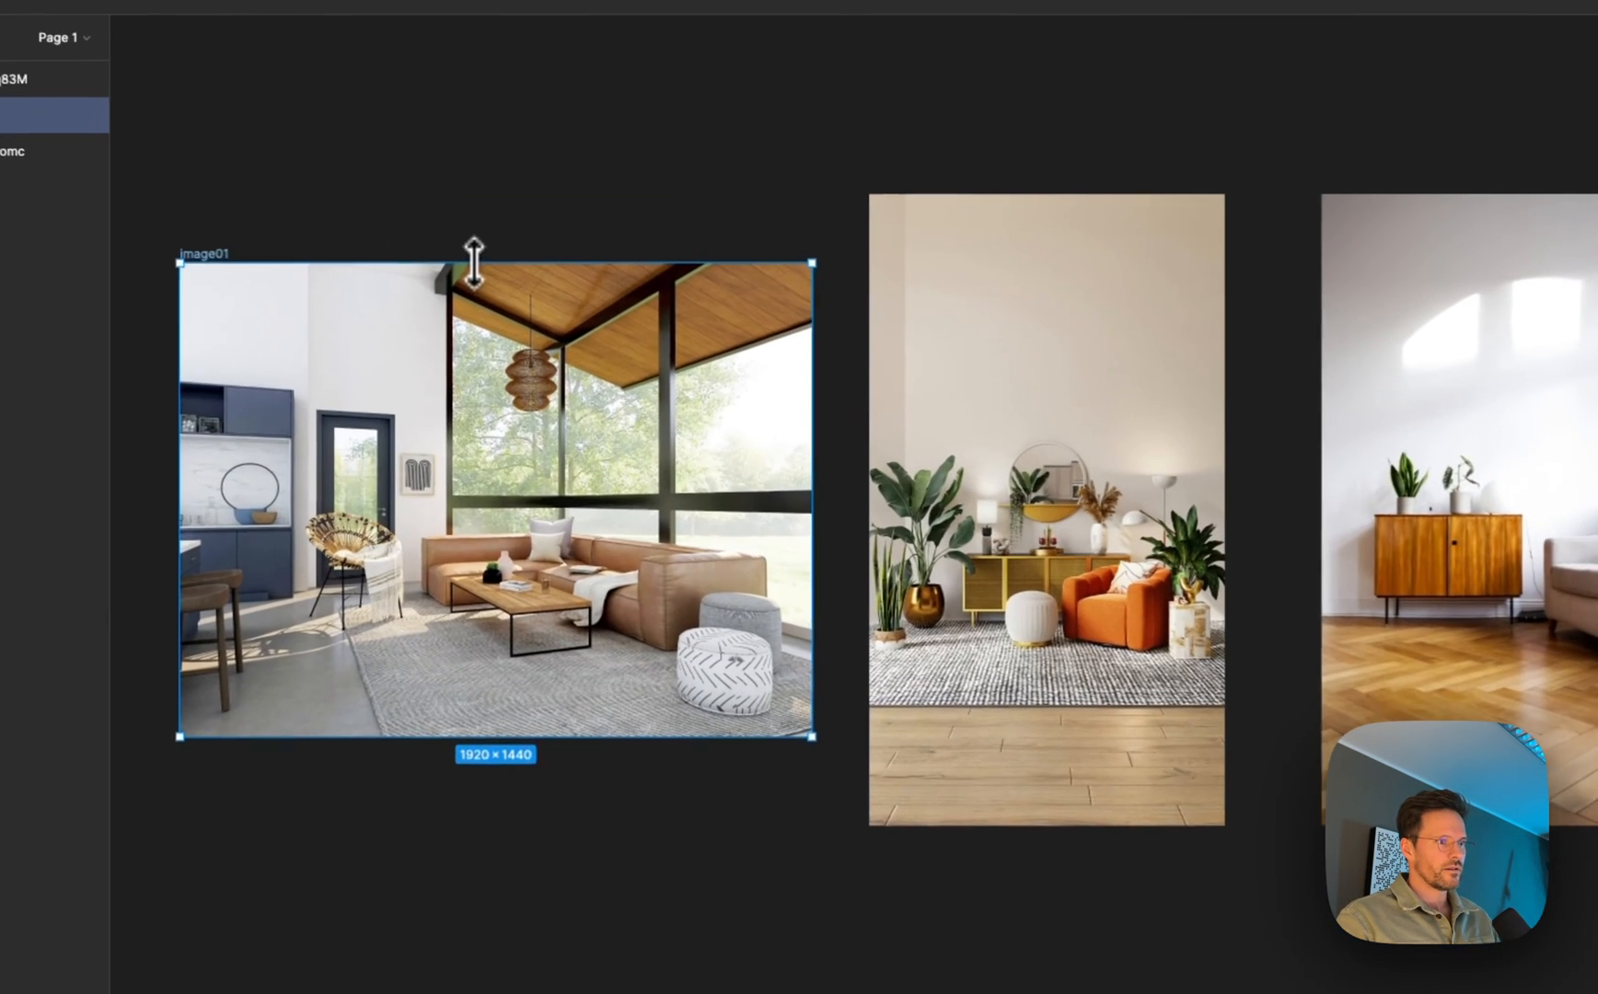
drag(477, 263, 484, 365)
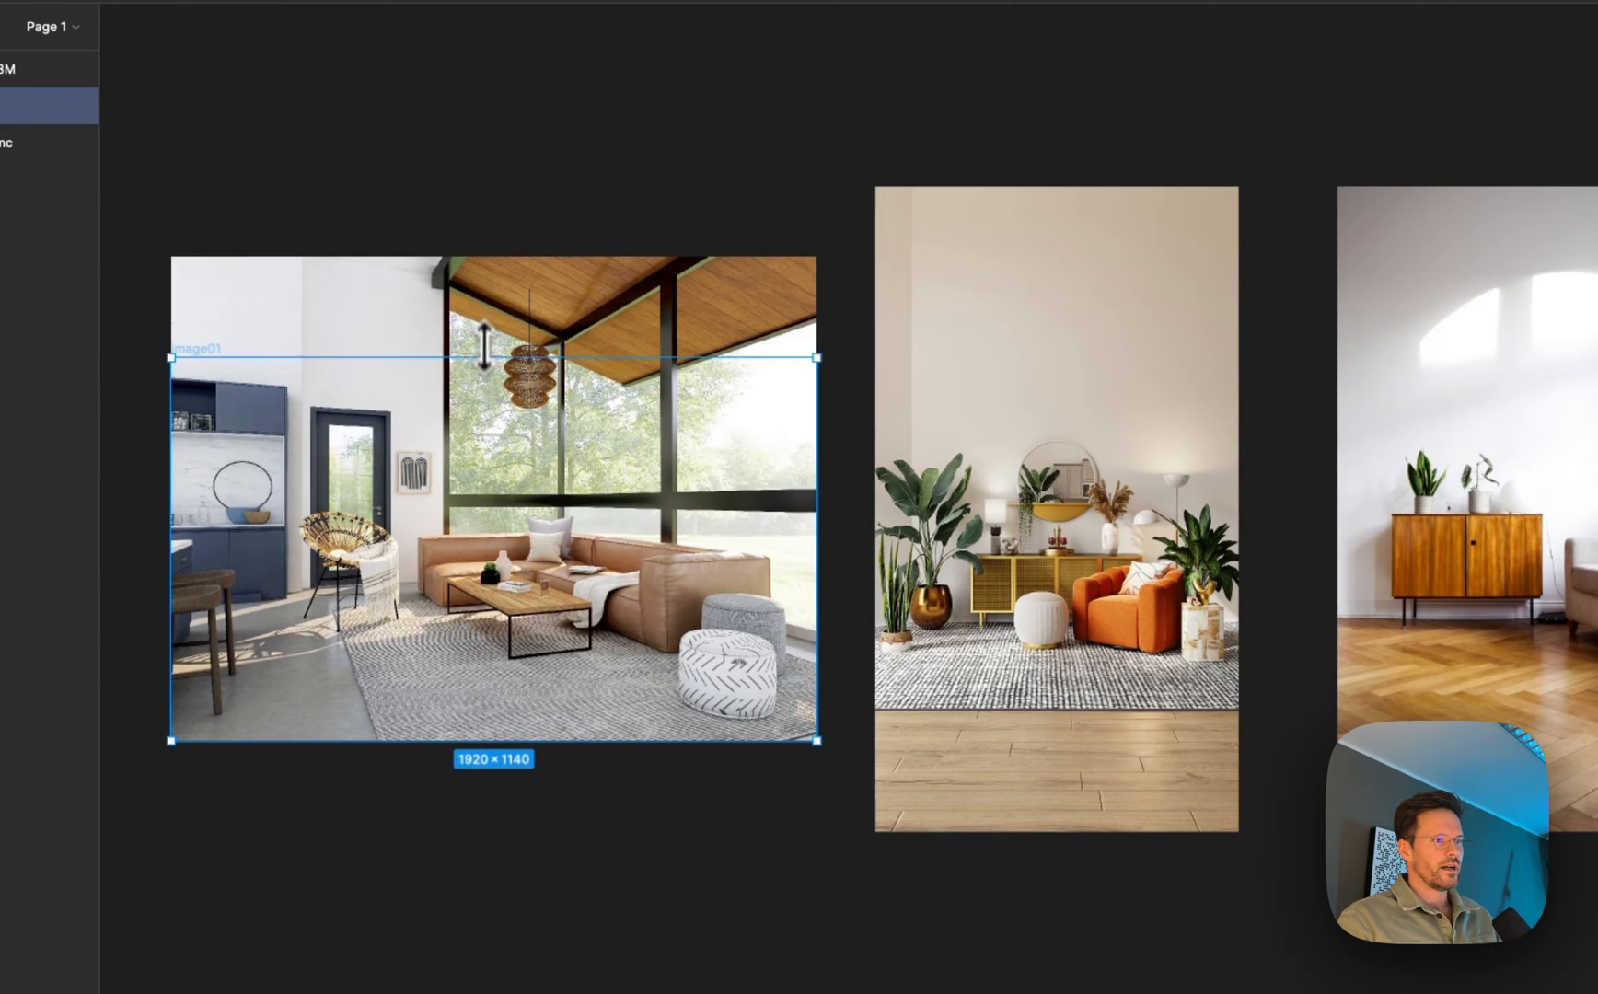
drag(494, 362, 494, 346)
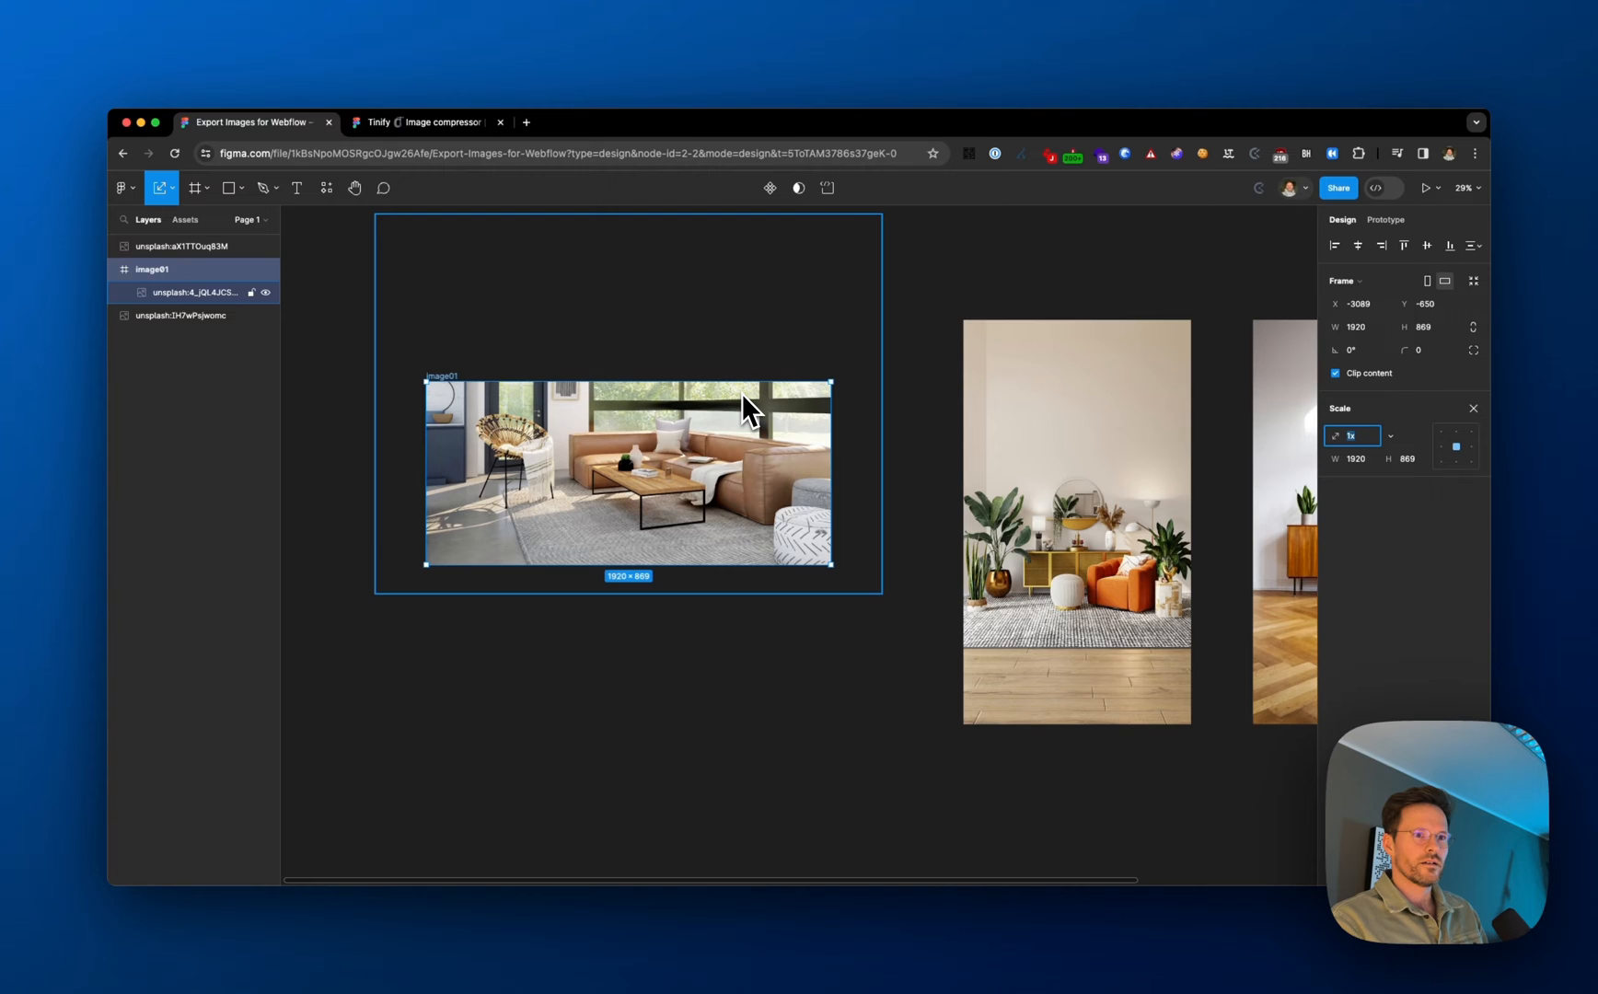
mouse_move(1376, 429)
text(720)
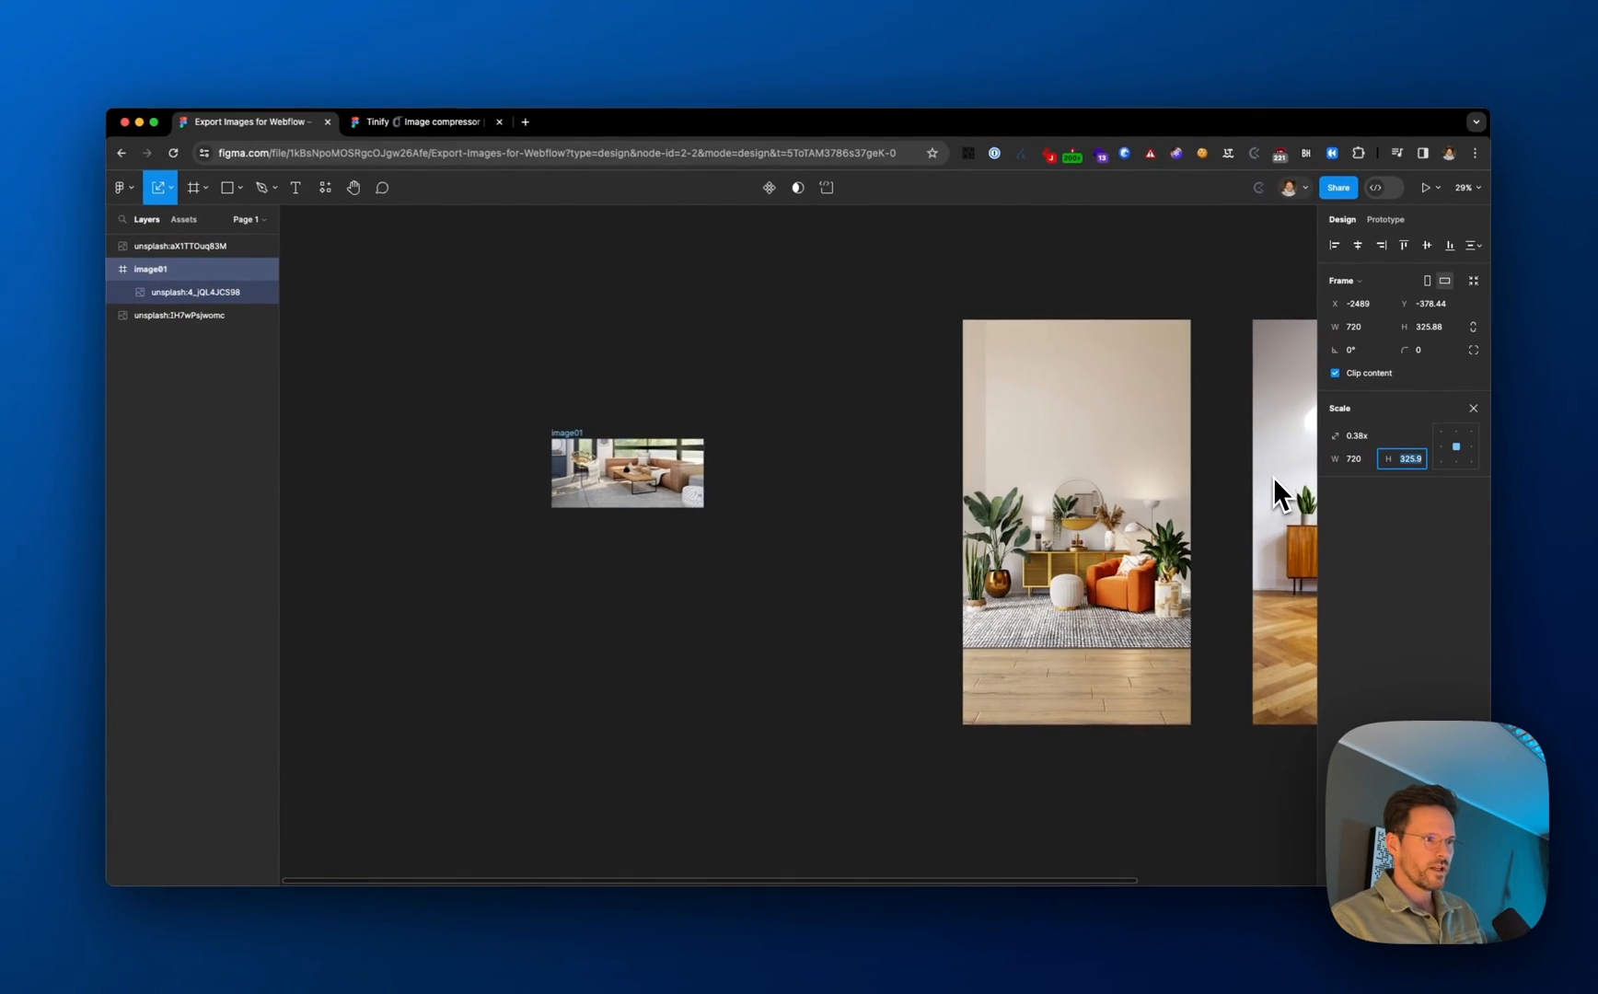
- Commit image01's proportional scale down to 720 × 326
click(626, 472)
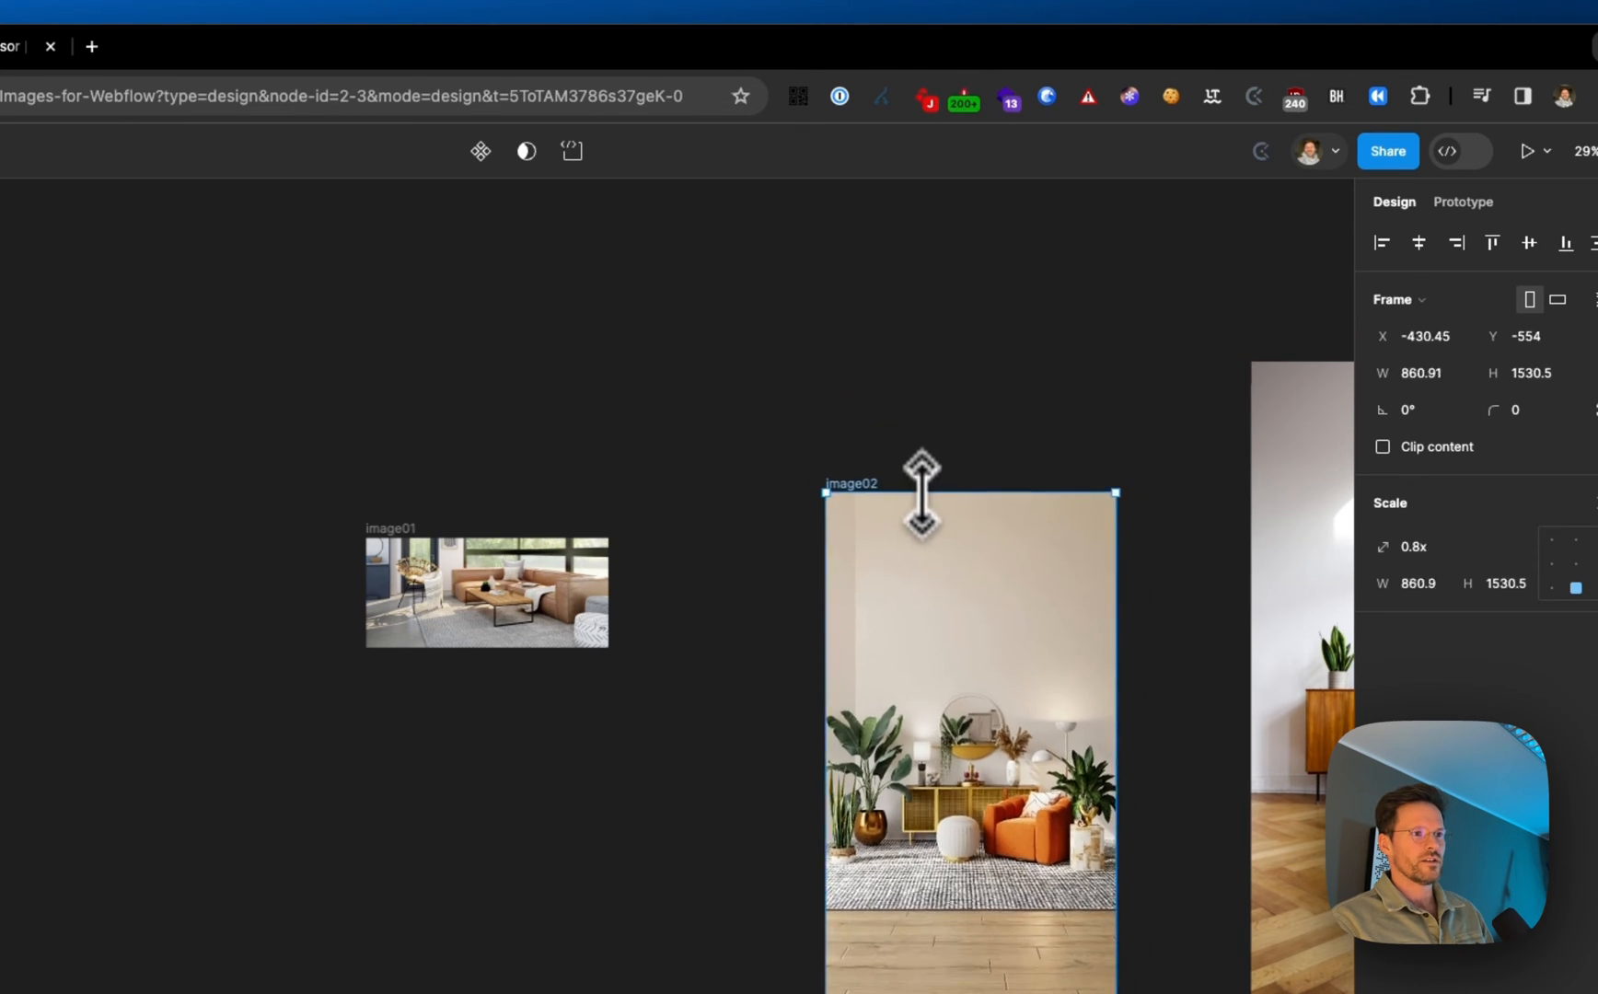
- Scale the image02 frame up, then crop its top down into a shorter portrait
drag(920, 492, 908, 452)
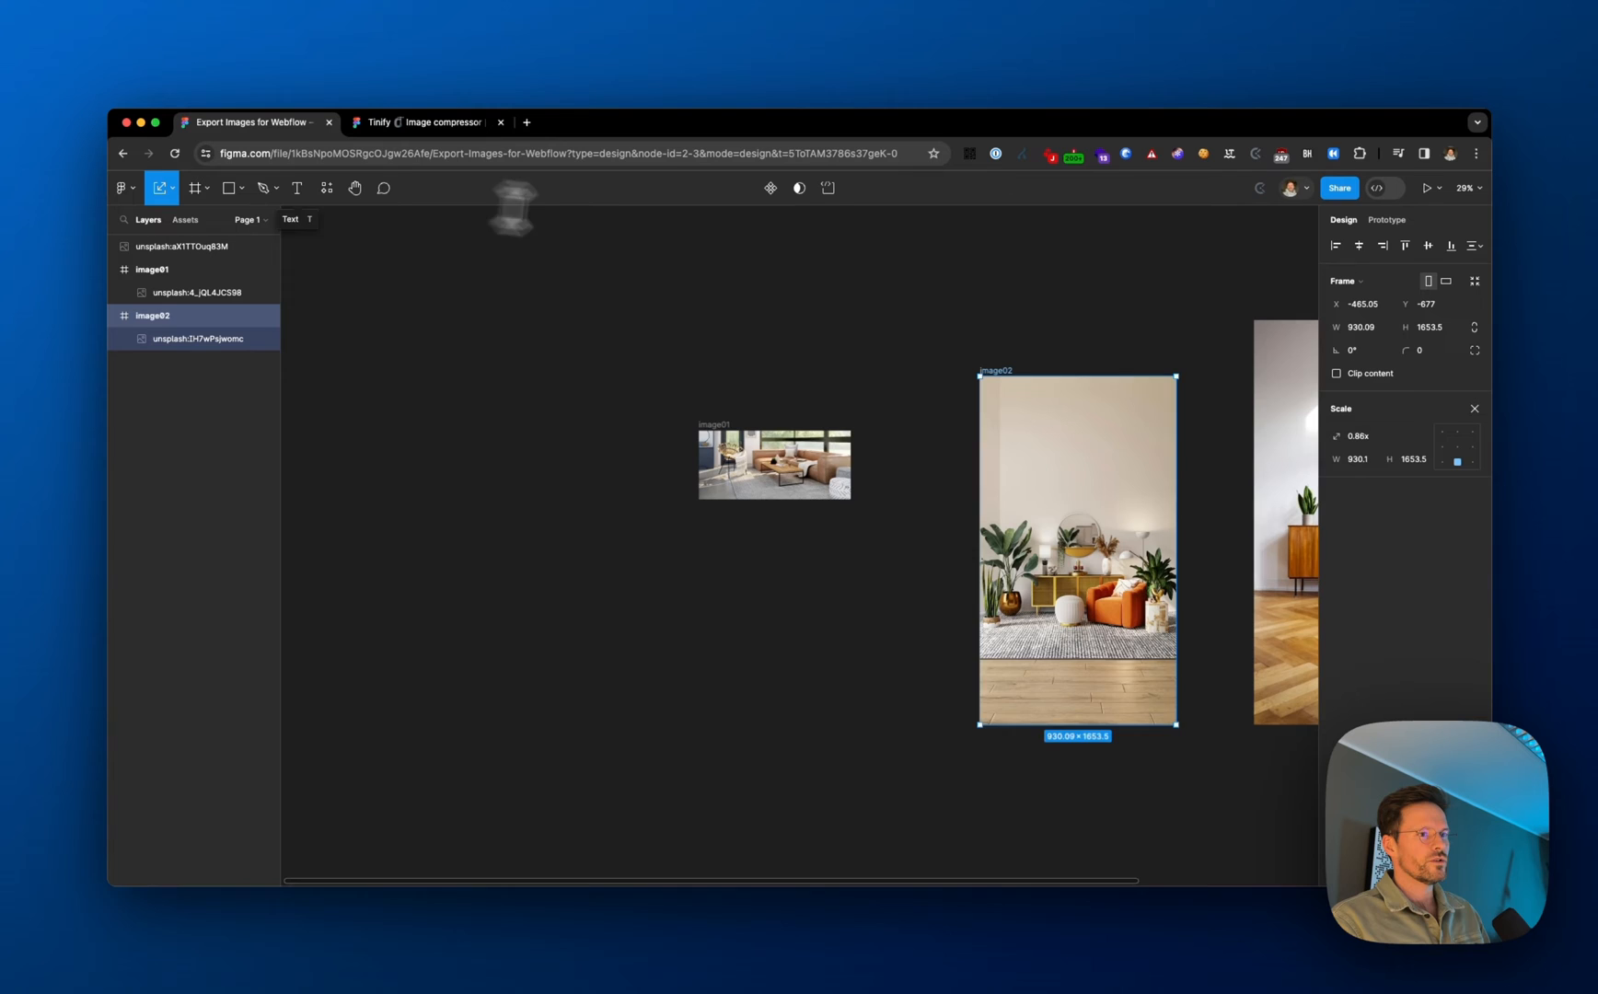
click(175, 188)
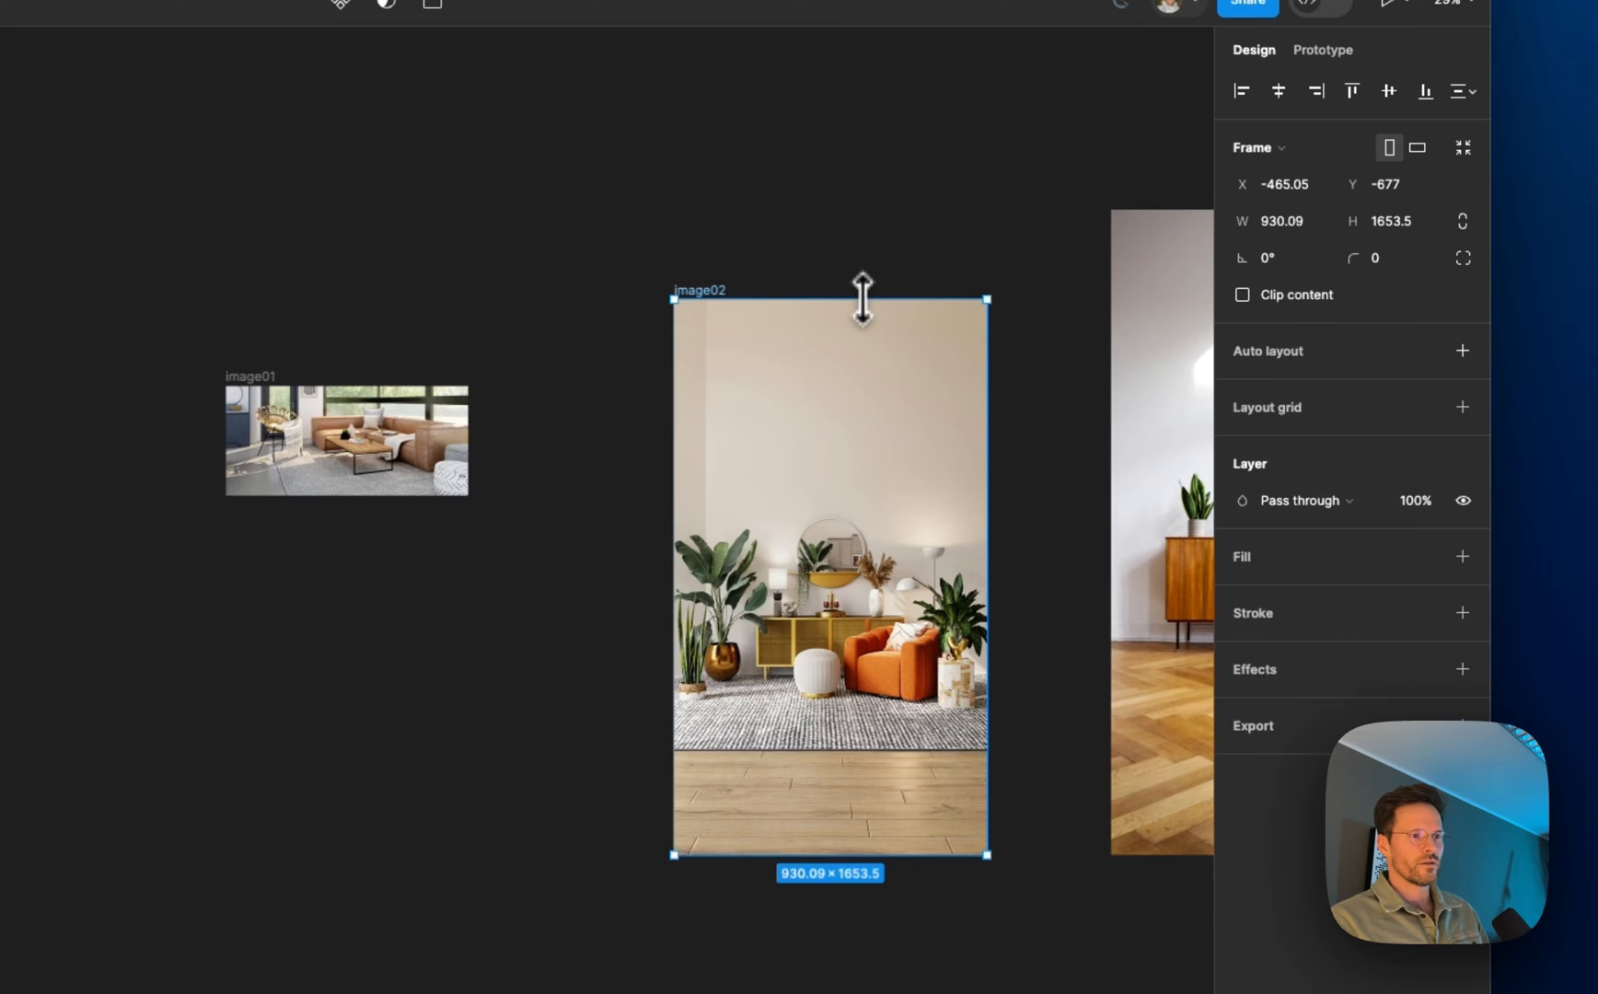
drag(862, 302, 871, 422)
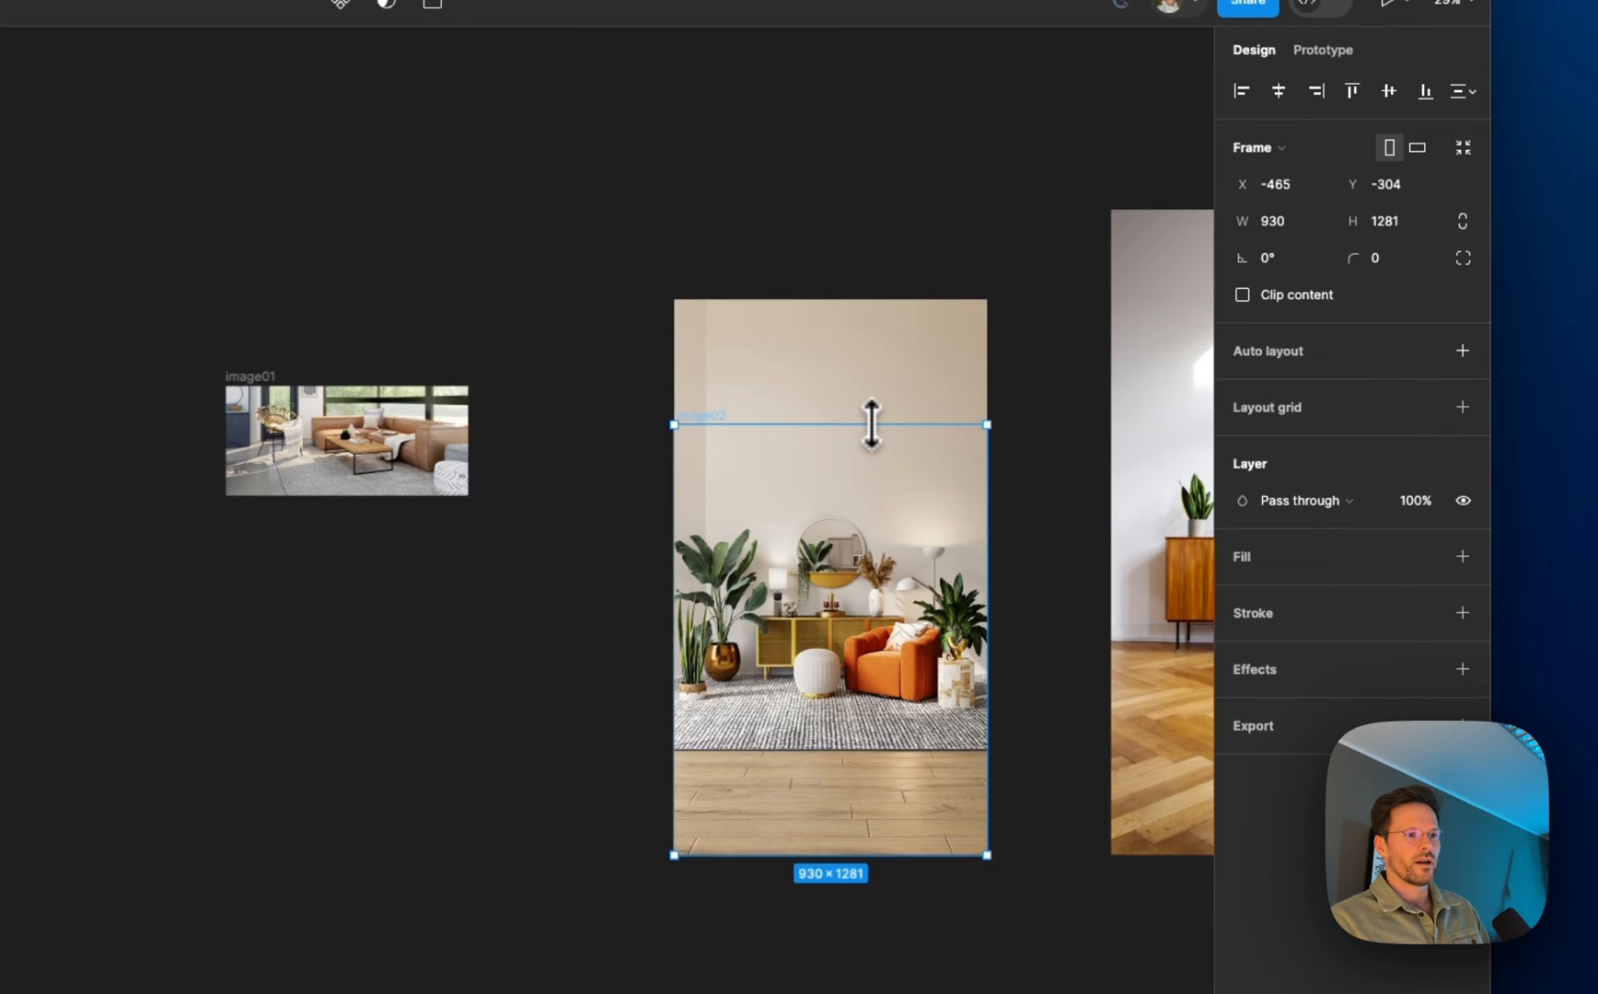
drag(871, 422, 871, 418)
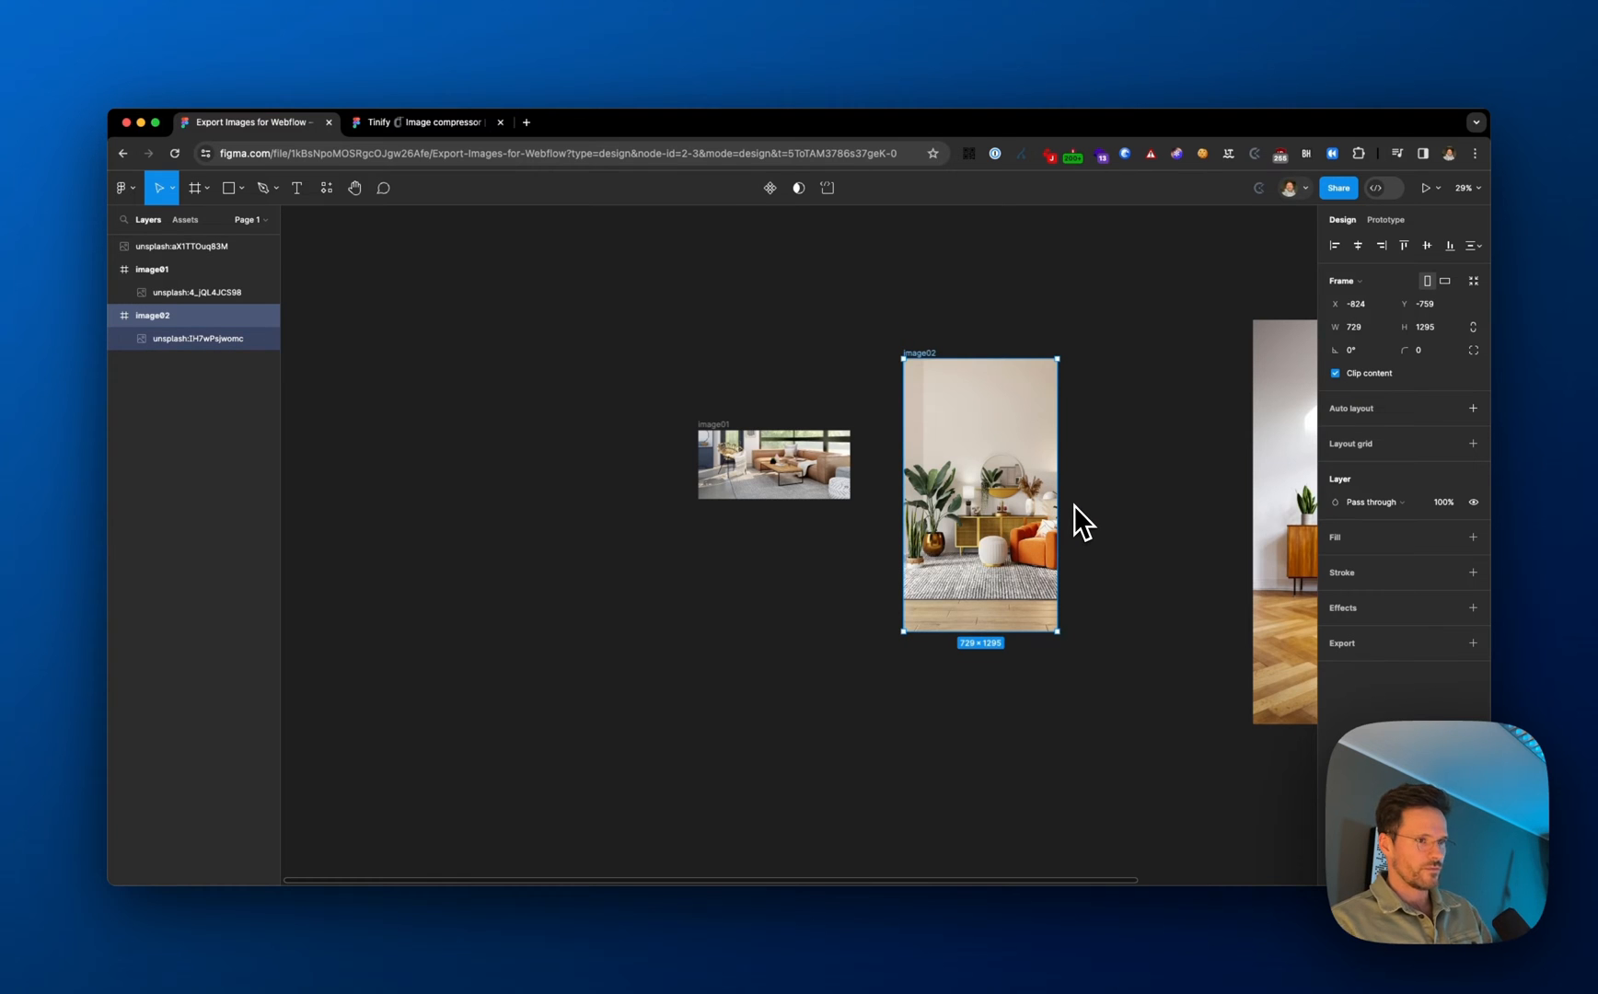
- Widen the image02 frame and set its width to 729
drag(1059, 494, 1099, 494)
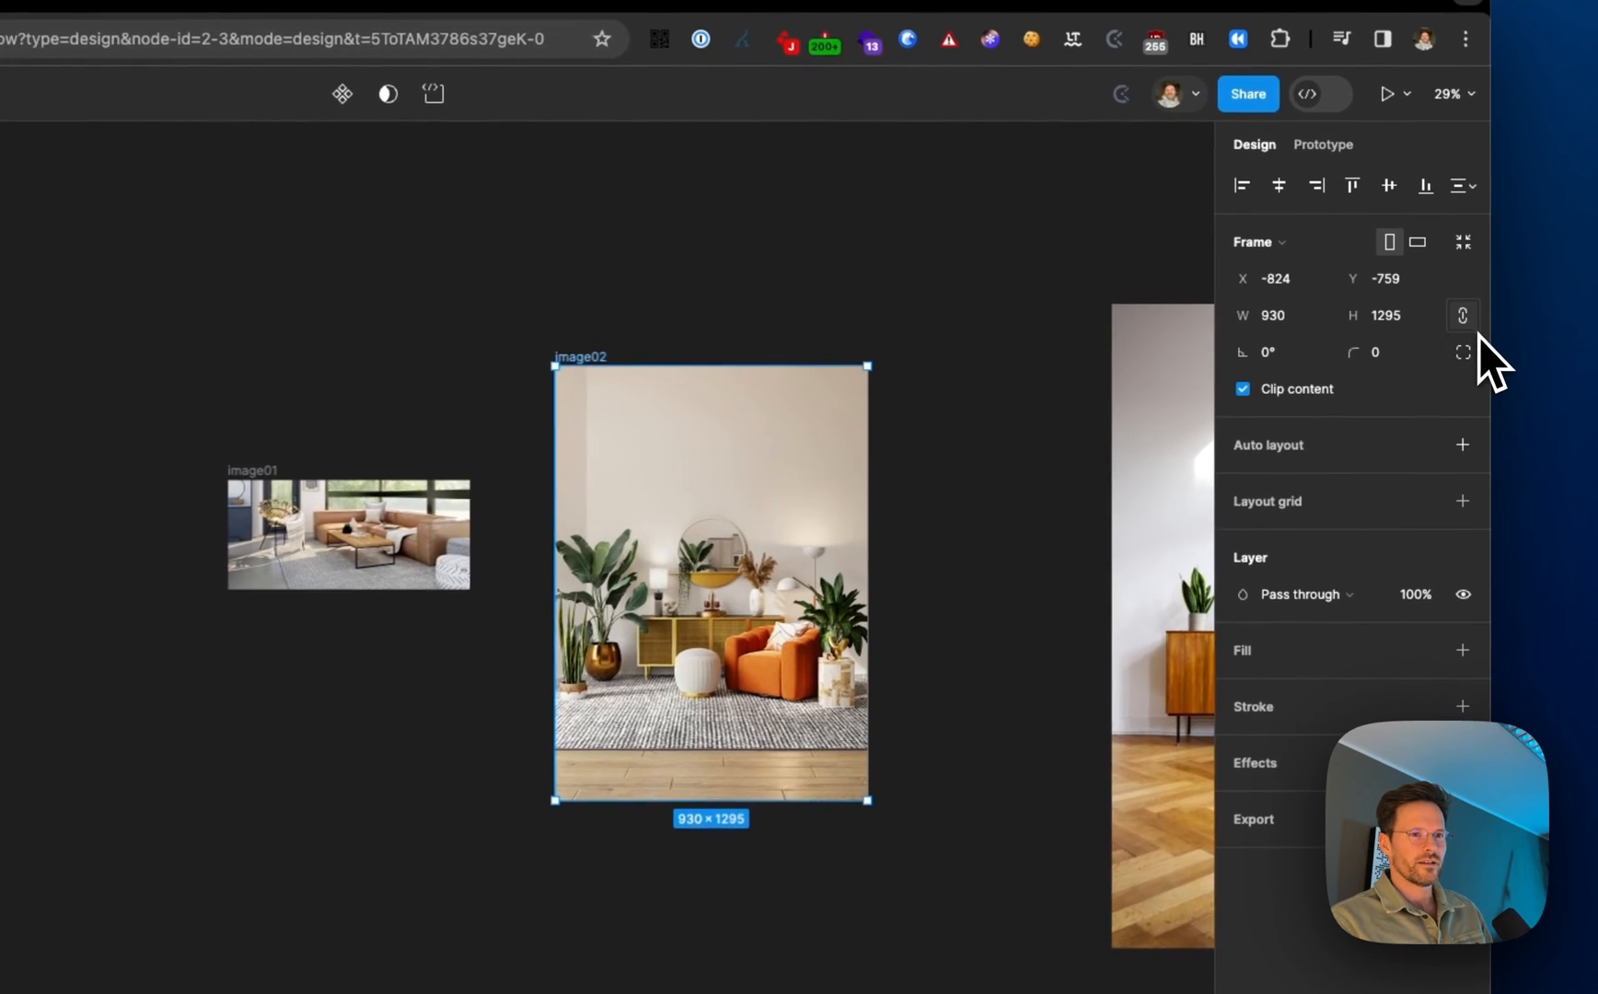
mouse_move(1464, 315)
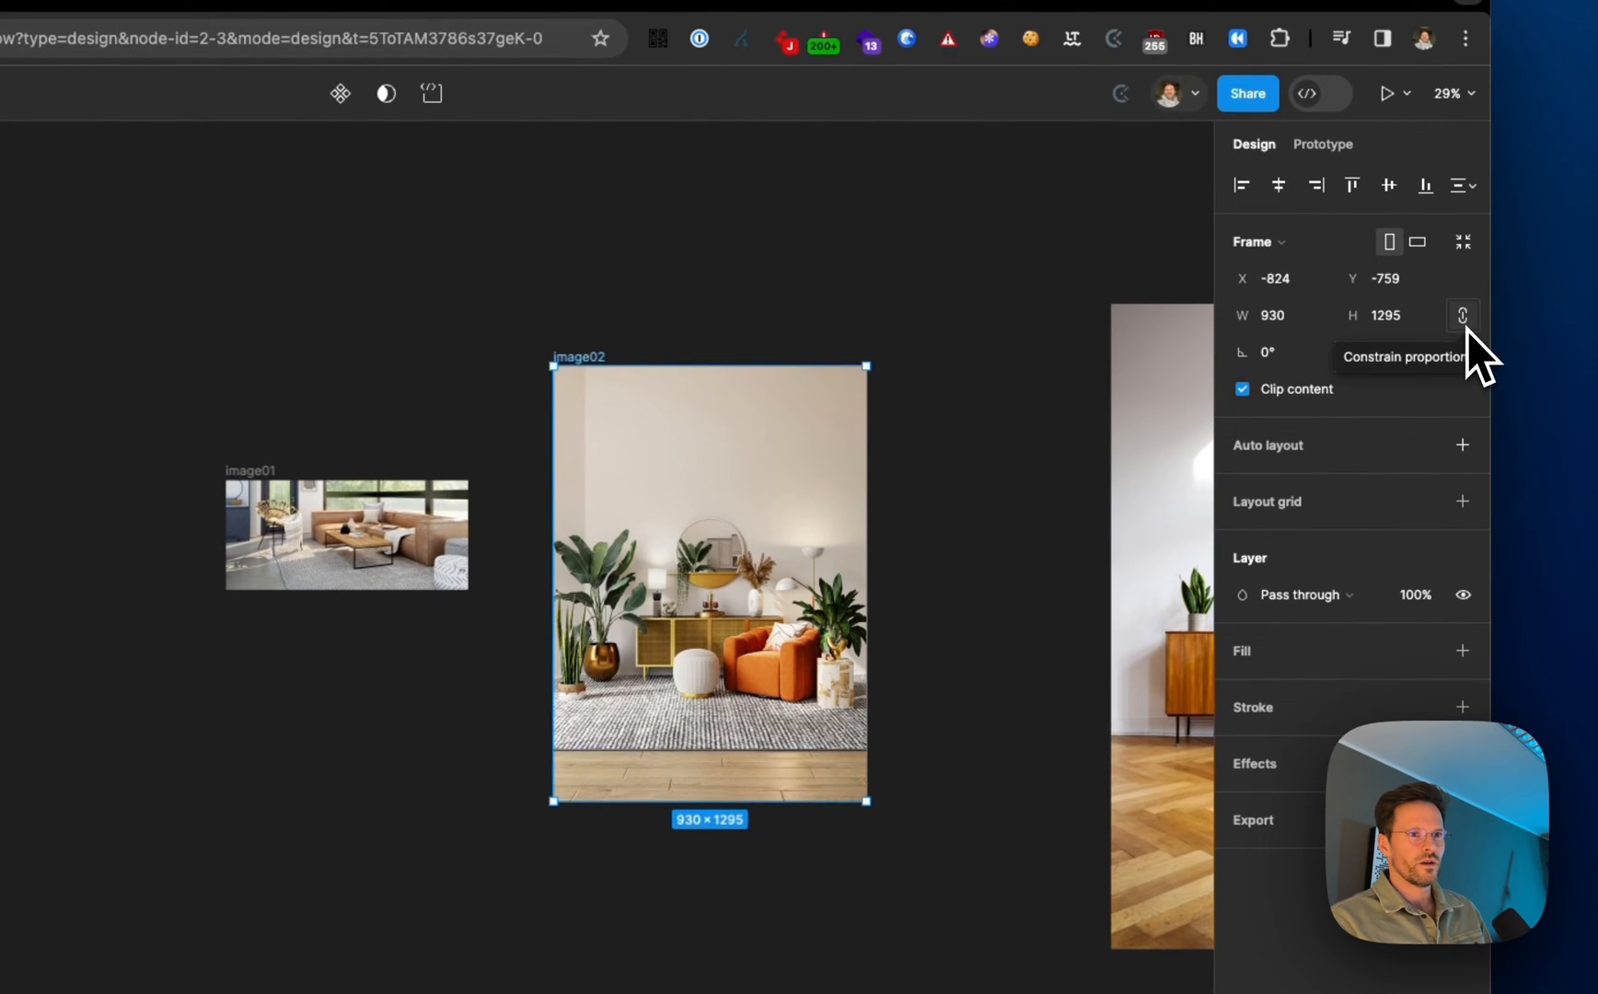
click(1278, 315)
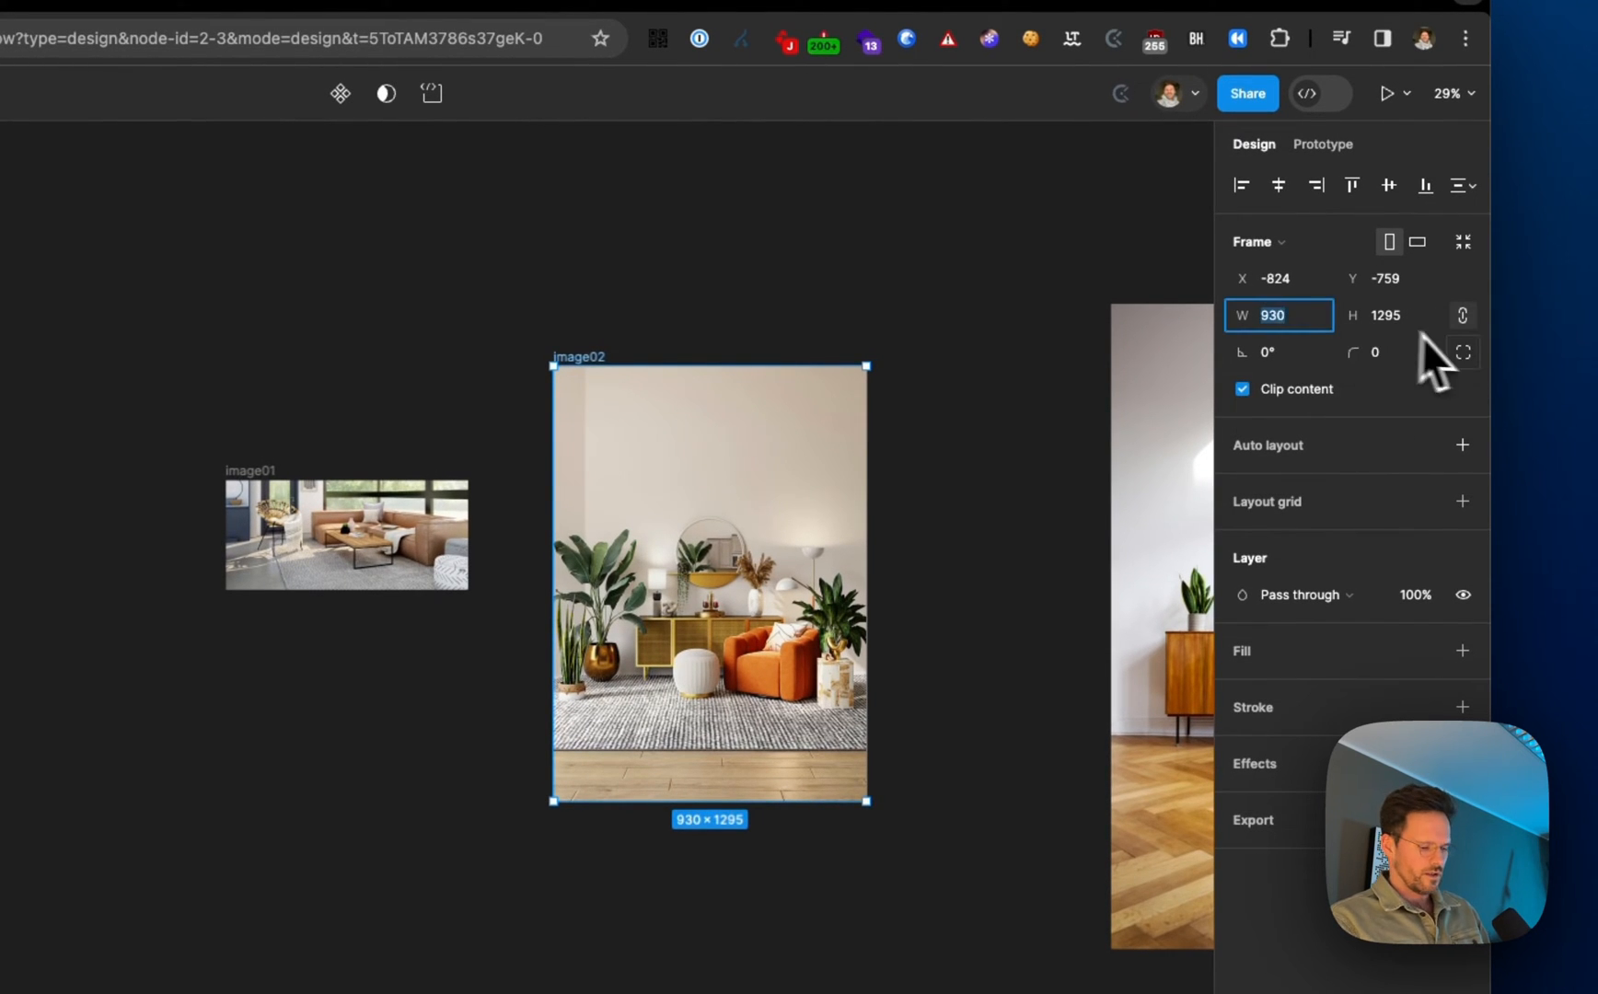
text(729)
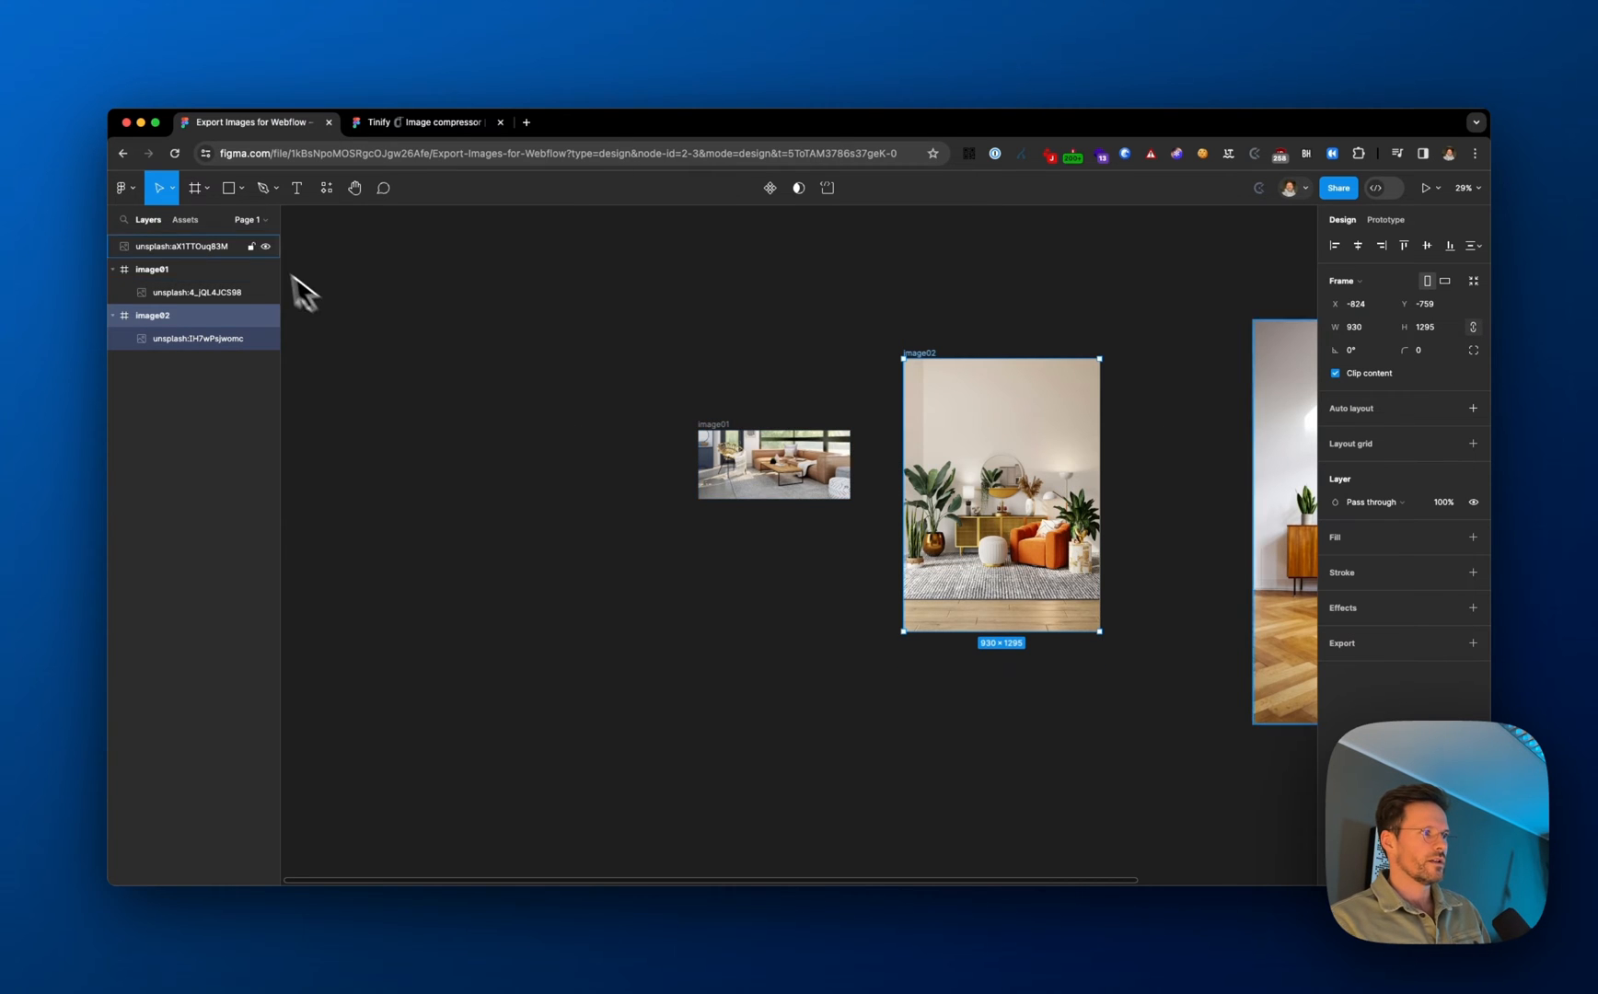
- Switch to the Scale tool and line image02 up beneath image01 at 720 pixels wide
click(171, 188)
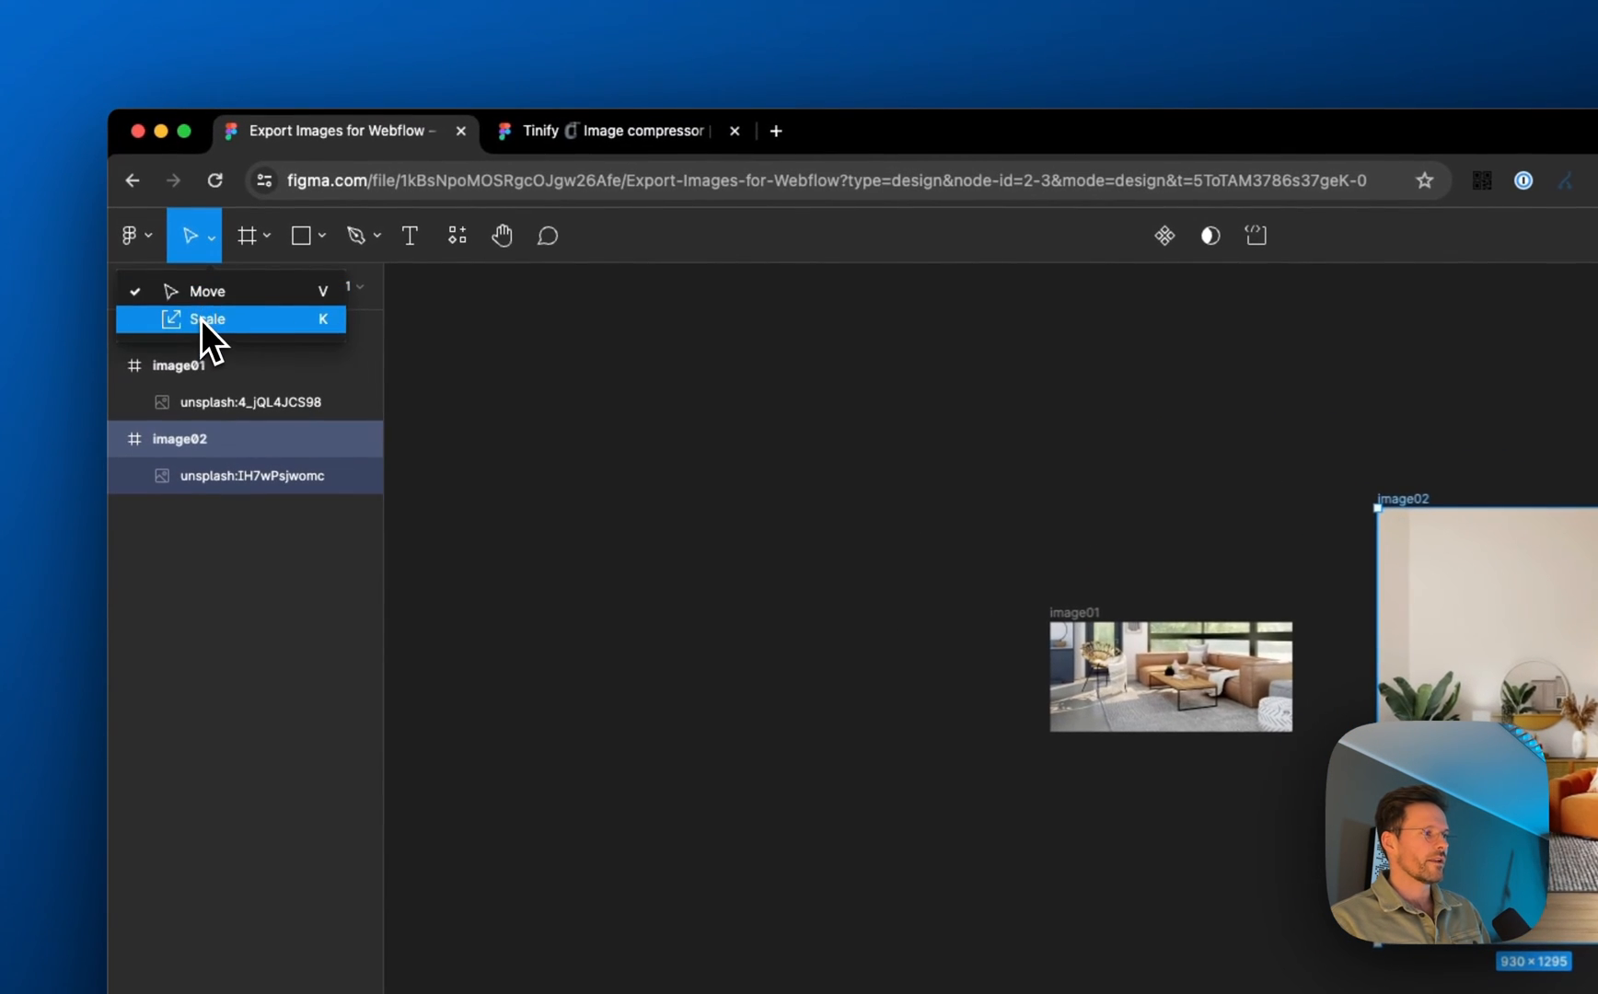
click(209, 319)
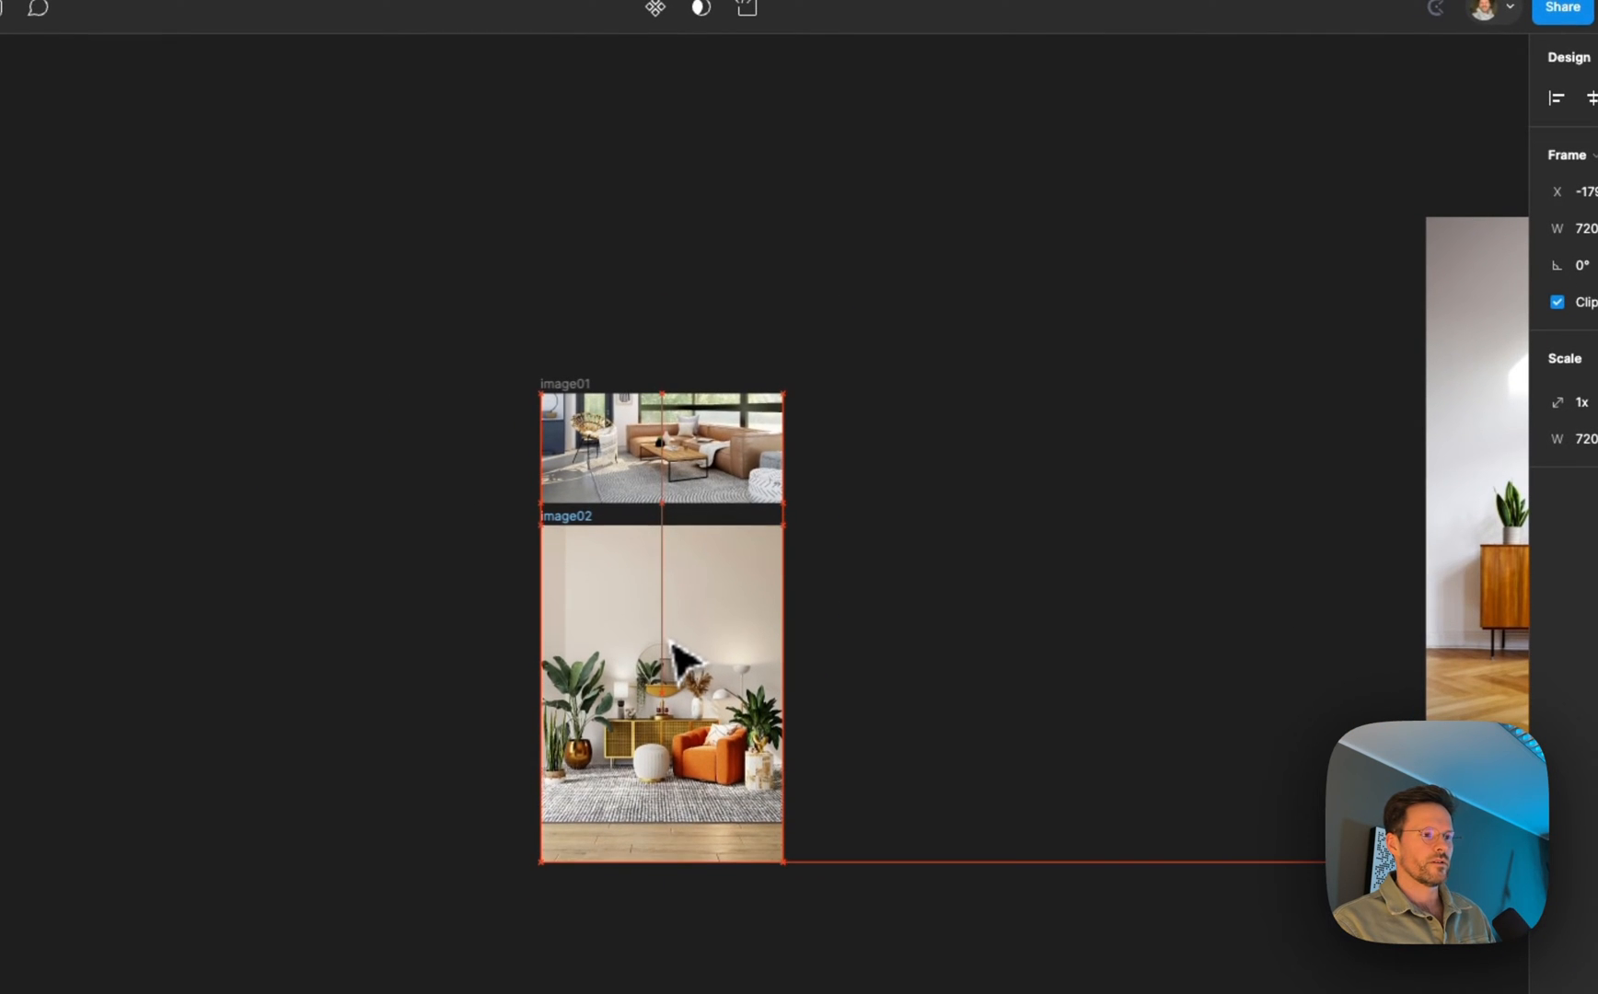
drag(661, 668, 953, 459)
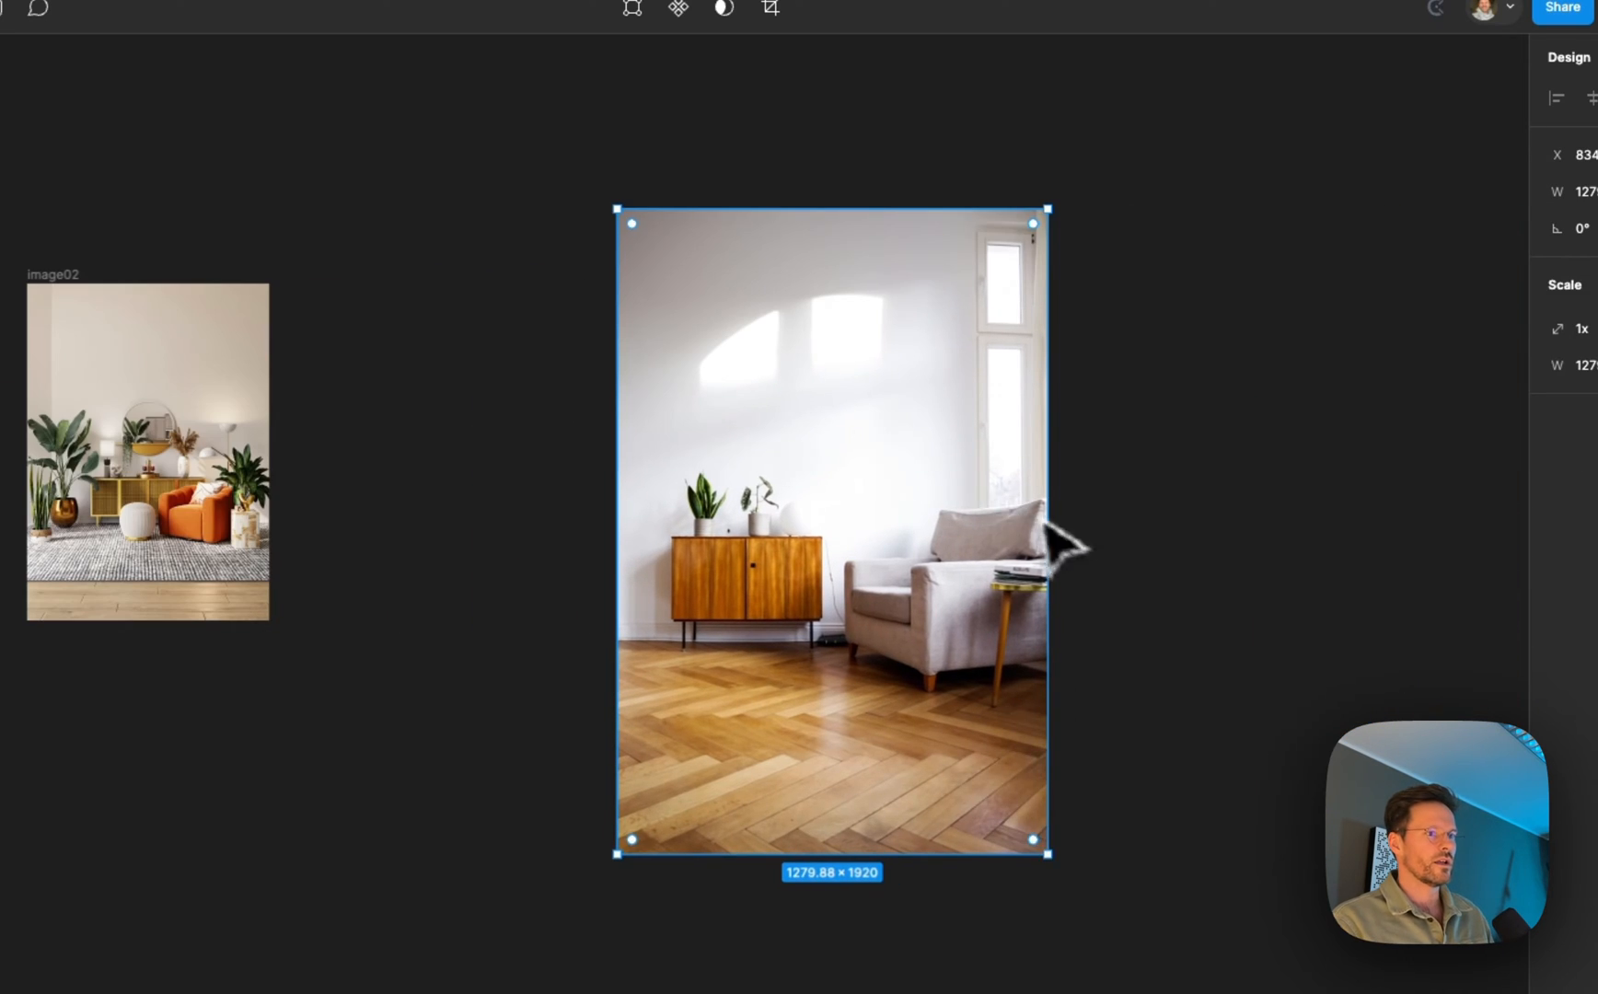
- Frame the third armchair photo as image03, a clipped 720 × 720 square
right_click(1040, 551)
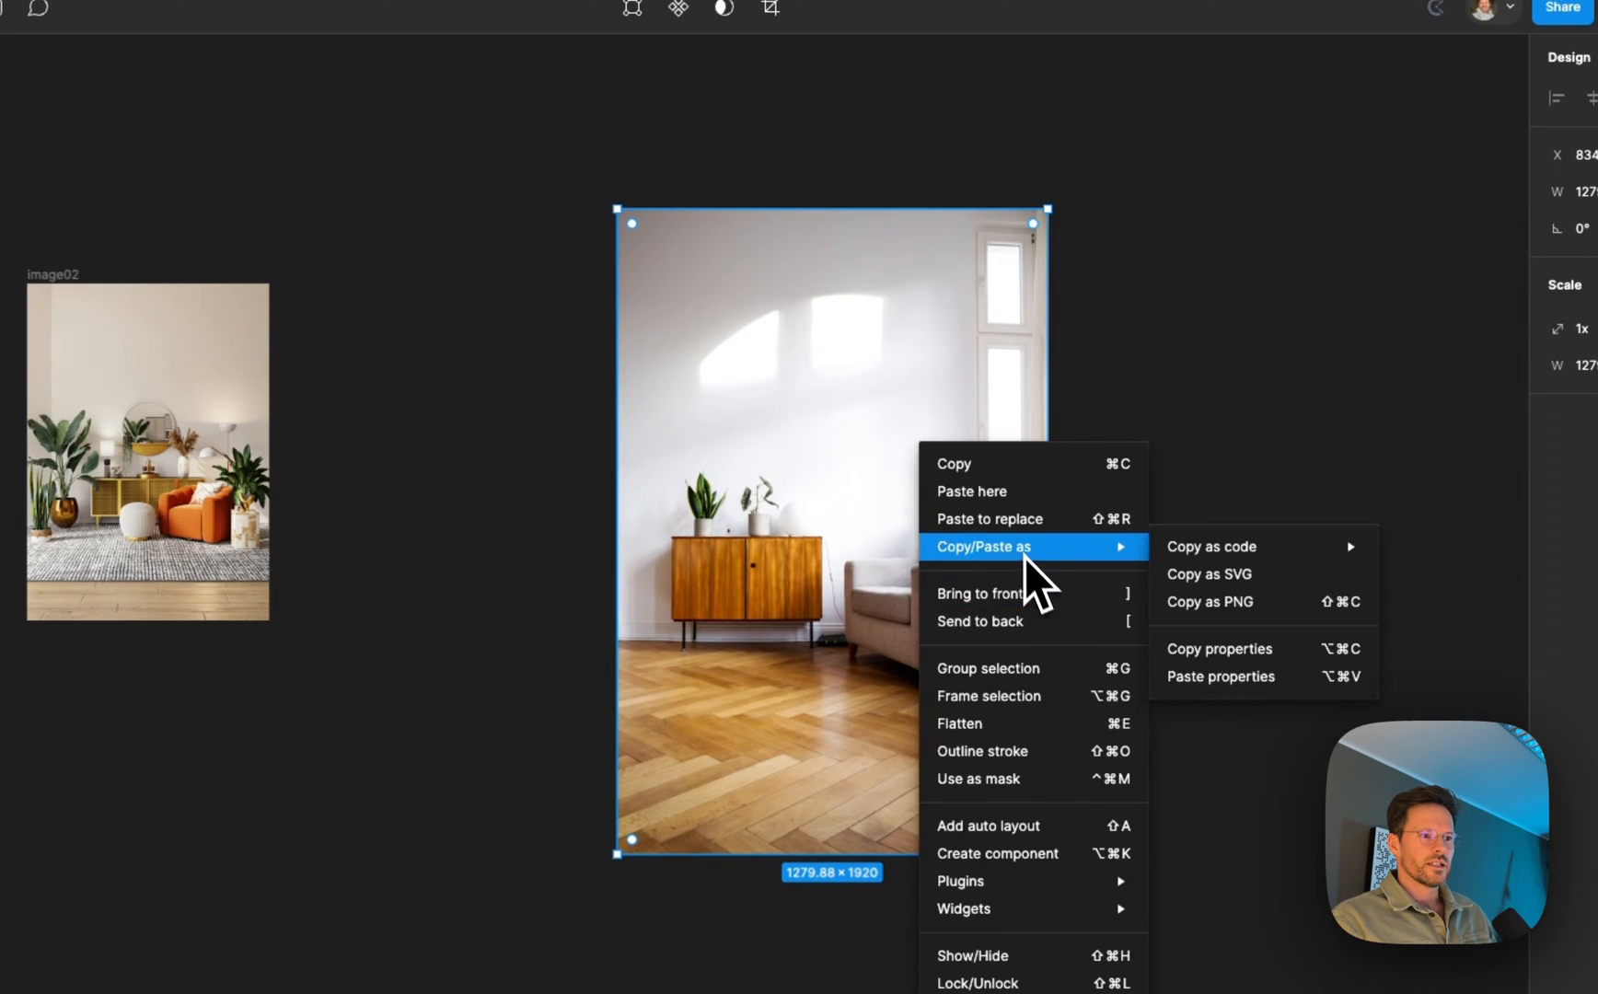
click(987, 698)
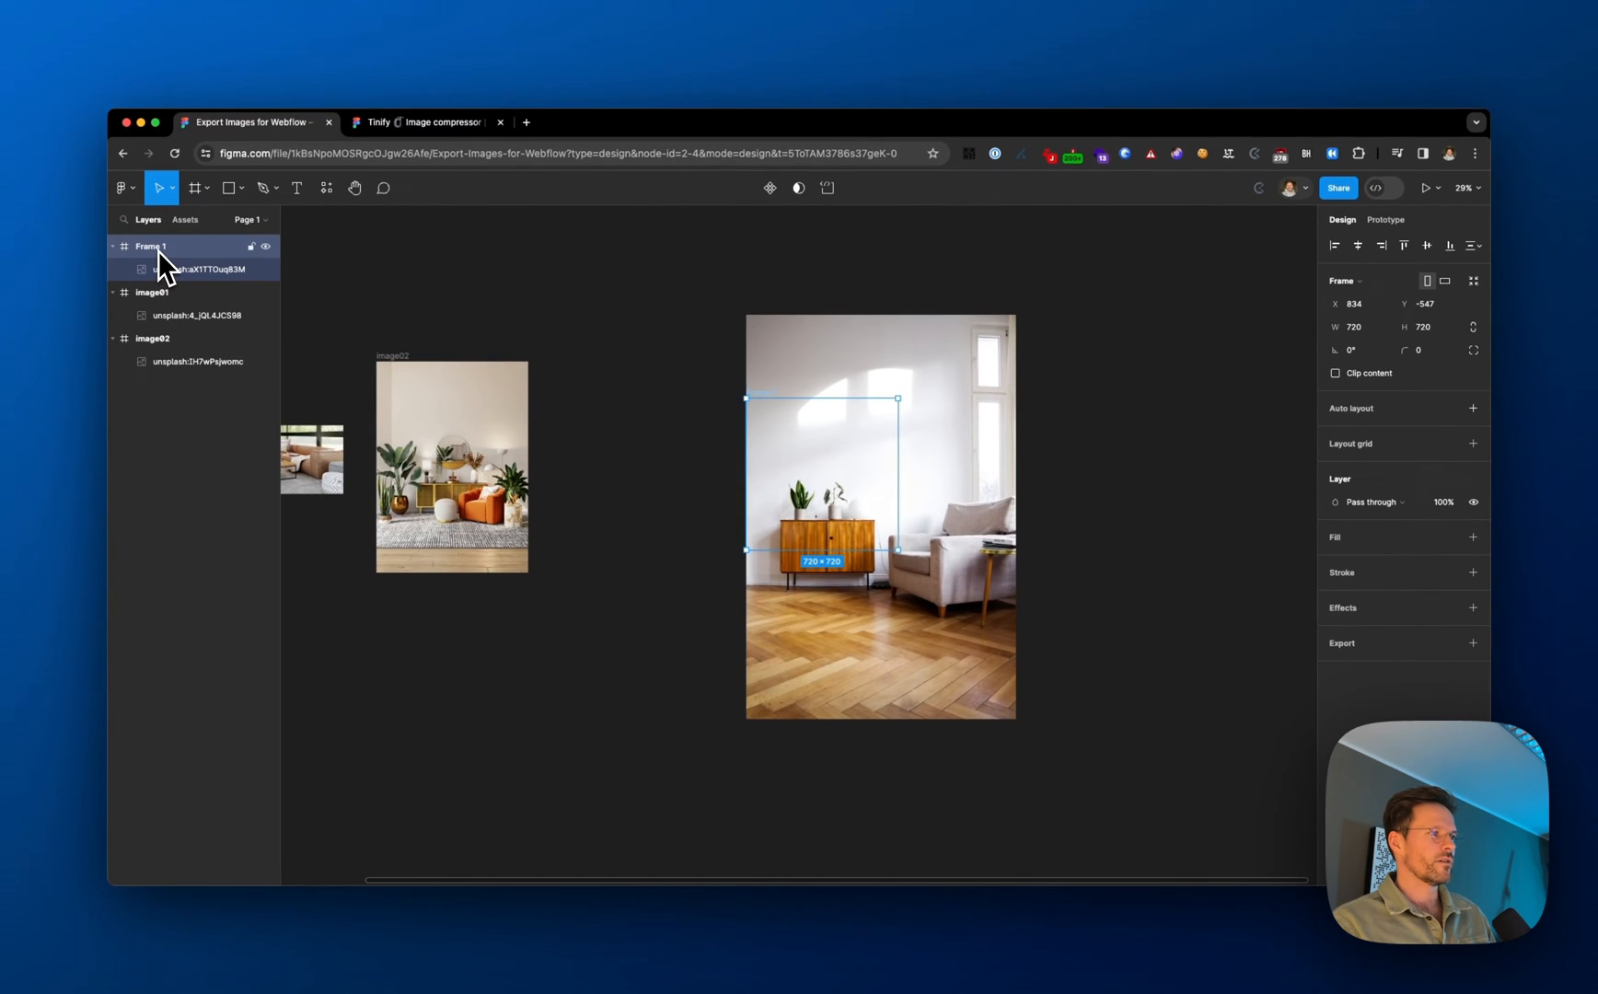
mouse_move(1376, 398)
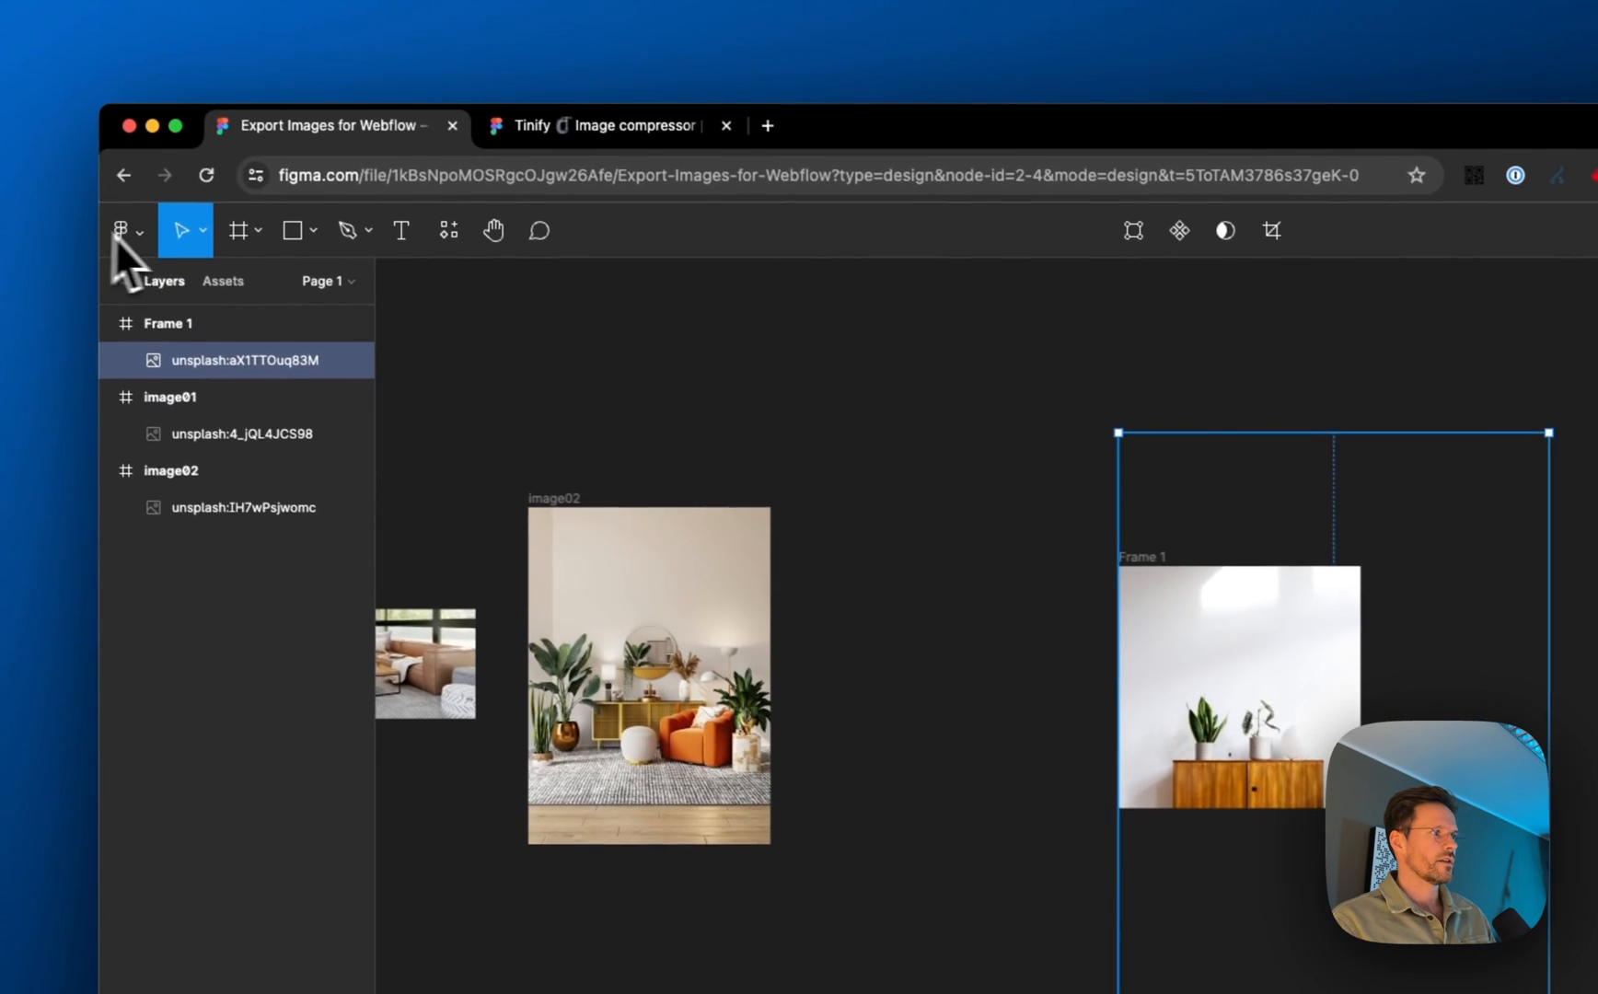
click(202, 230)
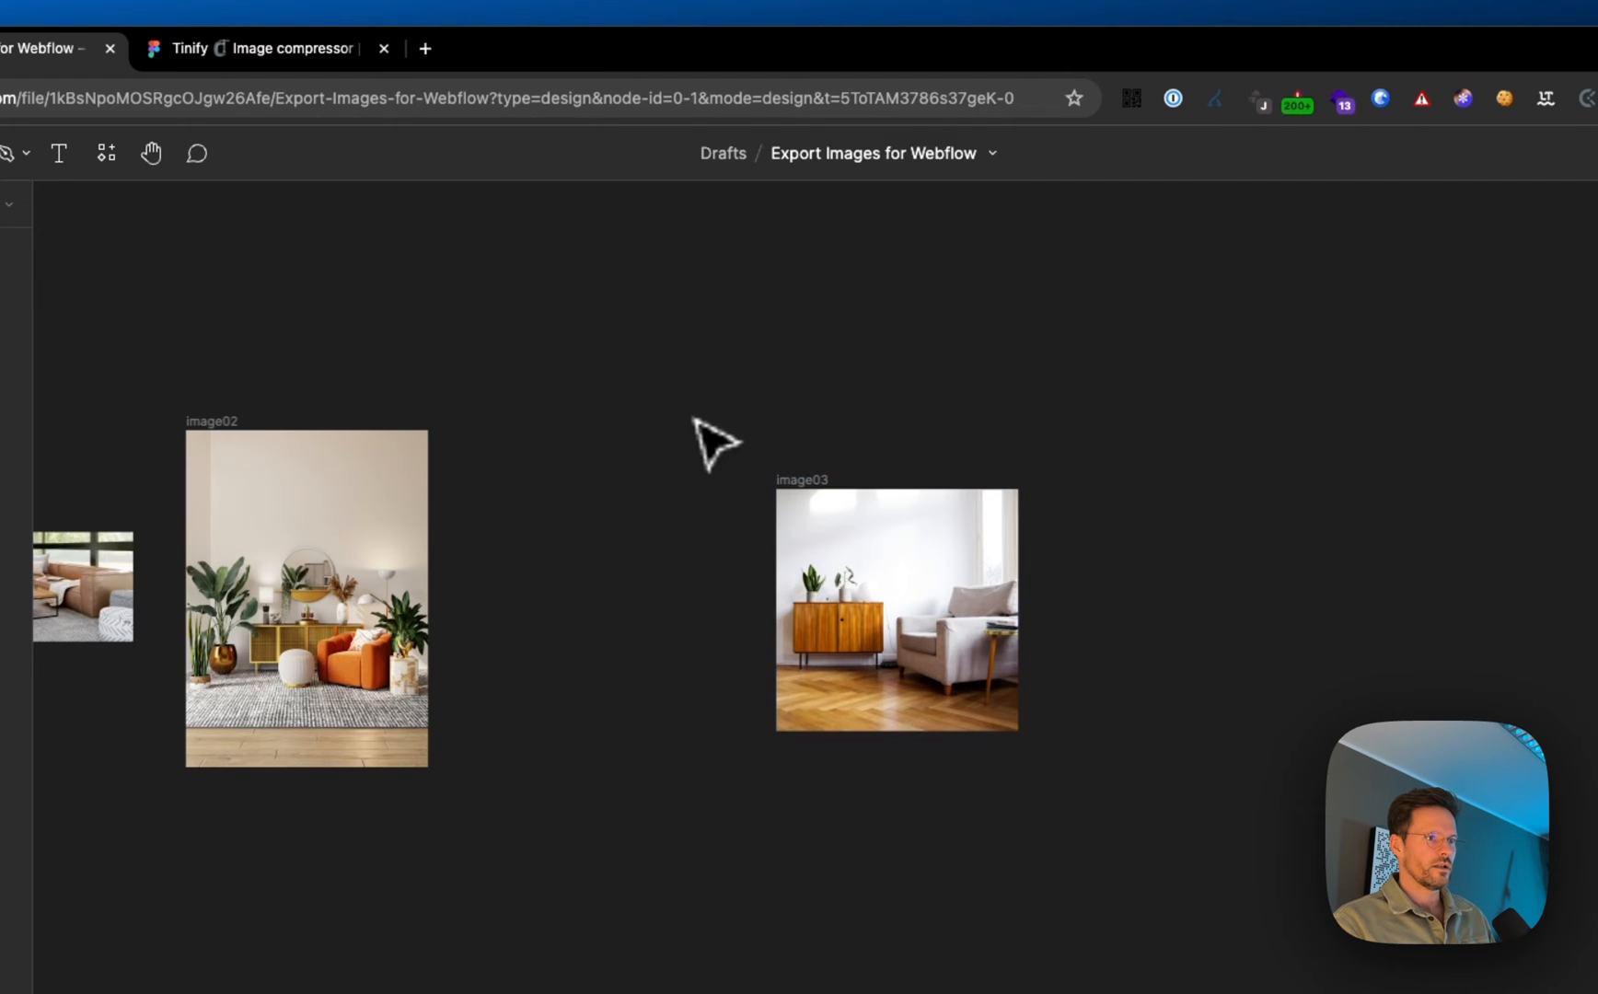
- Select all three image frames and head to the main menu's plugins for Tinify
drag(895, 611, 609, 586)
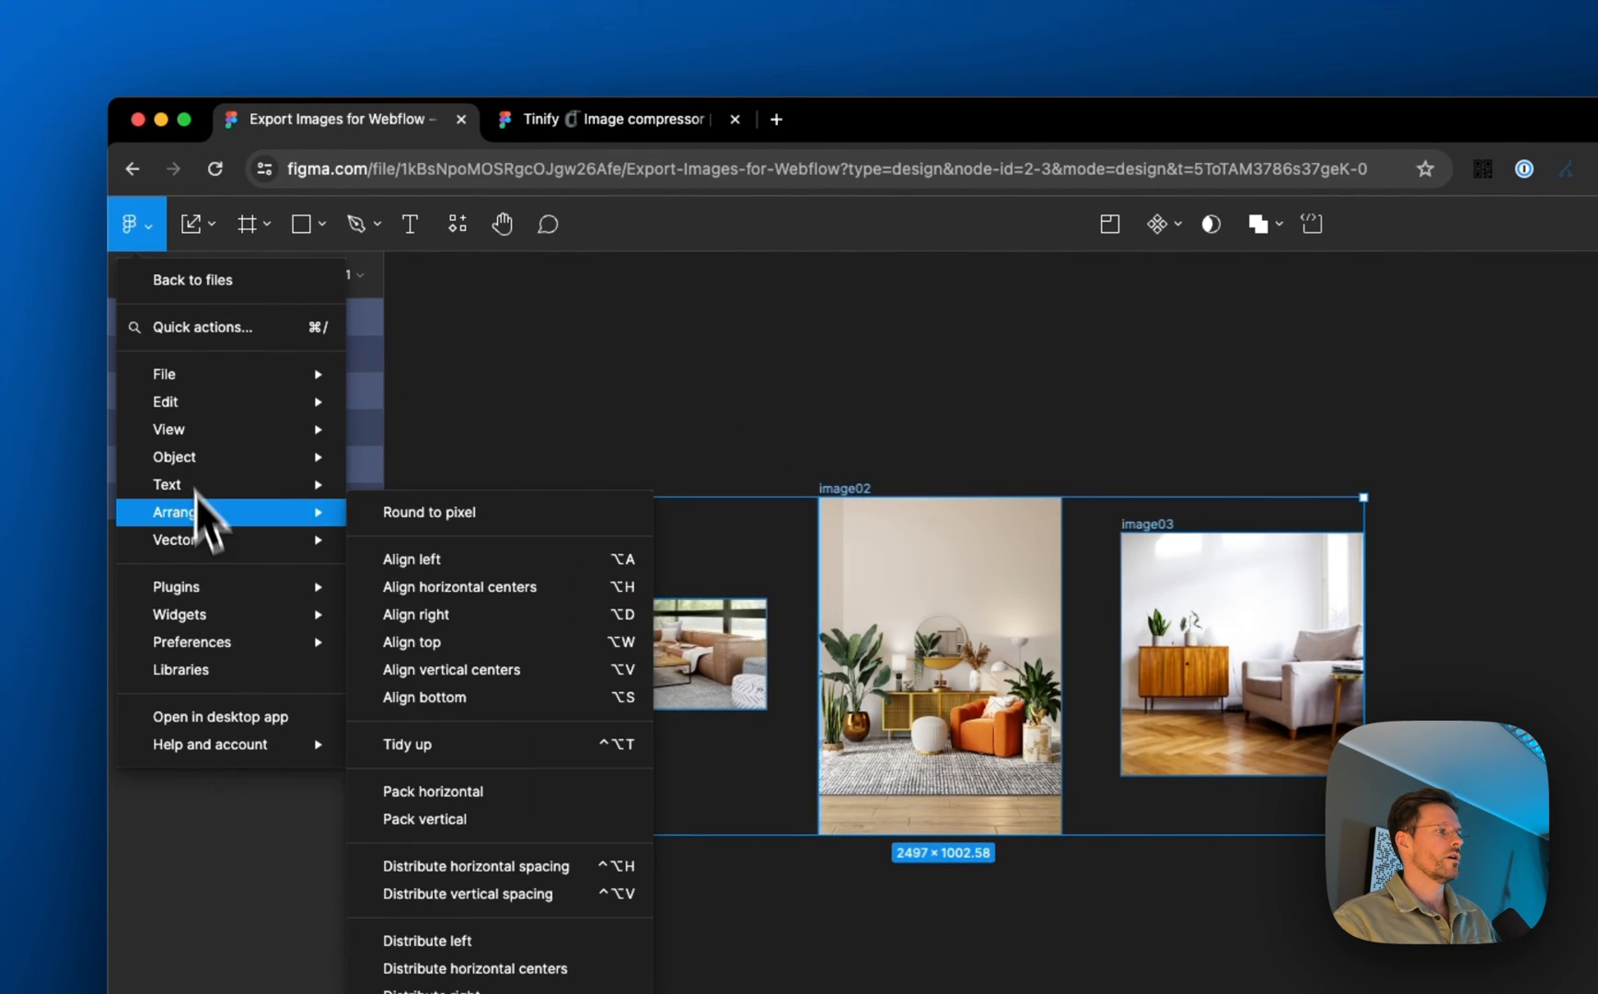
click(171, 416)
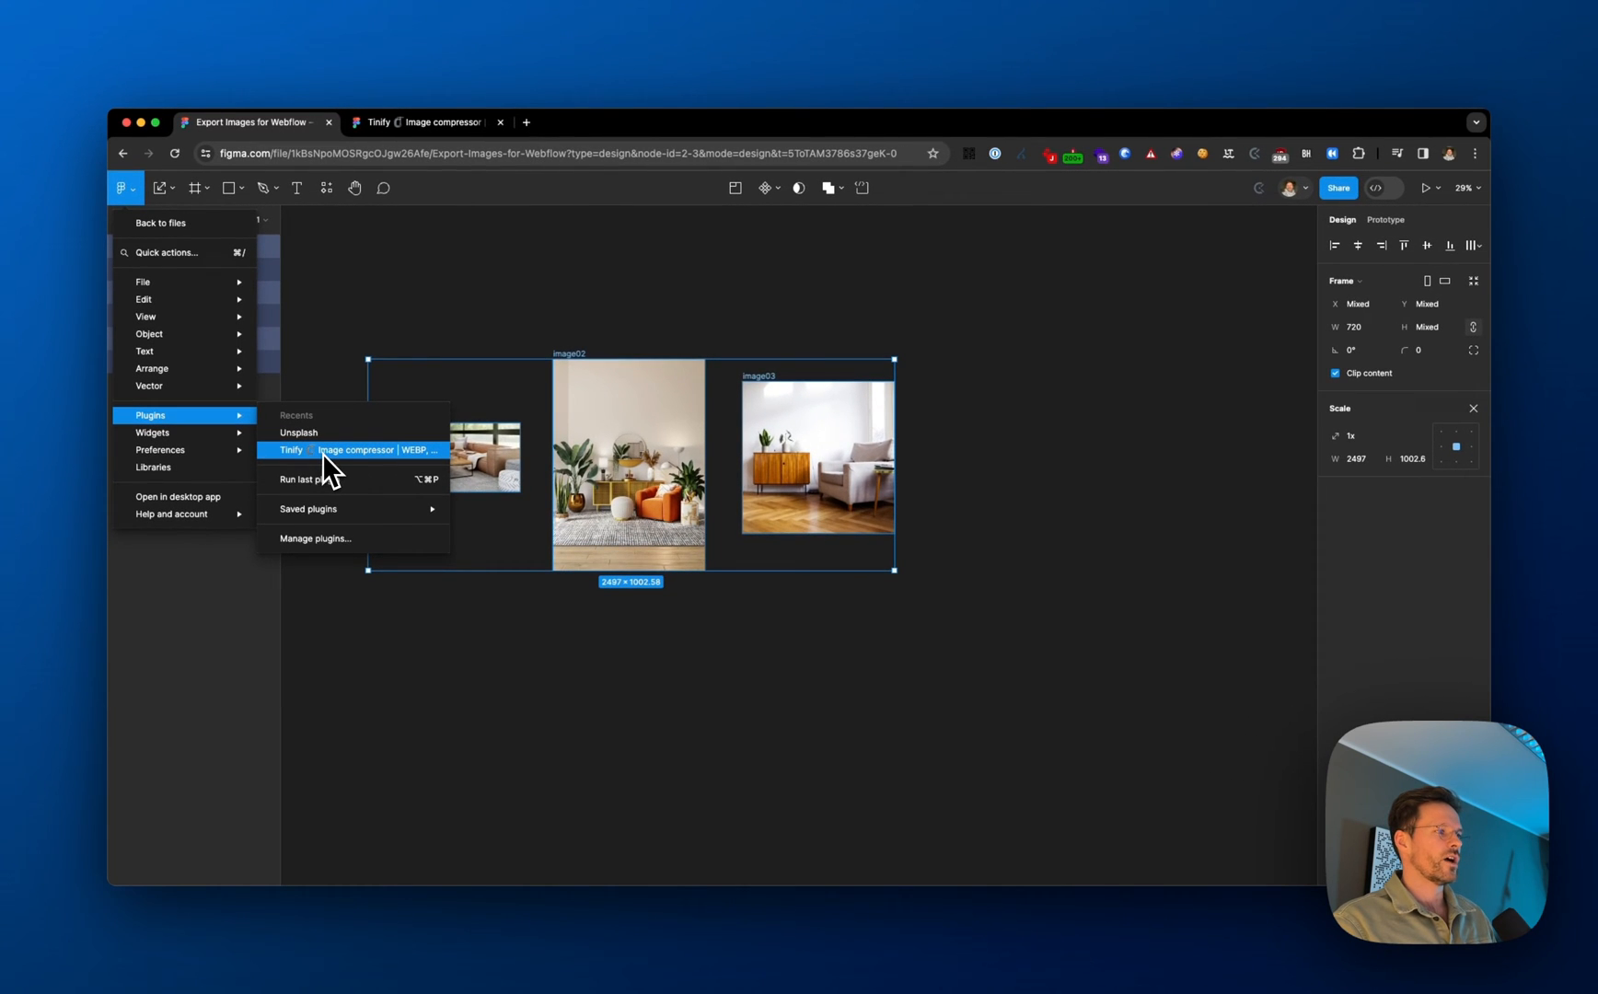
mouse_move(305, 432)
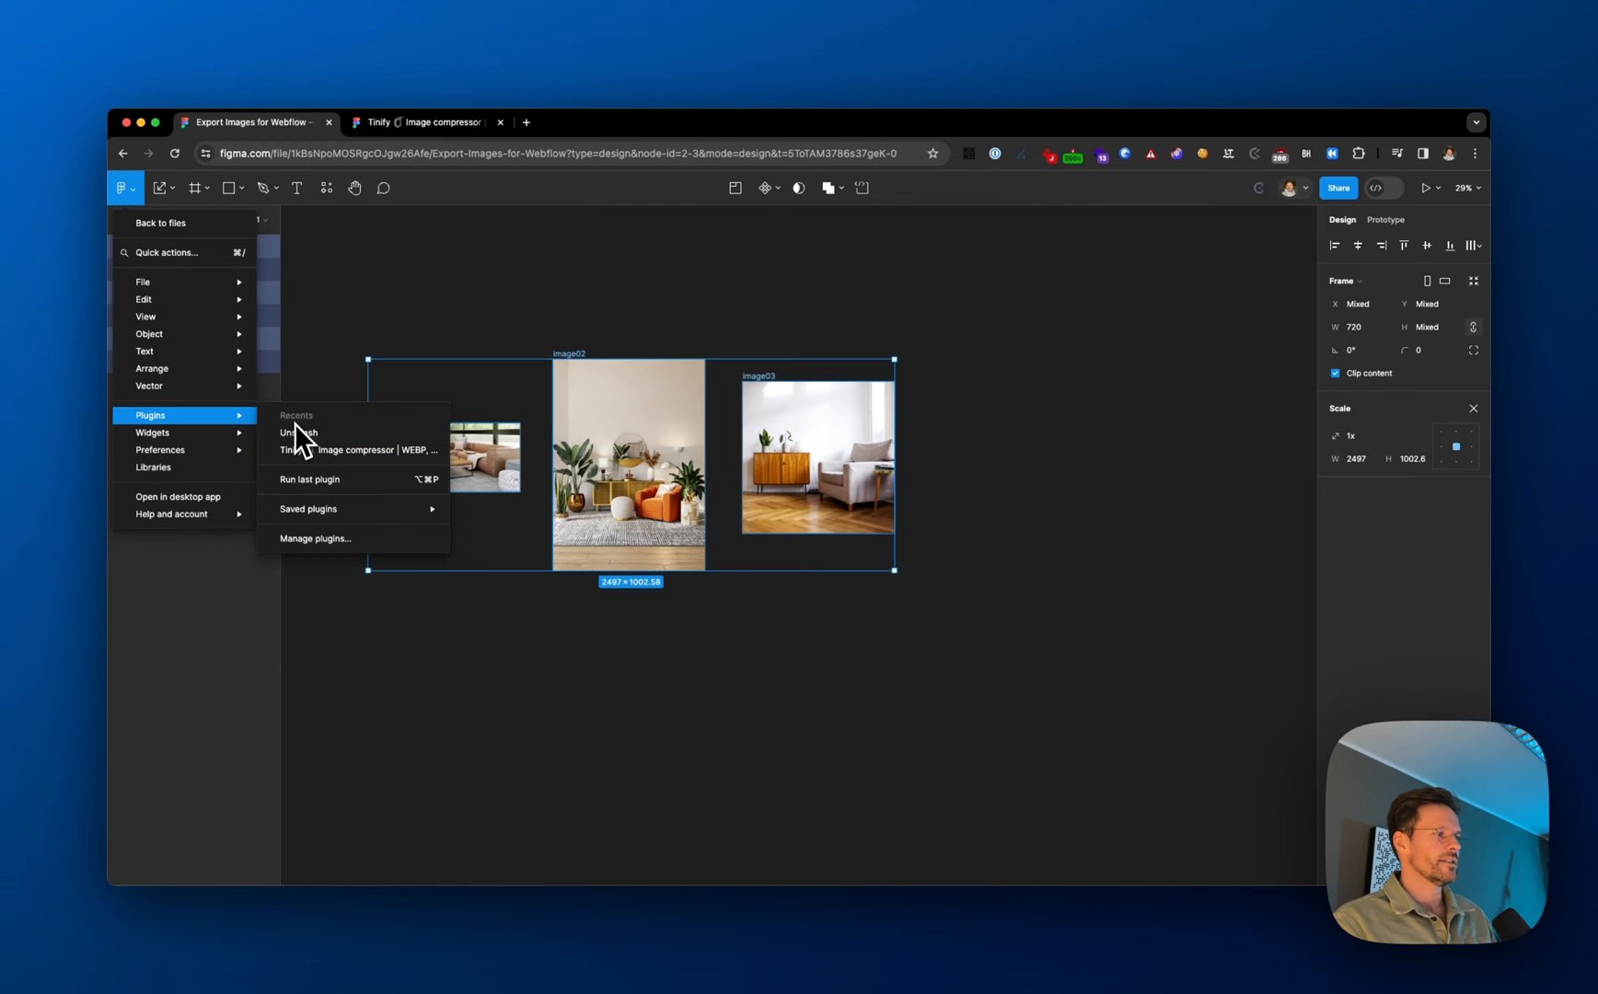
mouse_move(320, 479)
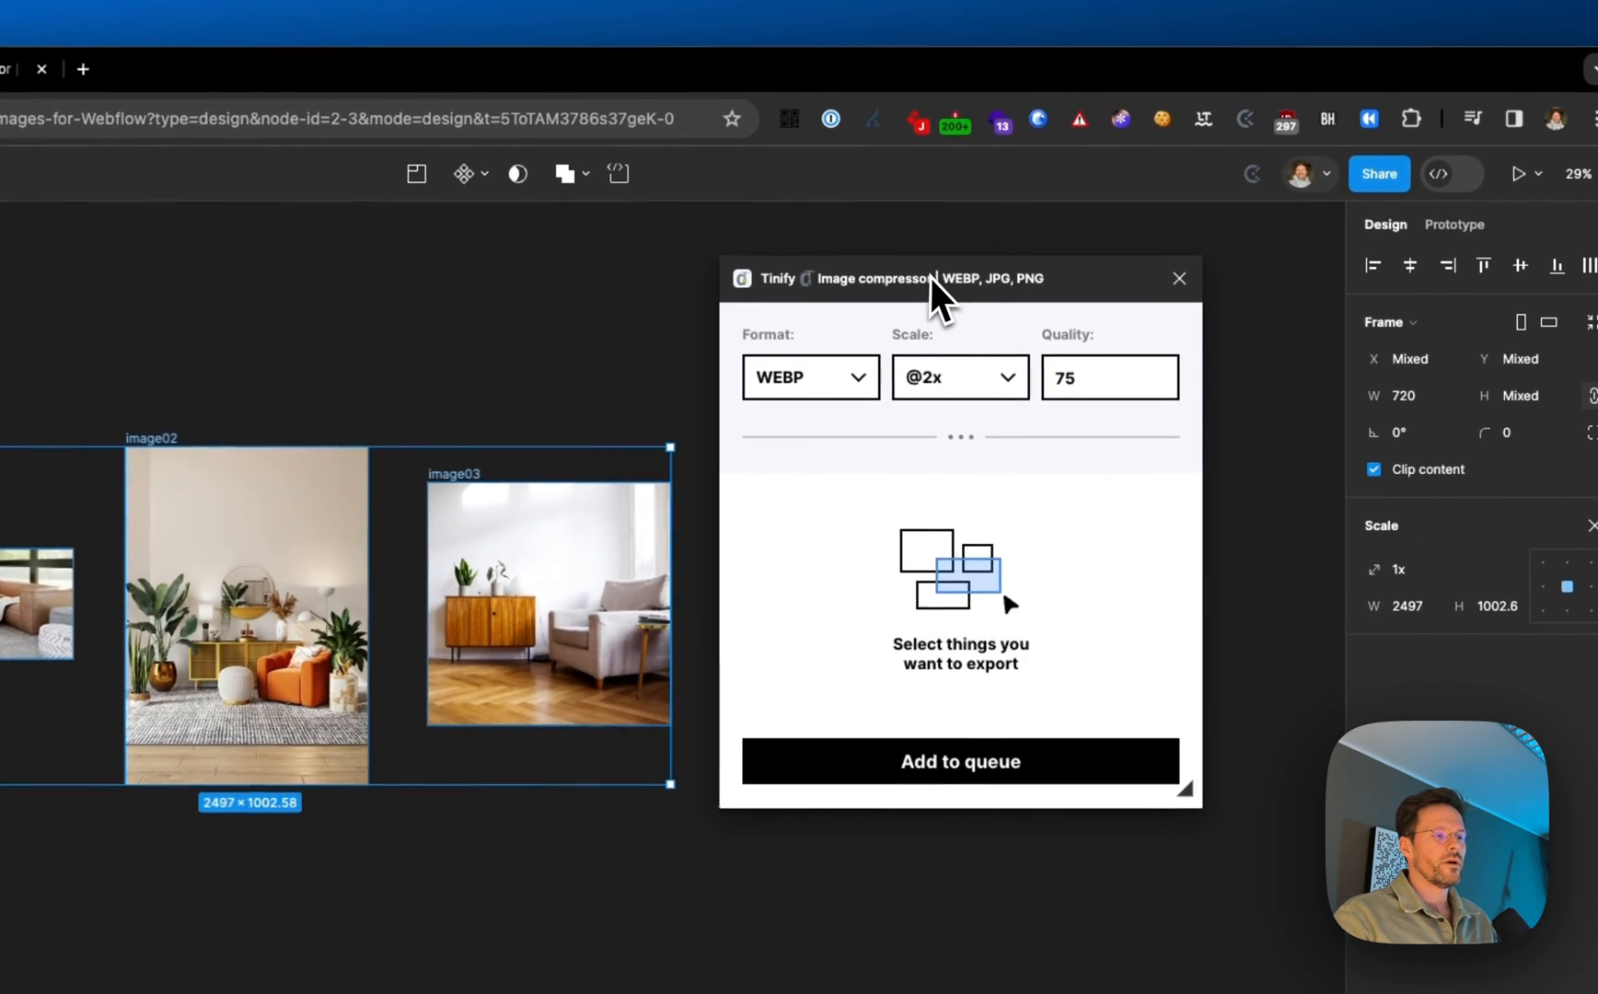
click(810, 378)
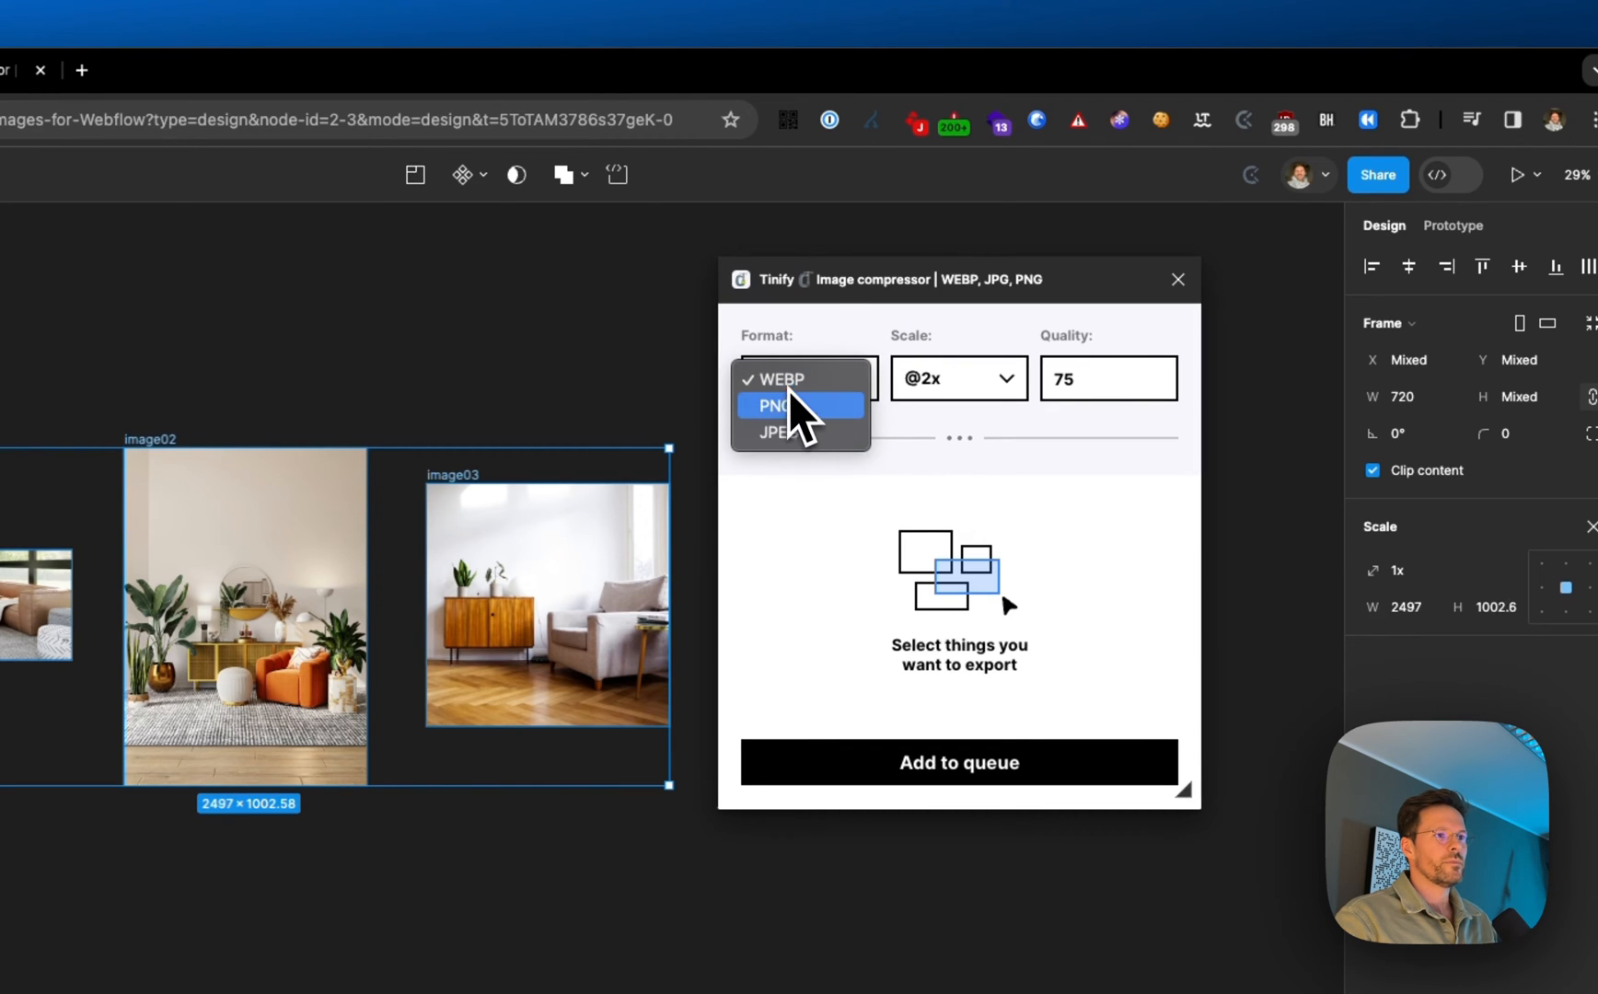
click(777, 377)
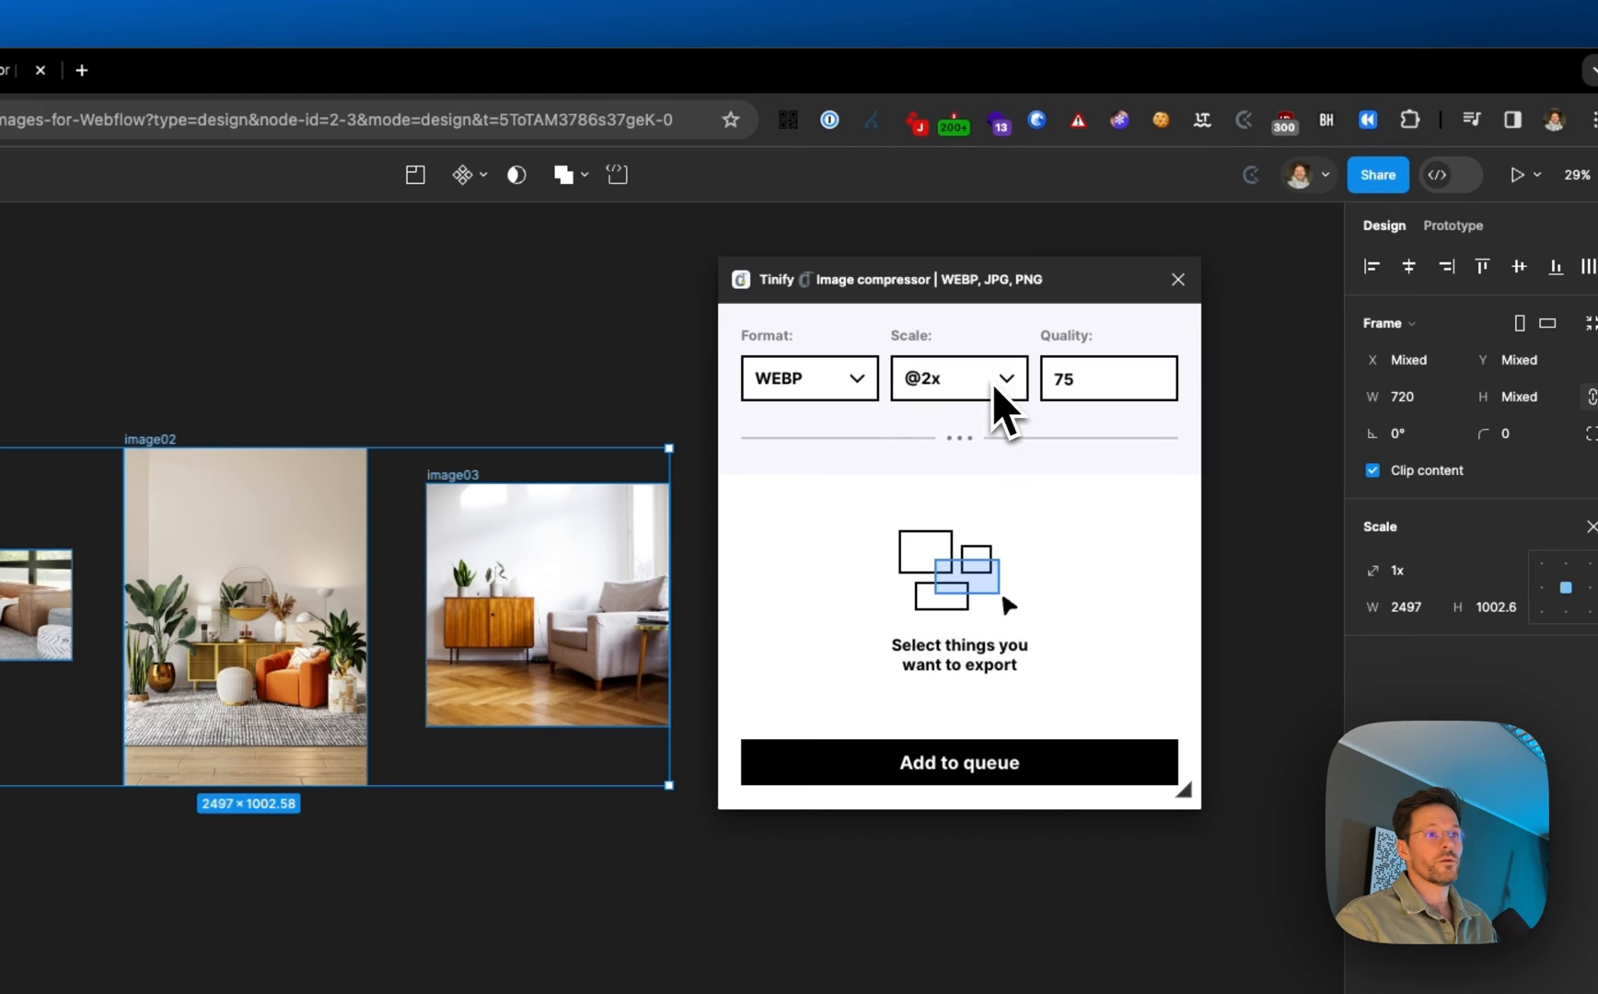
click(956, 377)
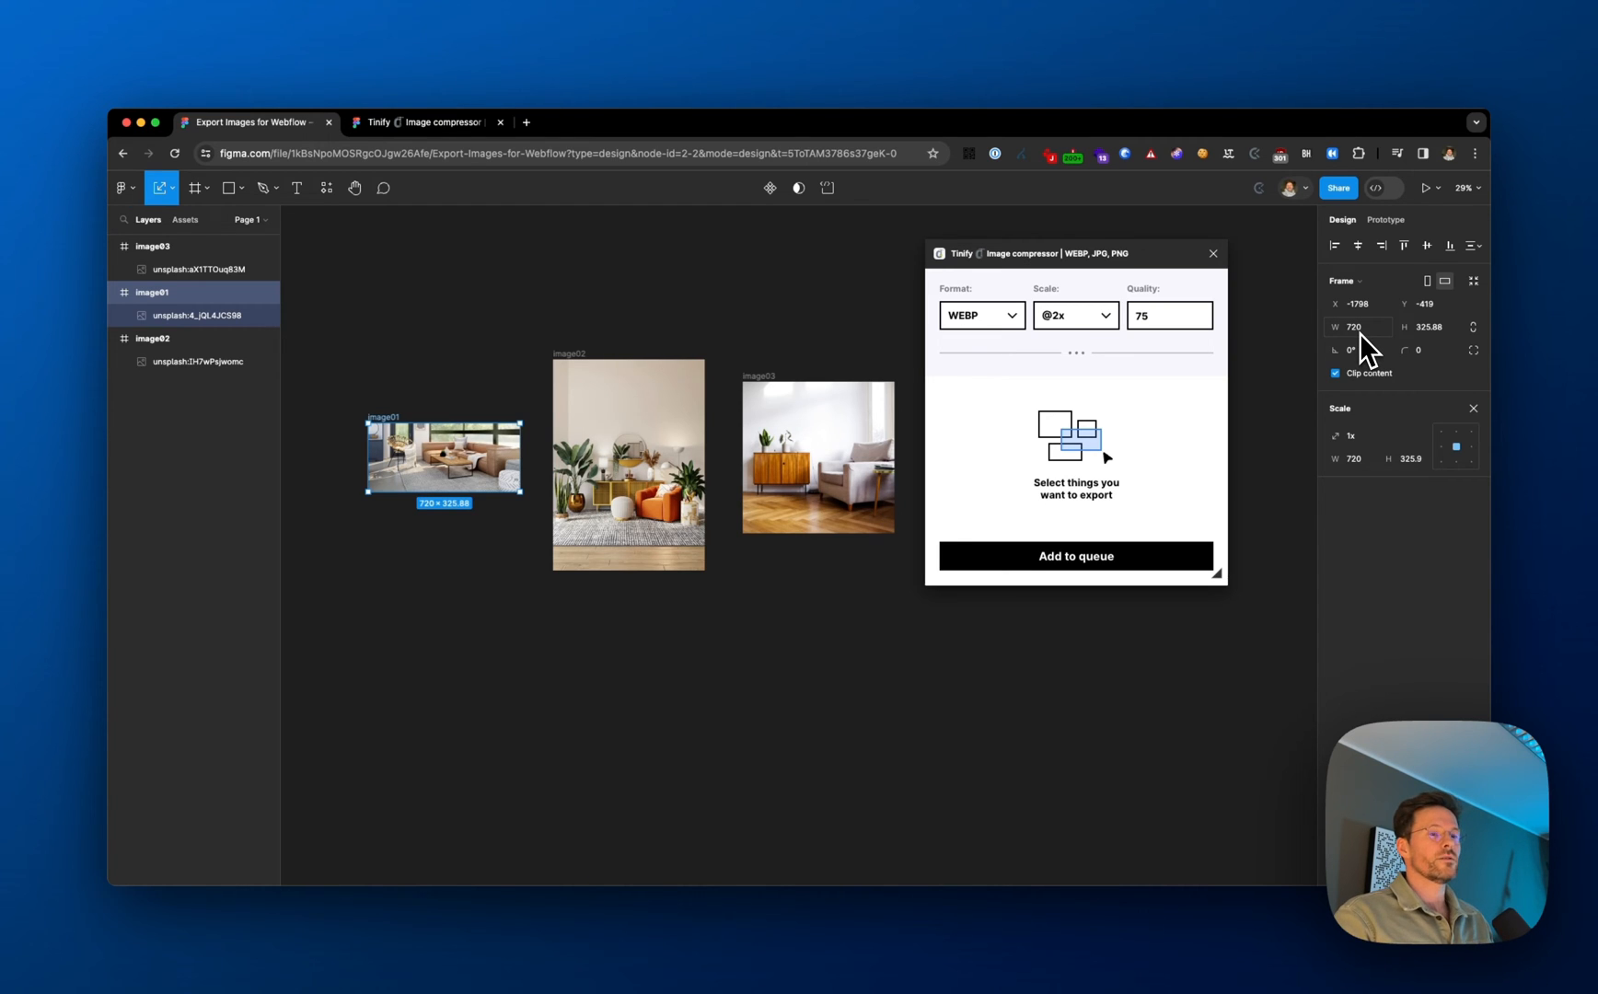
click(443, 453)
text(90)
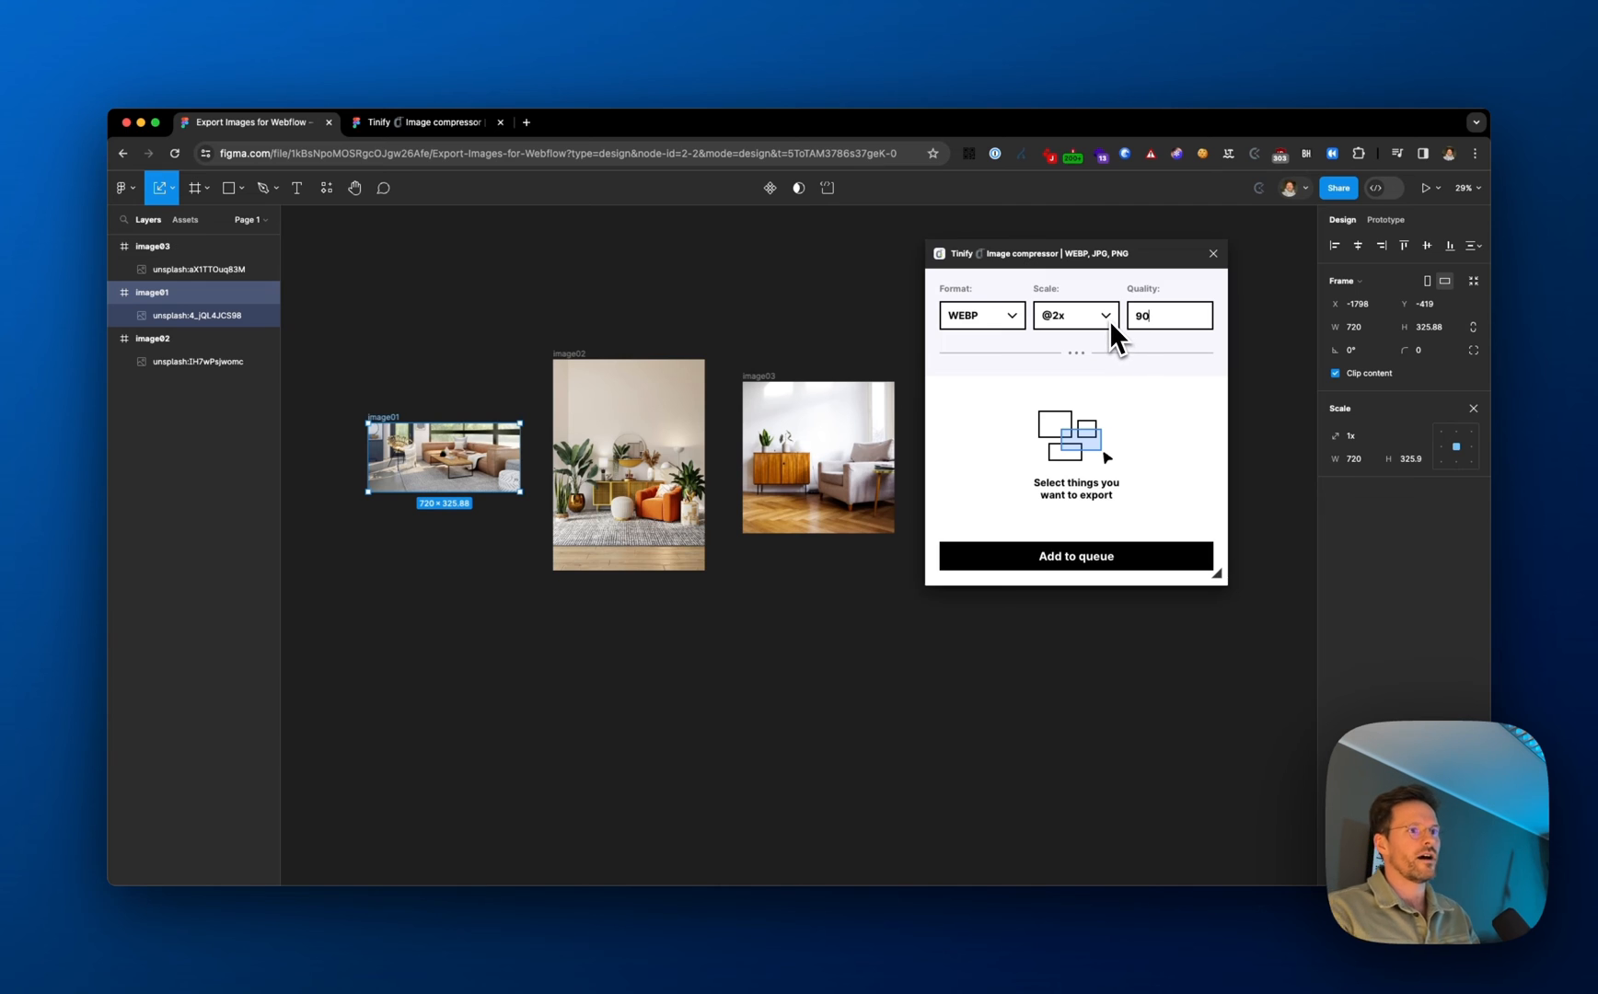
click(1071, 315)
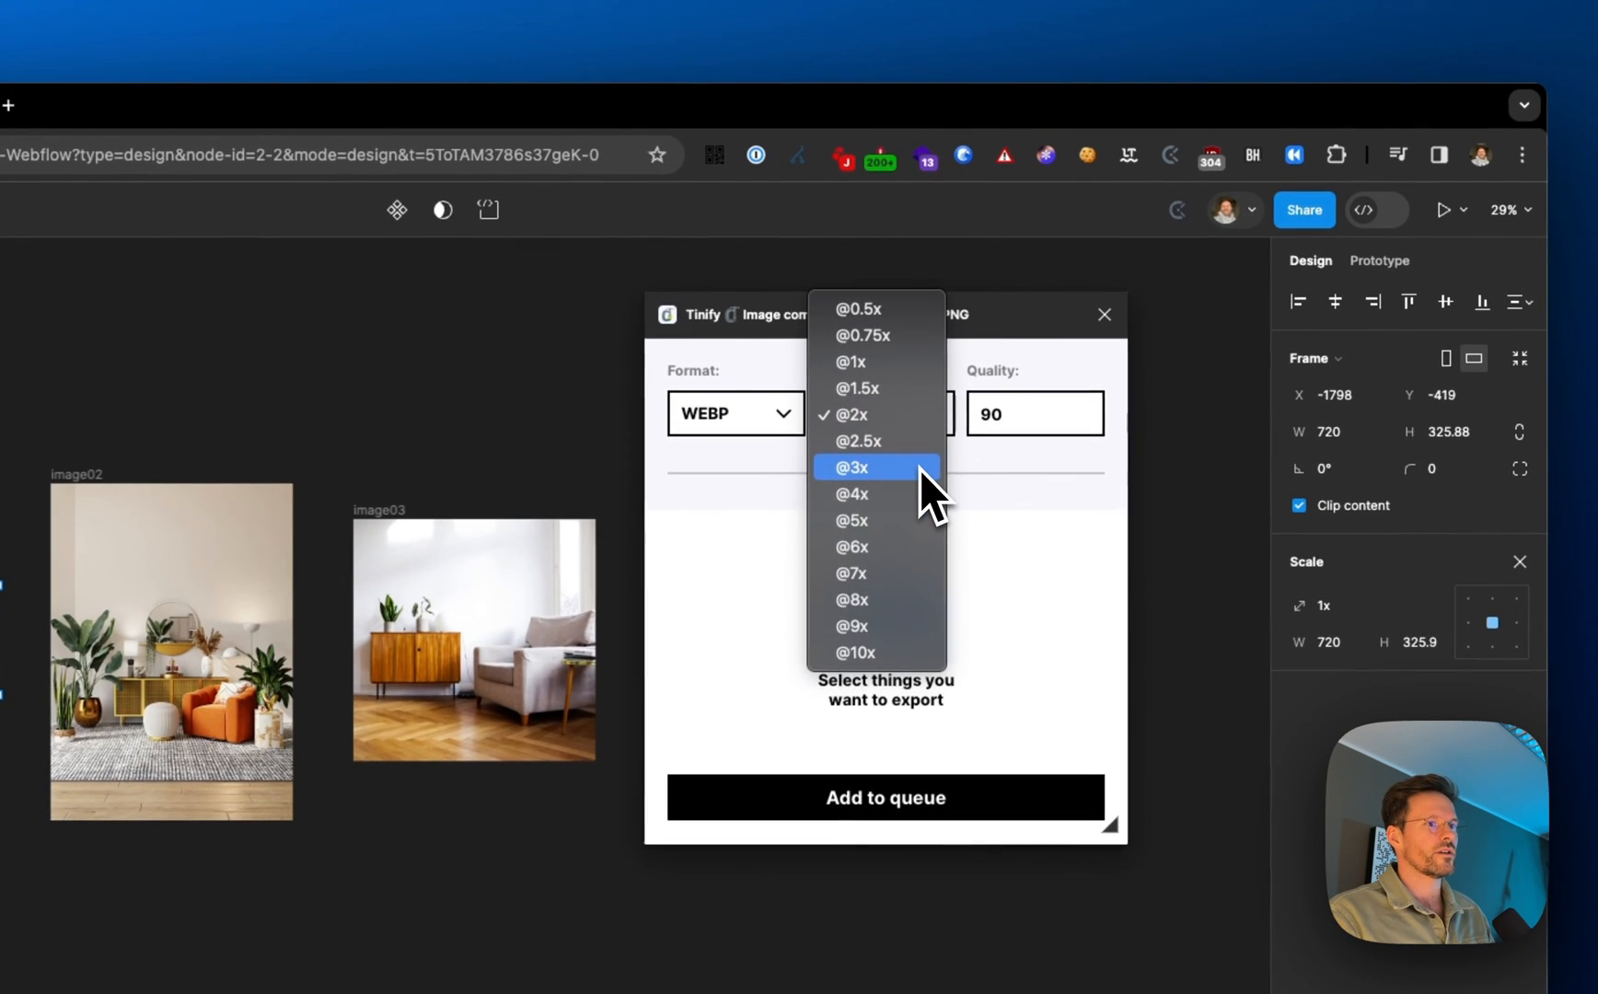
click(851, 468)
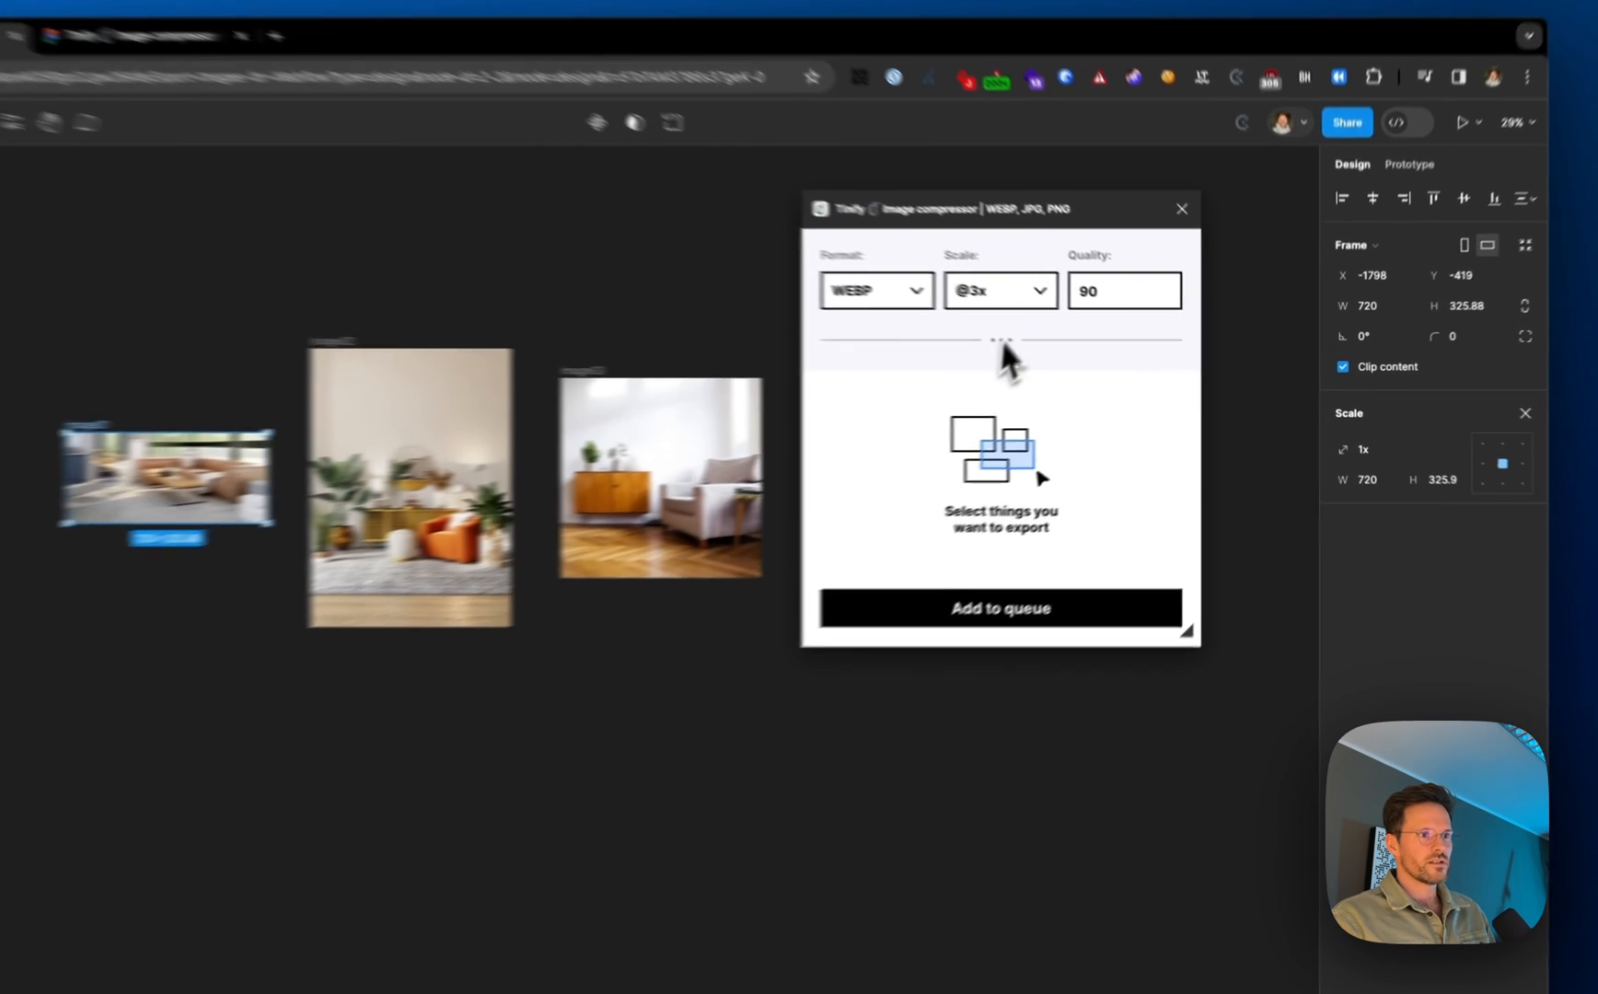
click(996, 289)
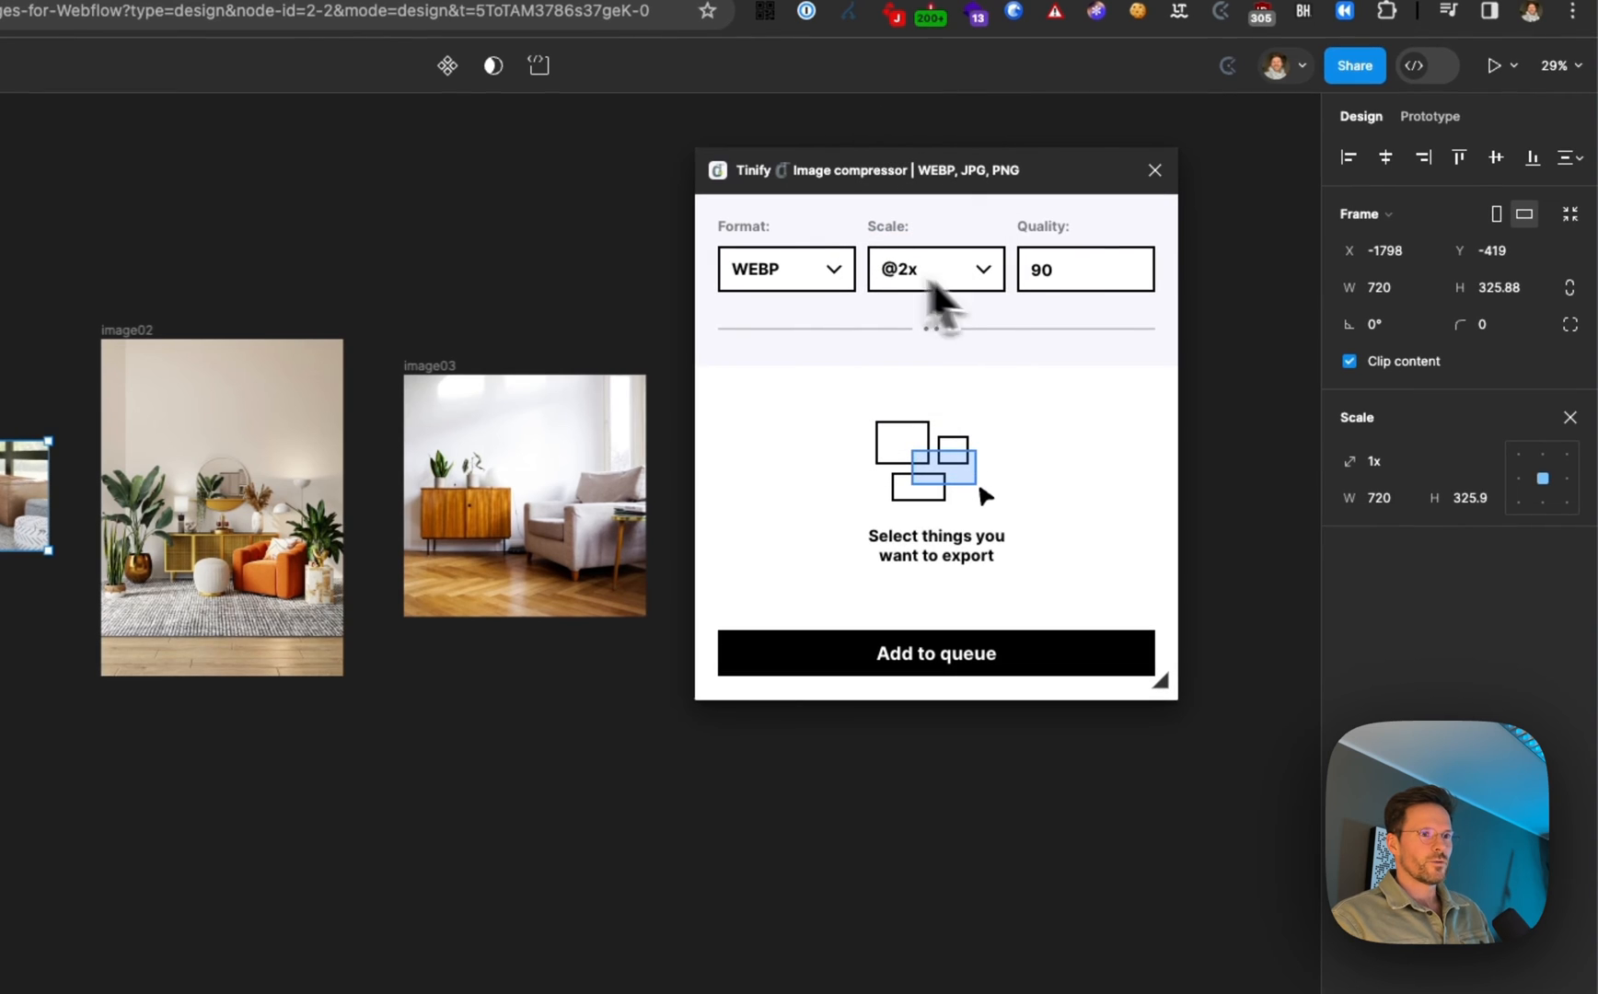
text(75)
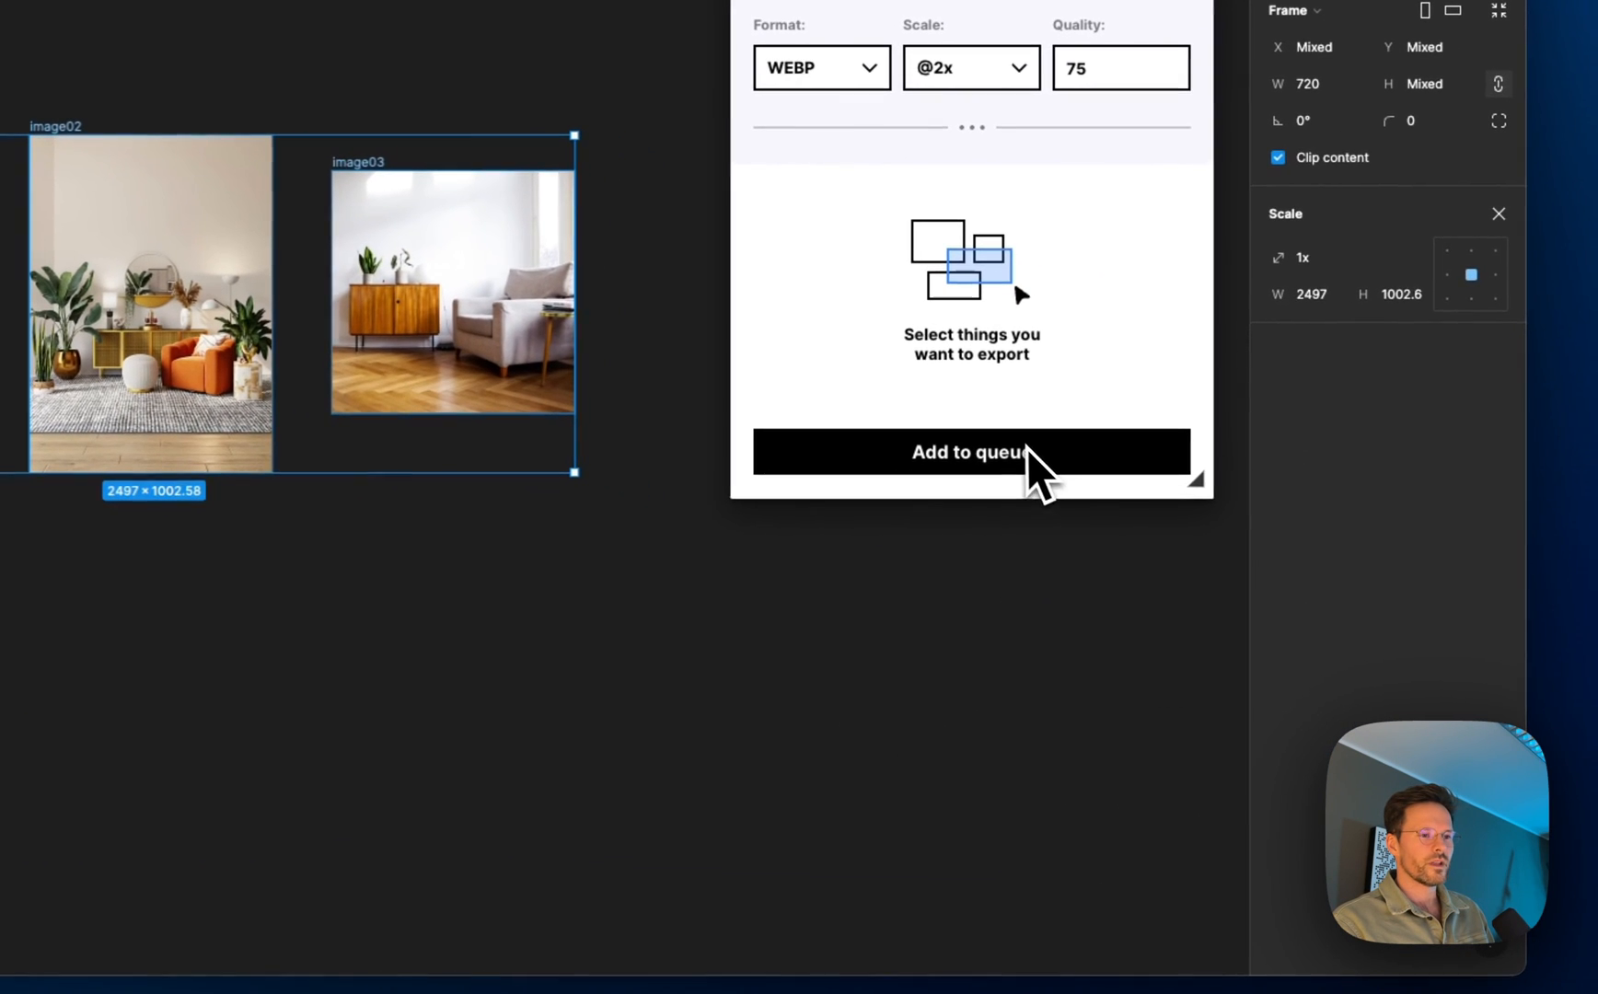
- Queue and convert the three frames to 2x WebP, then open the downloaded zip
click(968, 451)
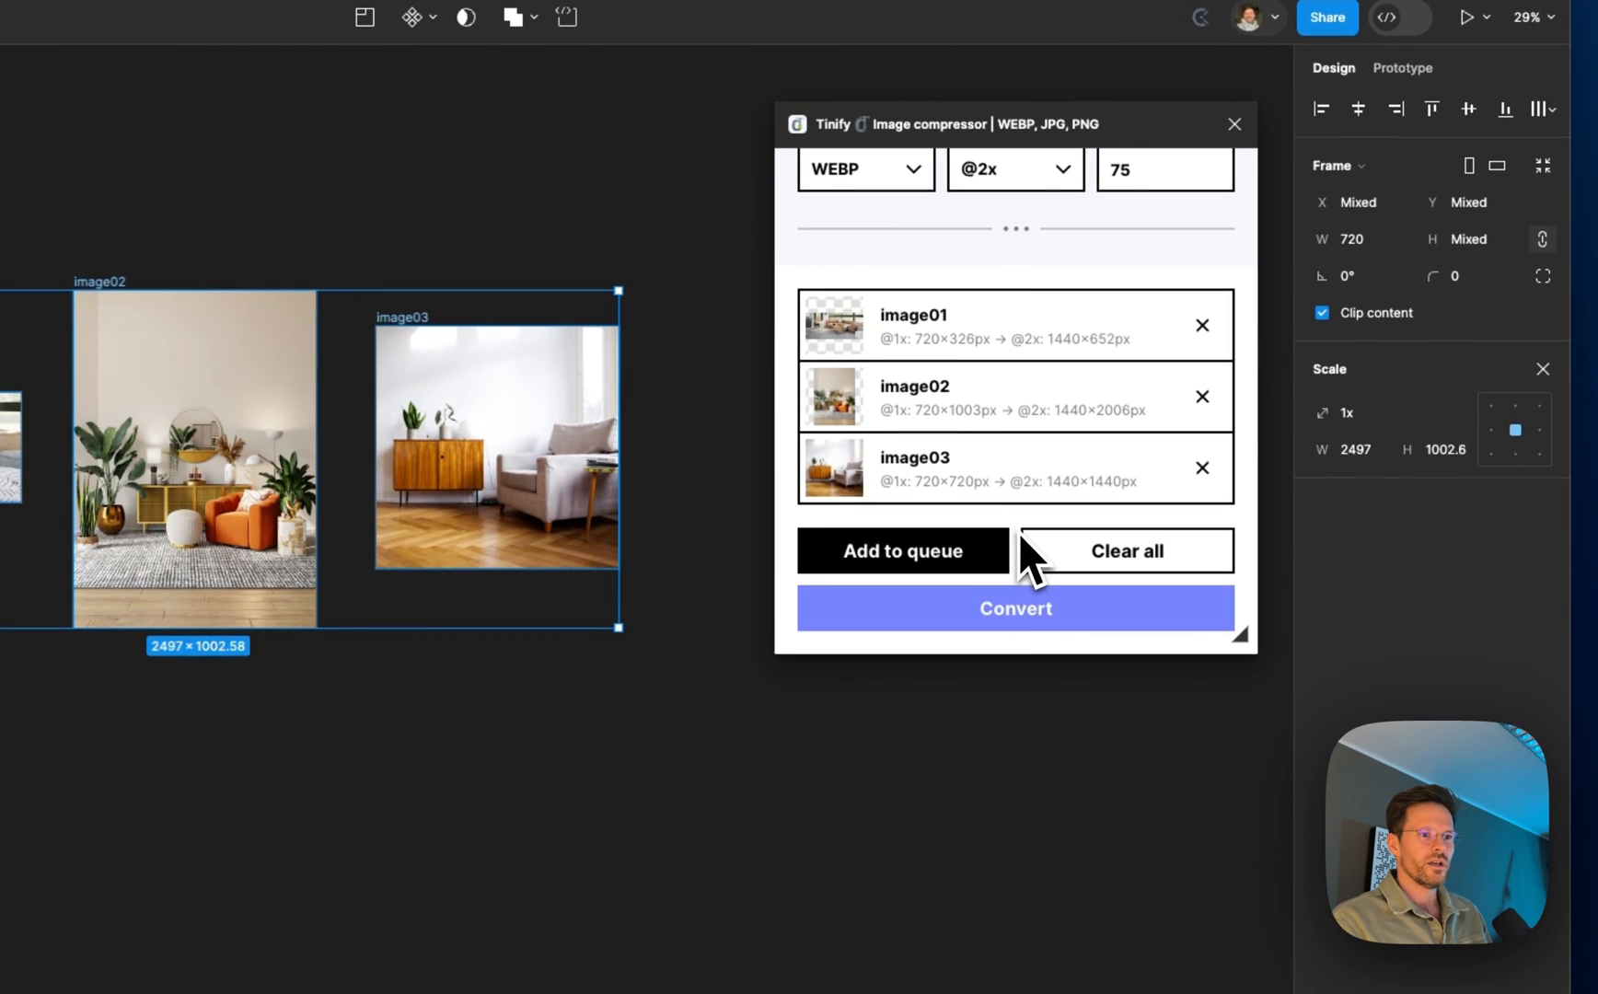
click(1015, 610)
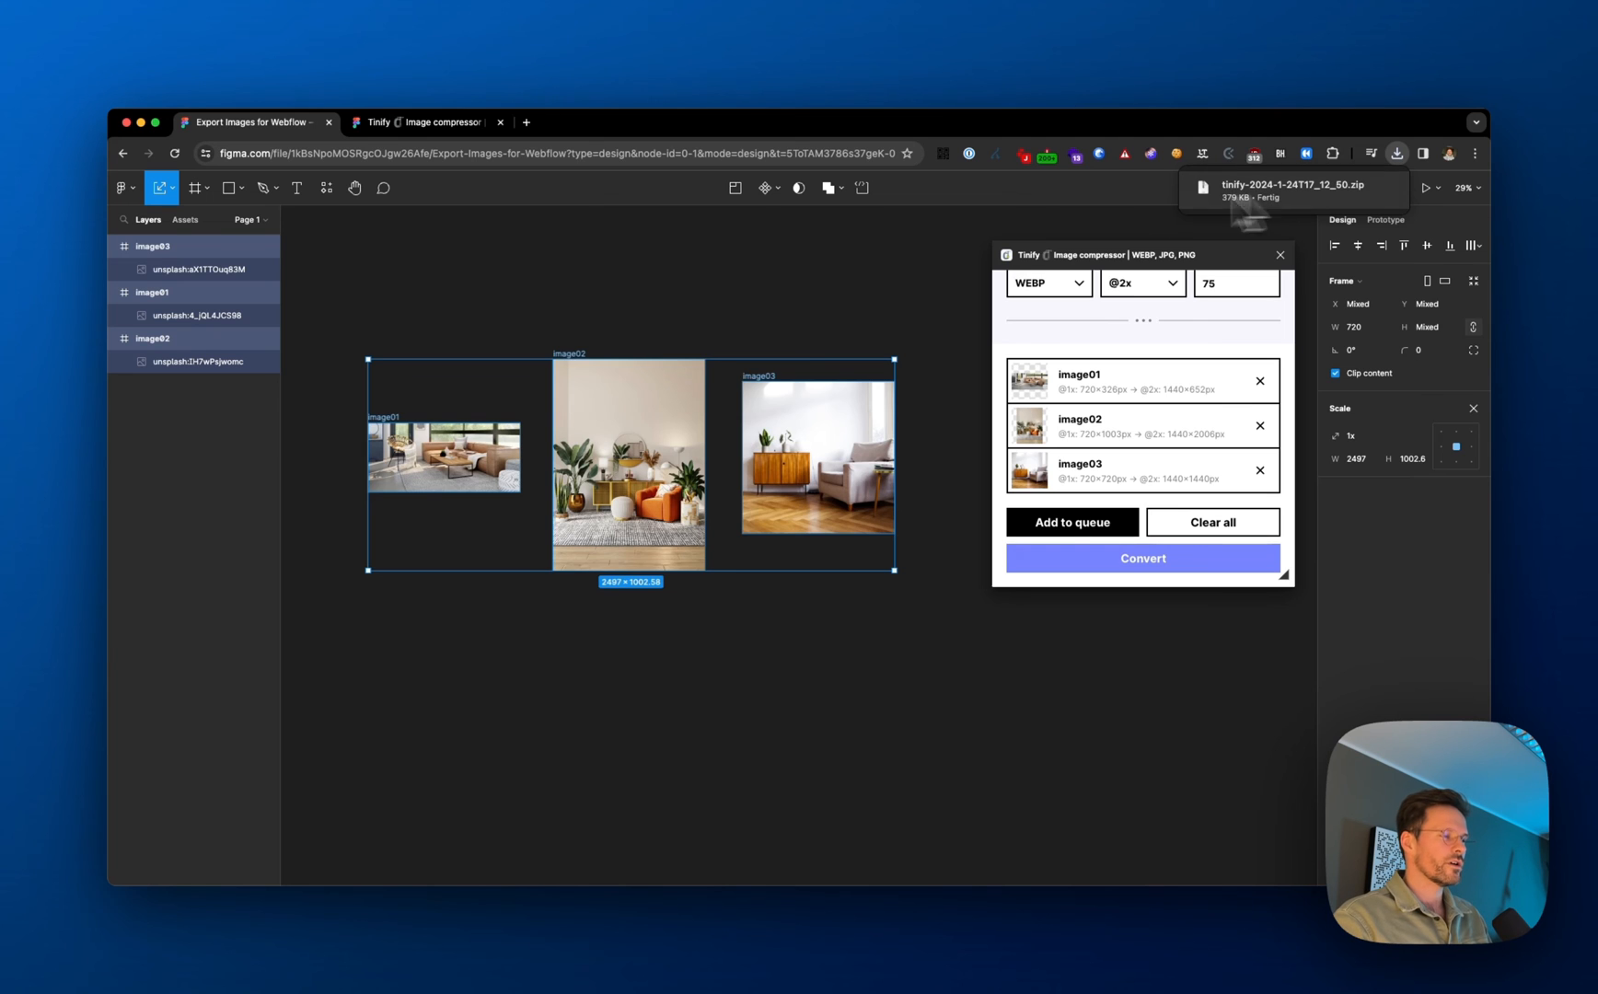
click(406, 105)
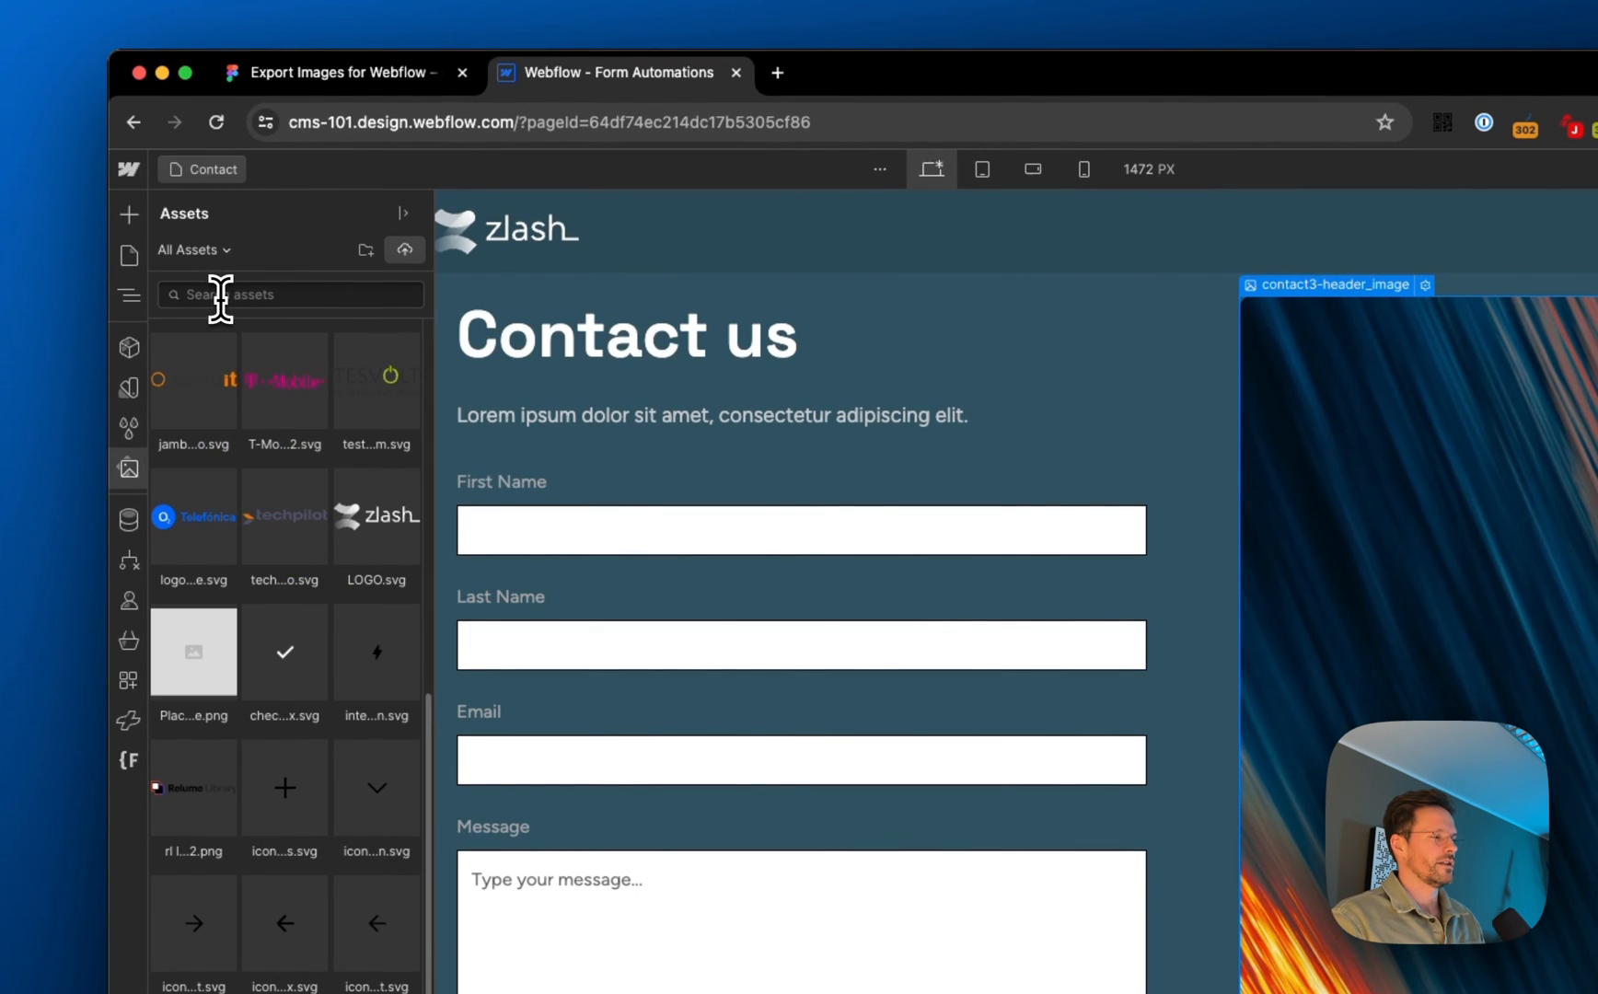
- Filter assets by 'image', inspect image03 and image01 details, and view image01 in a new tab
text(image)
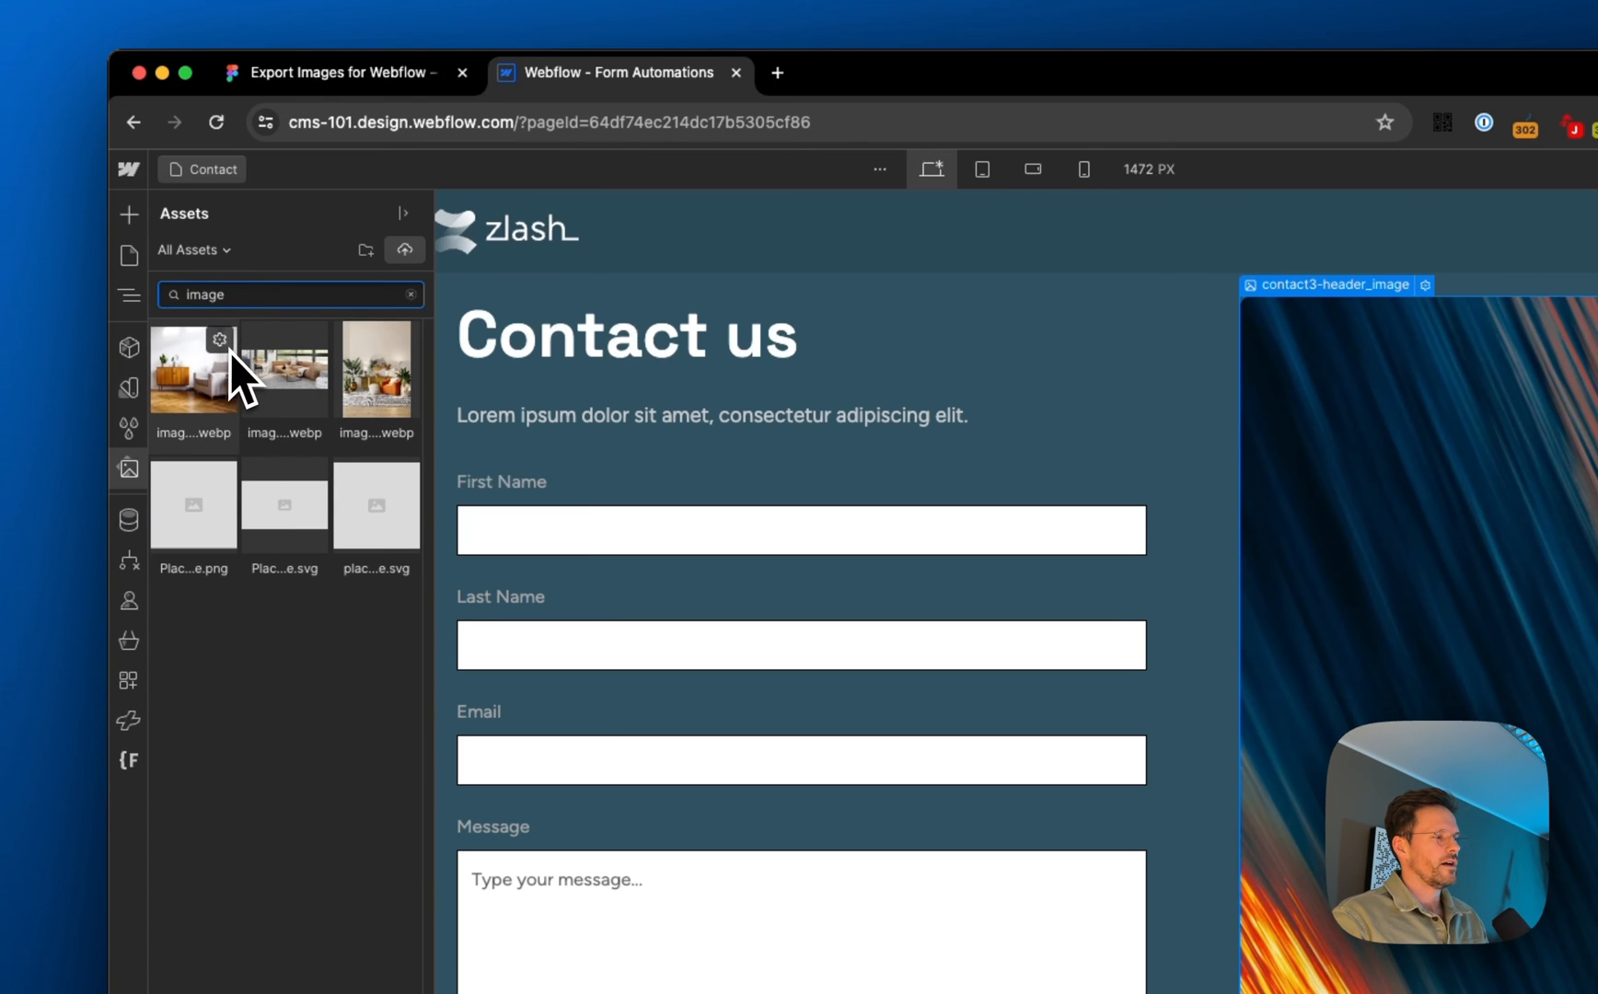
click(221, 341)
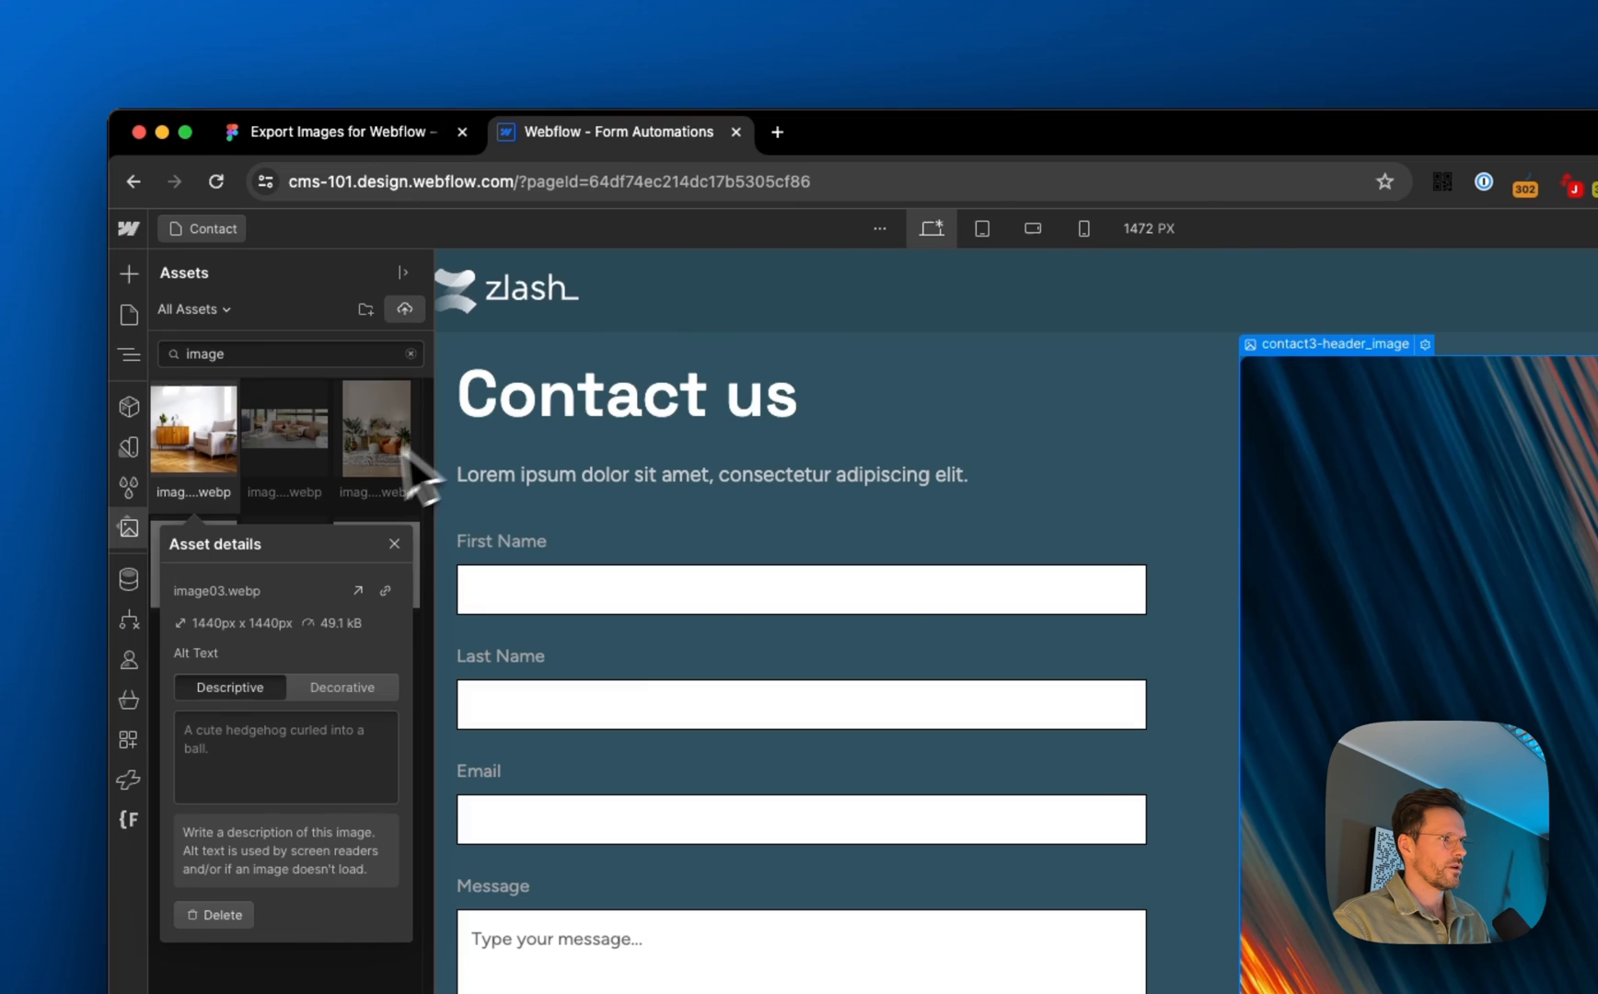
click(286, 425)
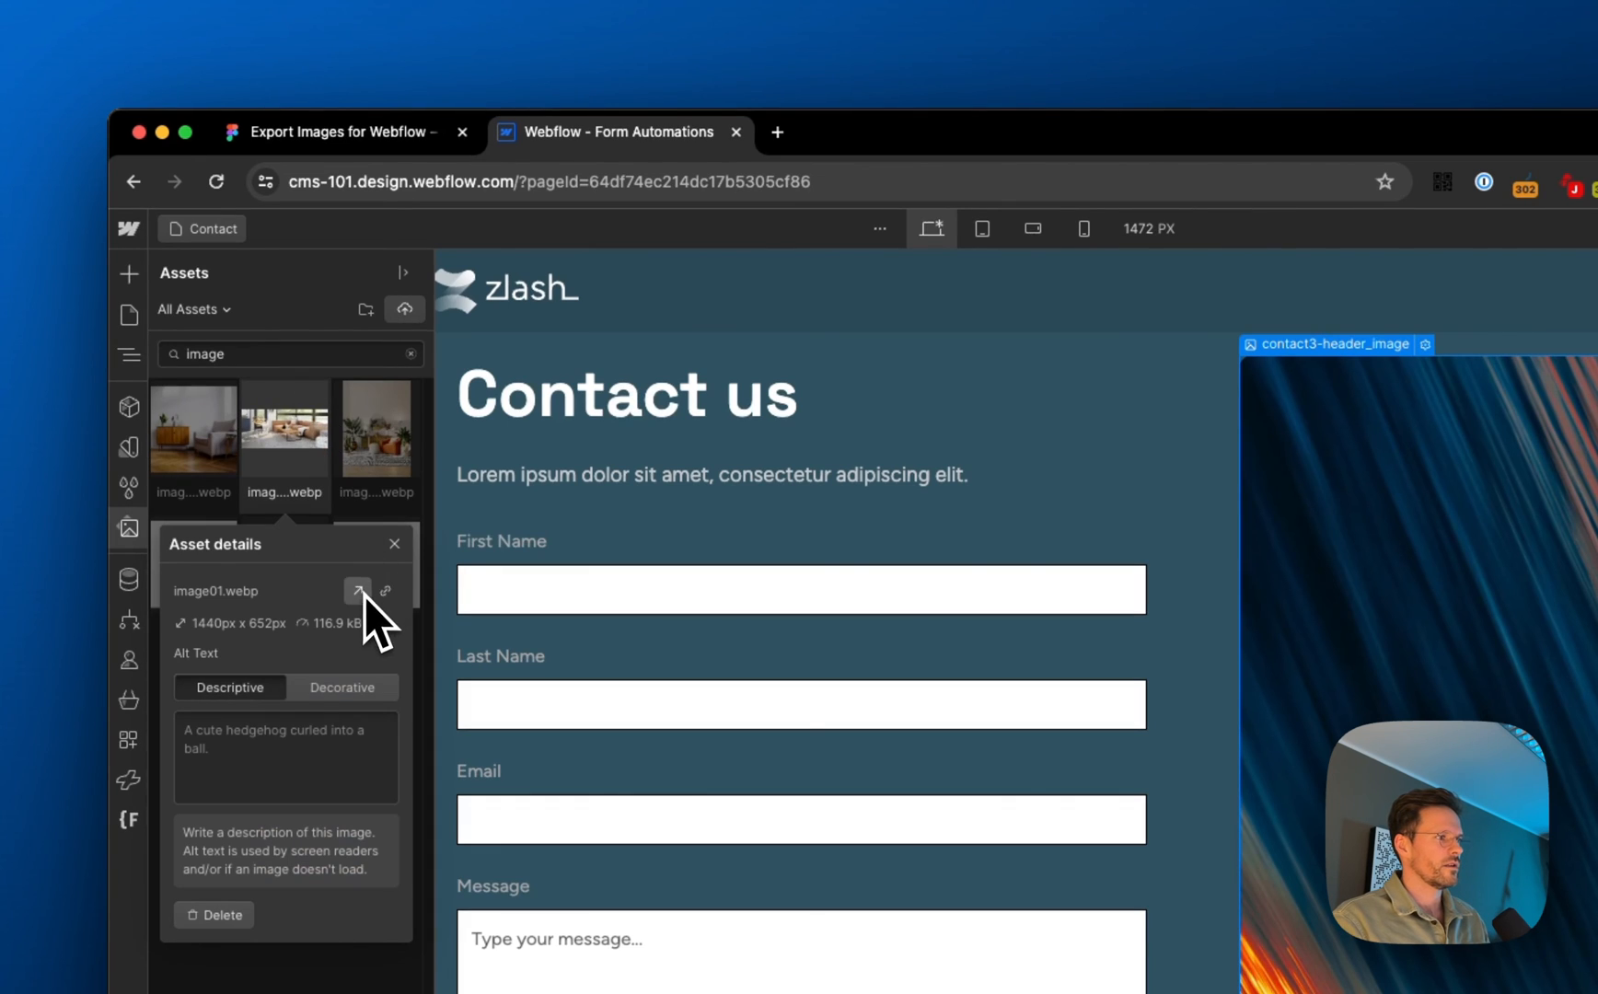
click(357, 593)
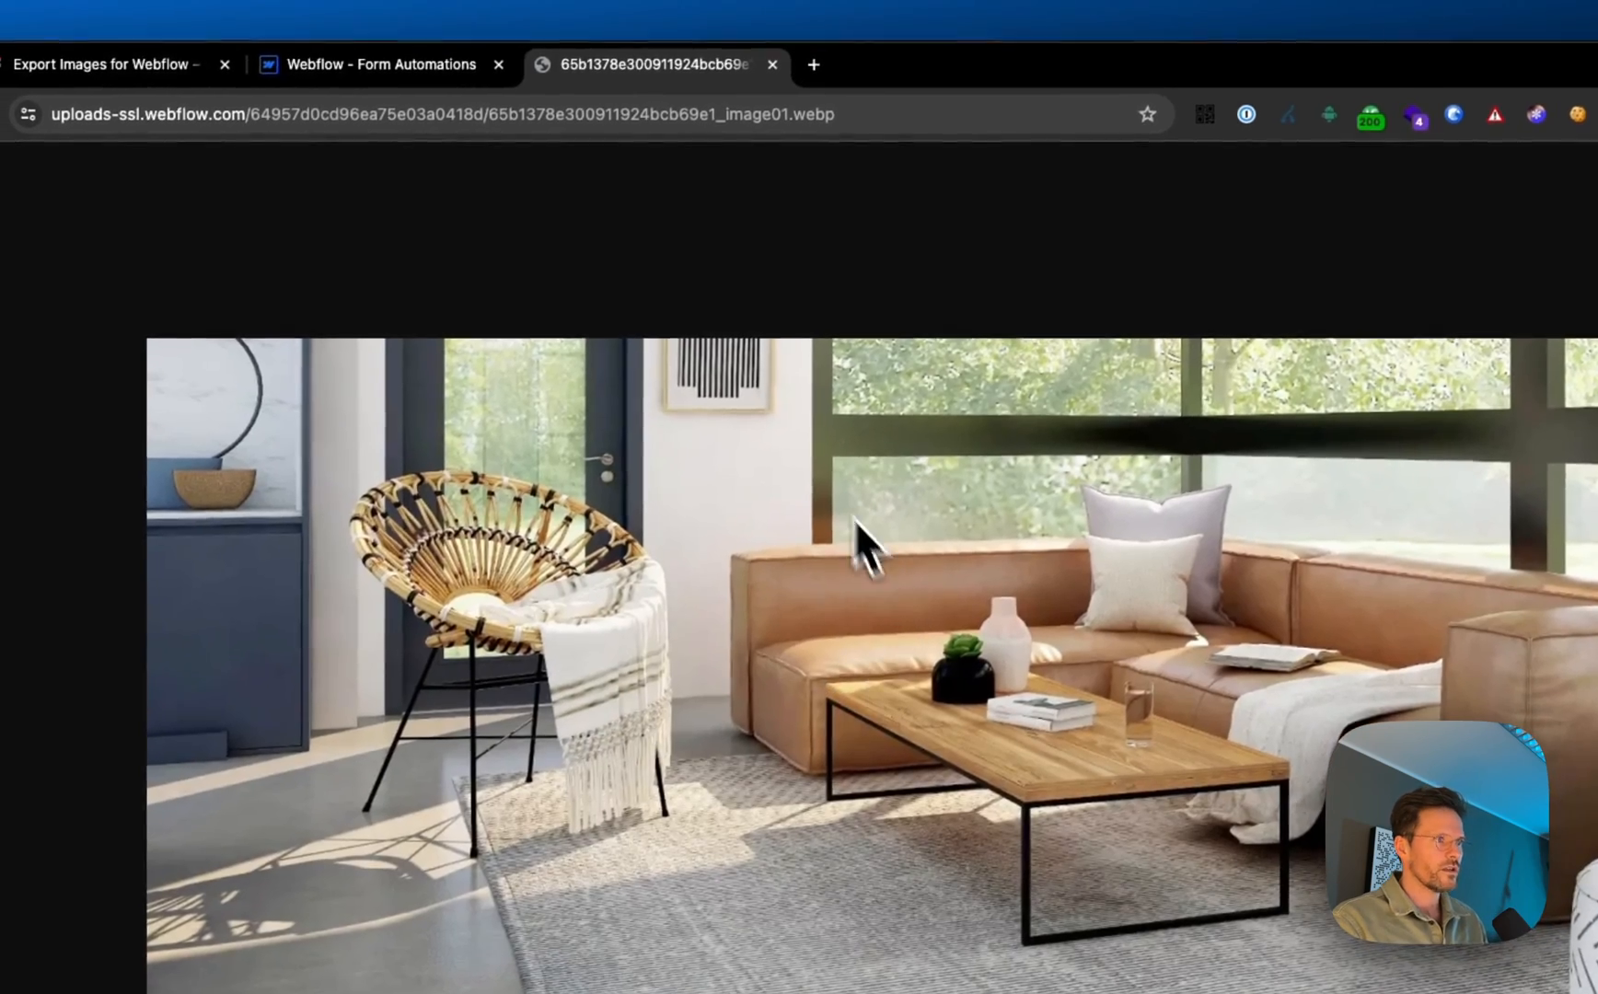
click(379, 64)
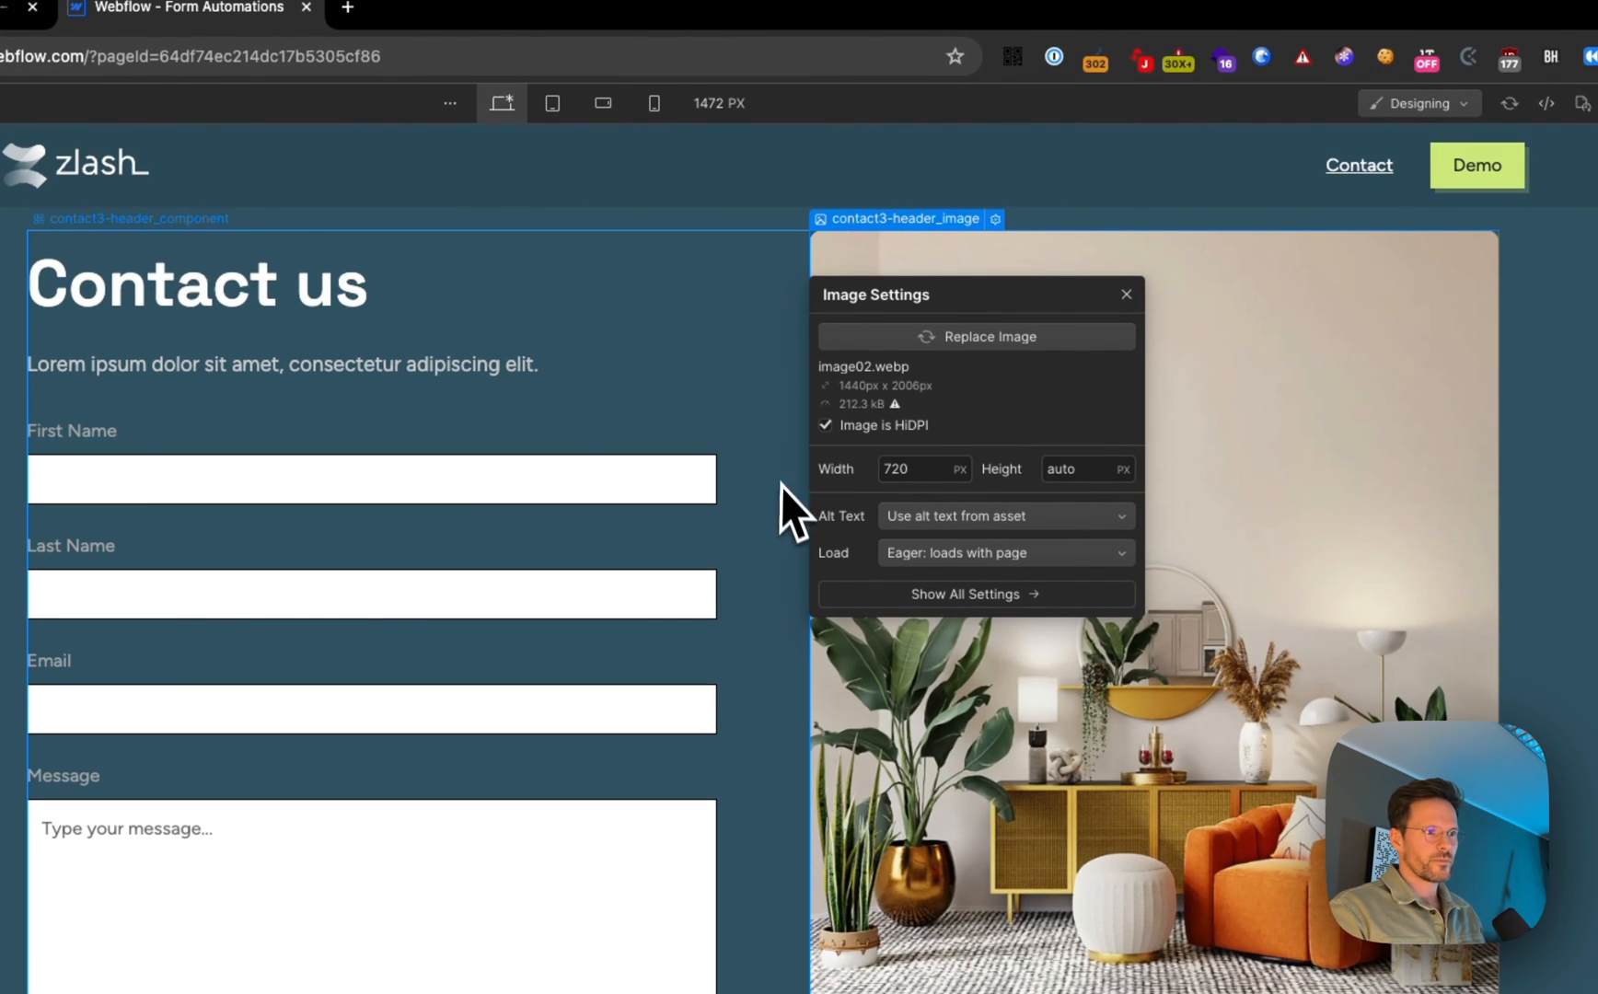
- In the full Assets manager, select two images and start Compress to bring up the WebP confirmation
click(1127, 294)
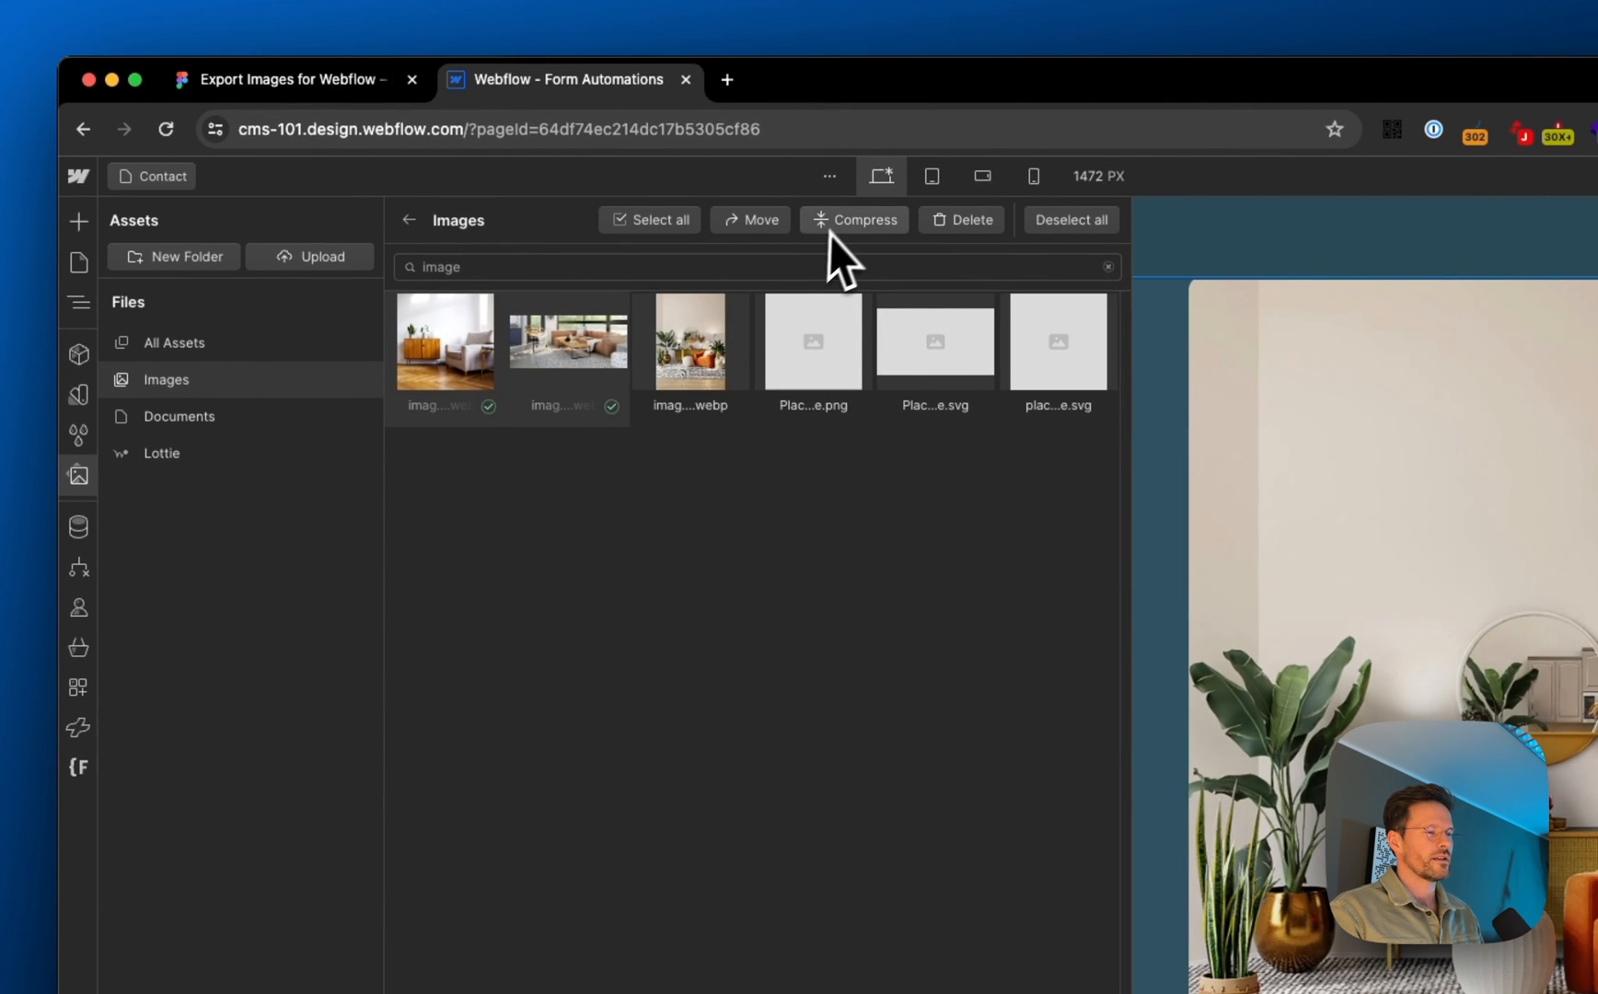
click(854, 219)
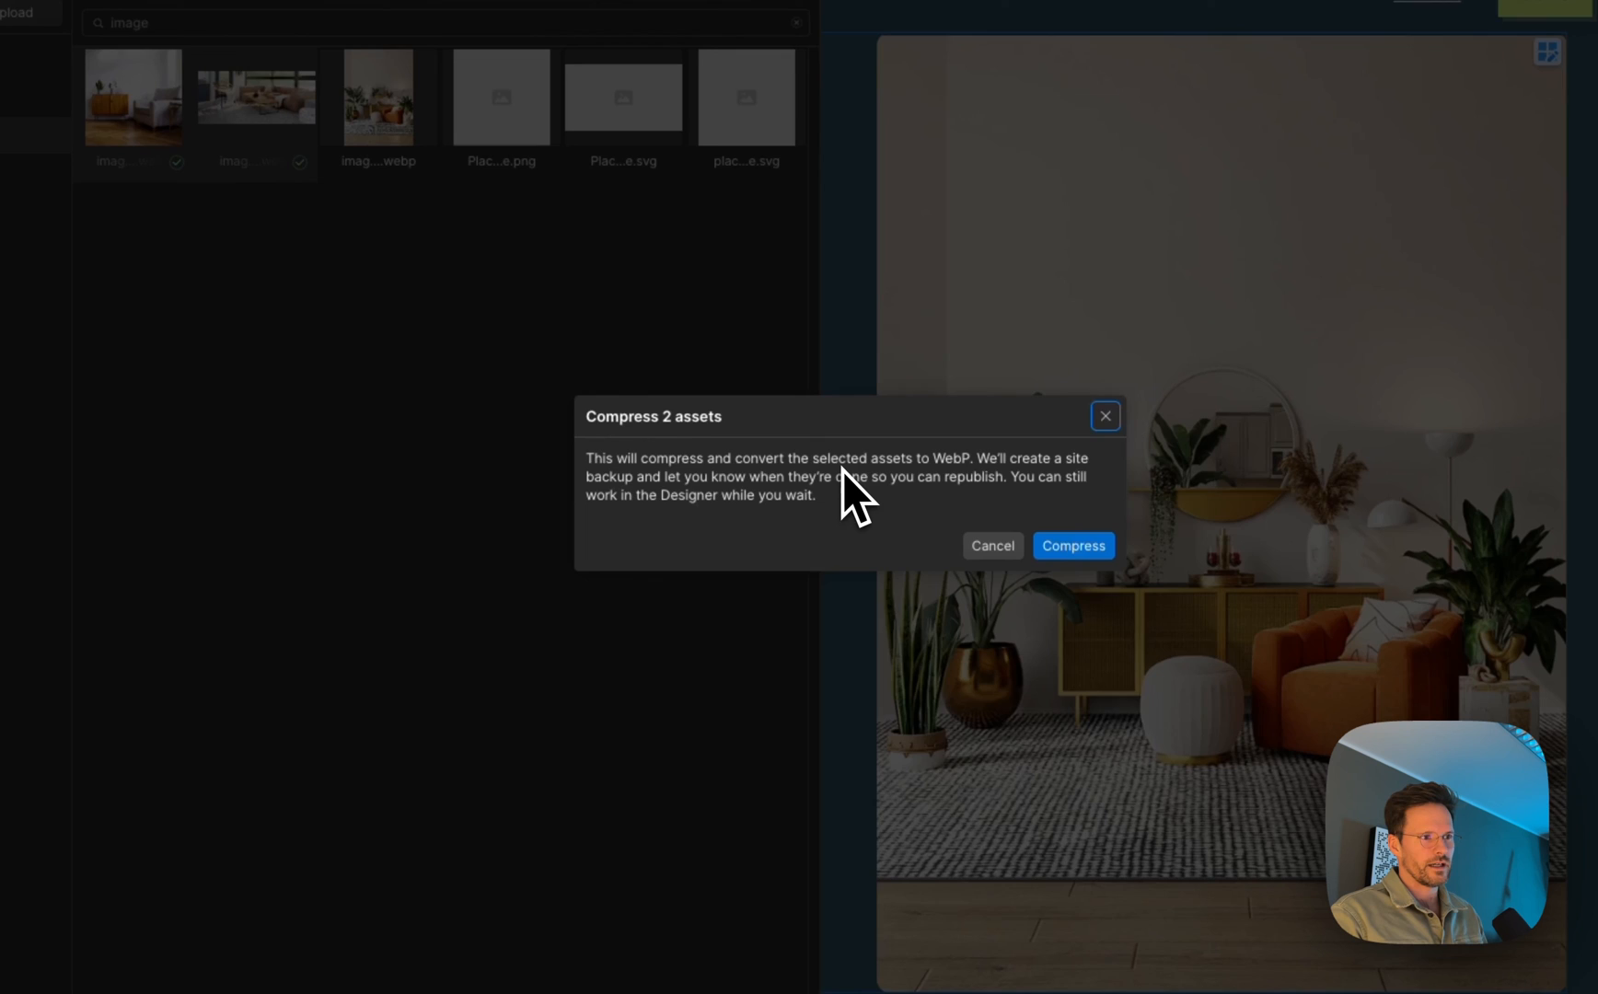